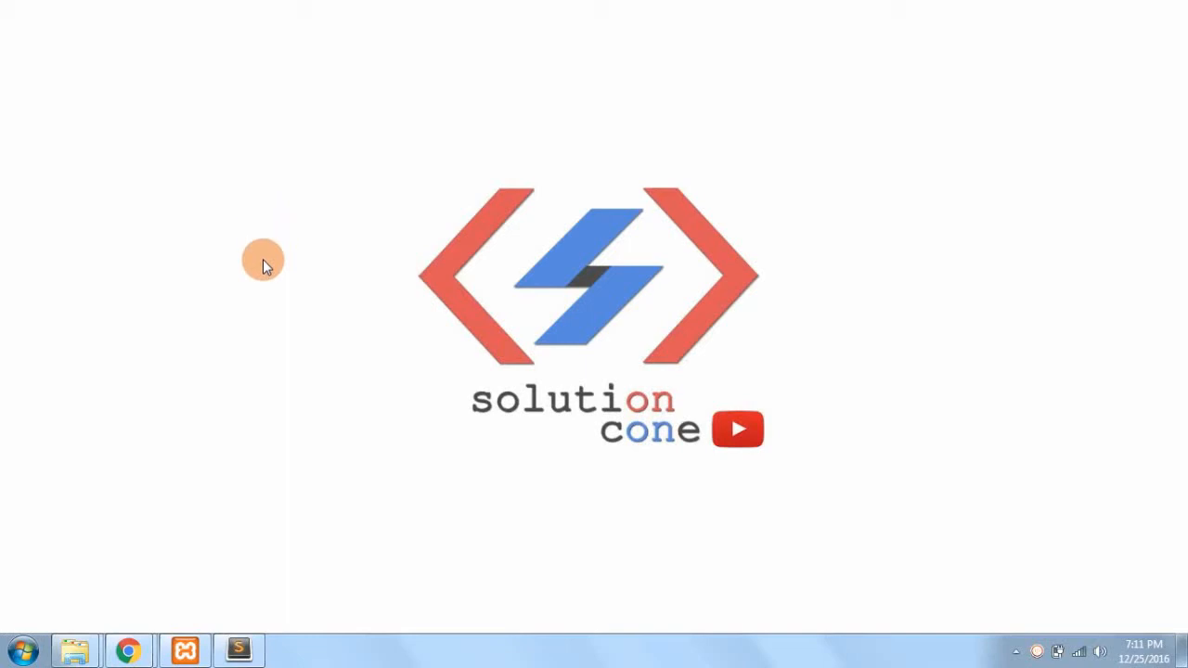
{"action": "mouse_move", "coordinate": [1137, 135]}
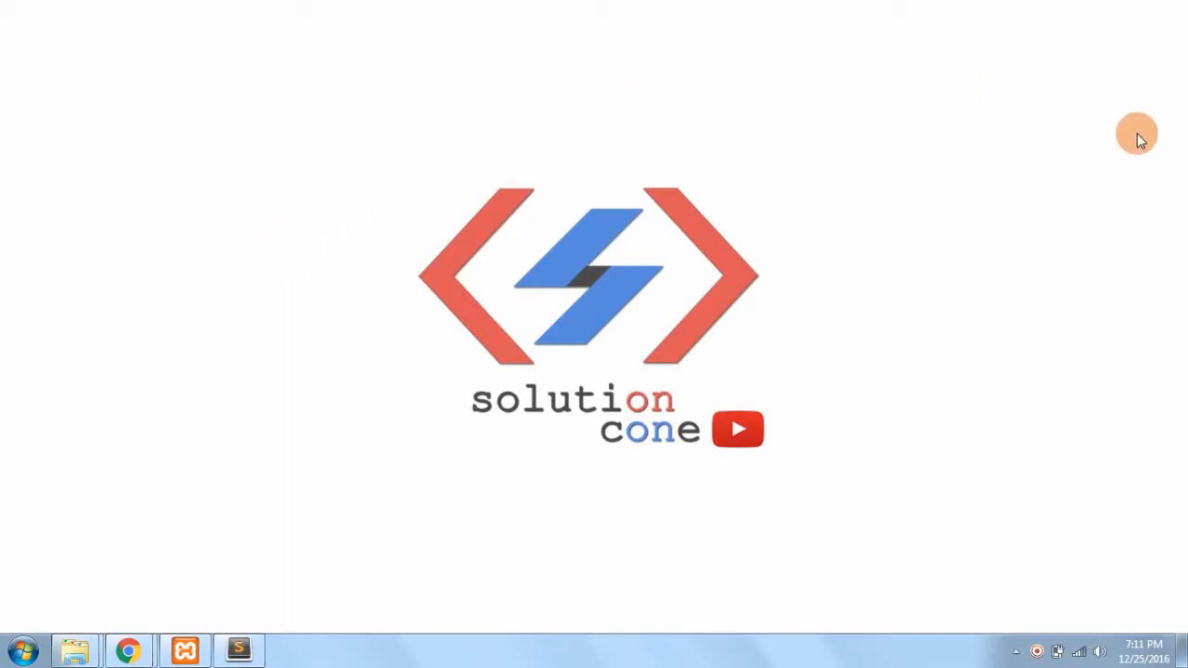
{"action": "mouse_move", "coordinate": [507, 251]}
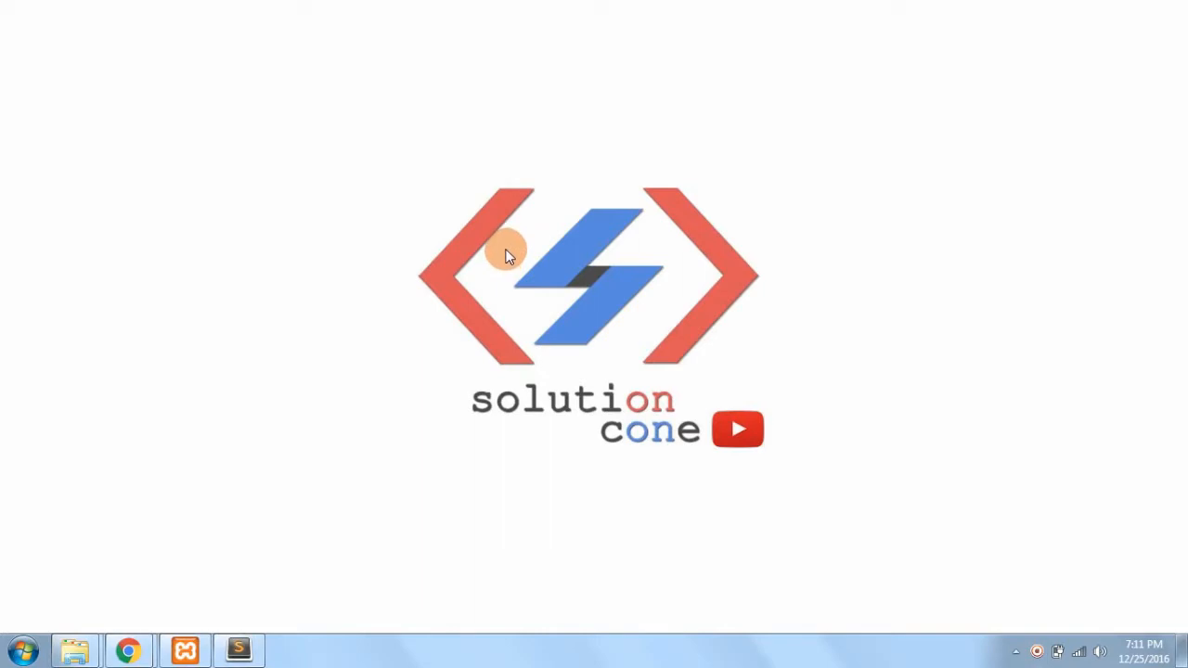
{"action": "mouse_move", "coordinate": [614, 576]}
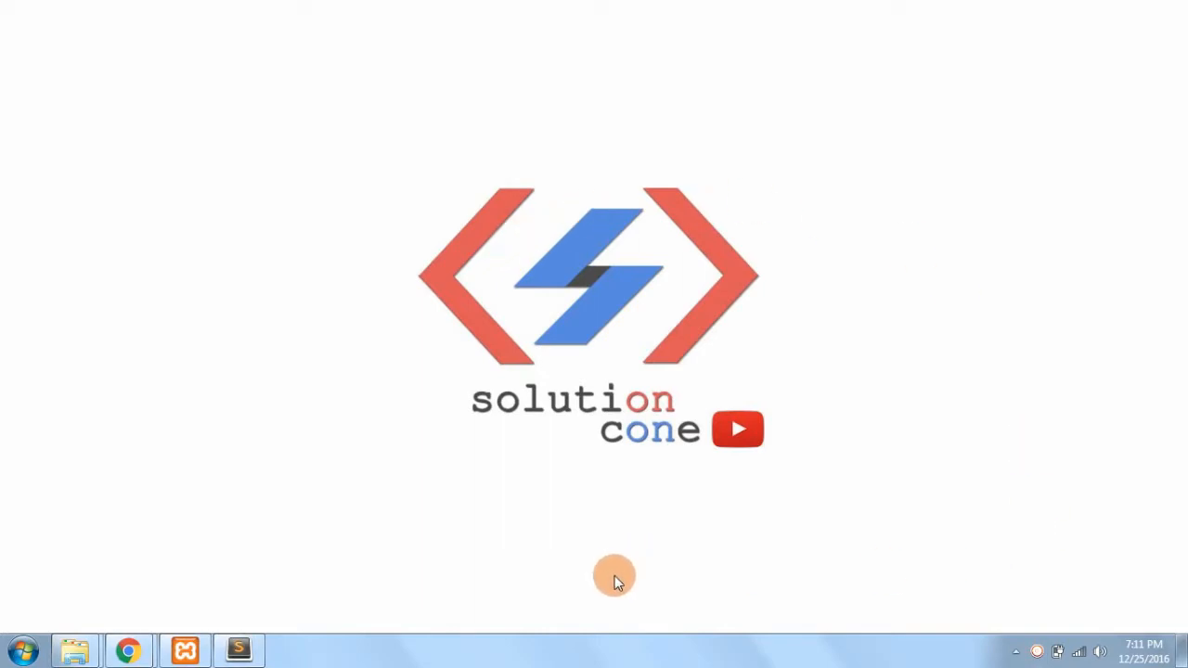
{"action": "mouse_move", "coordinate": [1144, 646]}
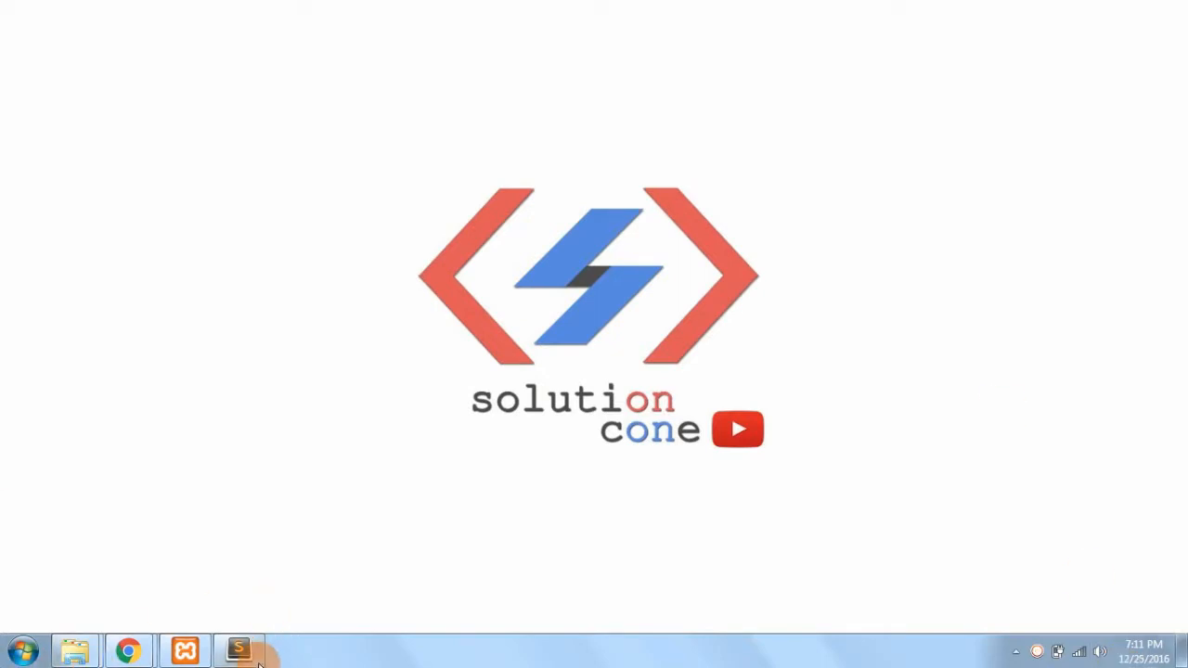
Bring Sublime Text forward, showing the ci_tut User_details controller.
{"action": "left_click", "coordinate": [239, 647]}
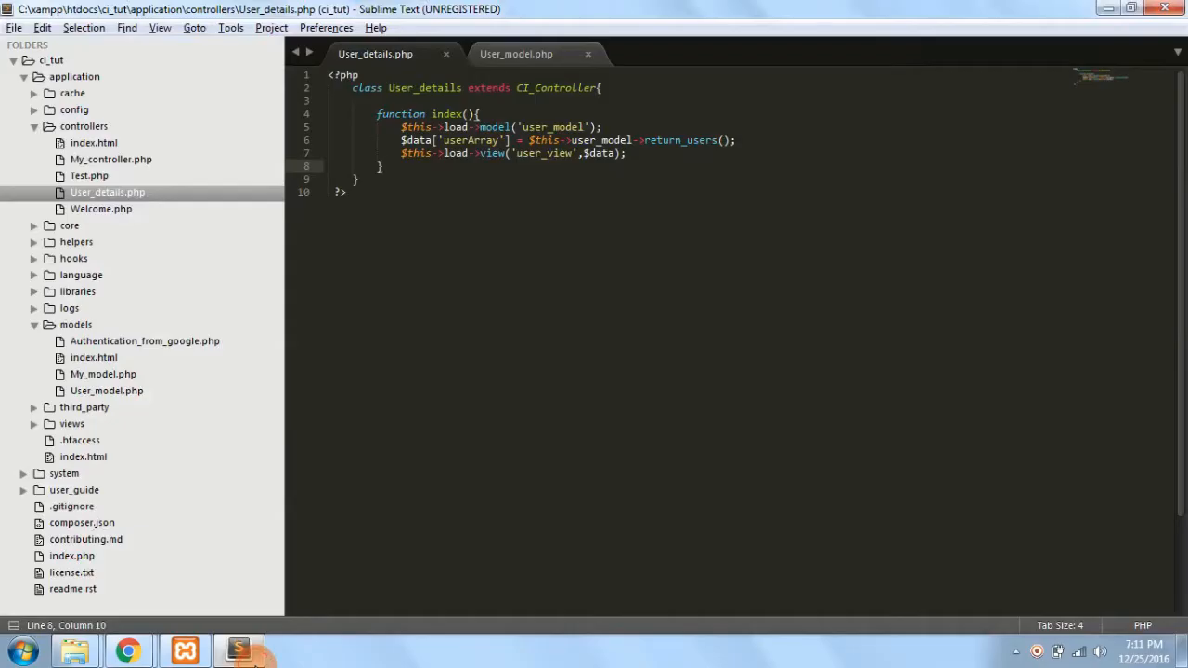
{"action": "mouse_move", "coordinate": [204, 176]}
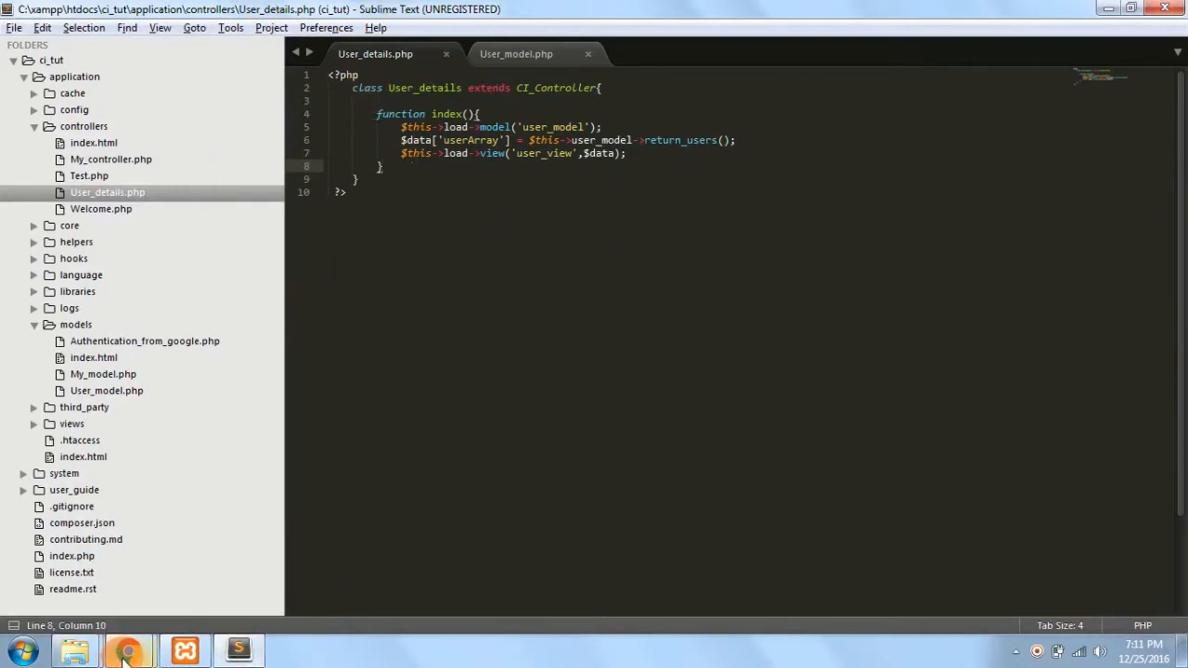
Switch to Chrome to view the user_details table listing two users and their companies.
{"action": "left_click", "coordinate": [127, 650]}
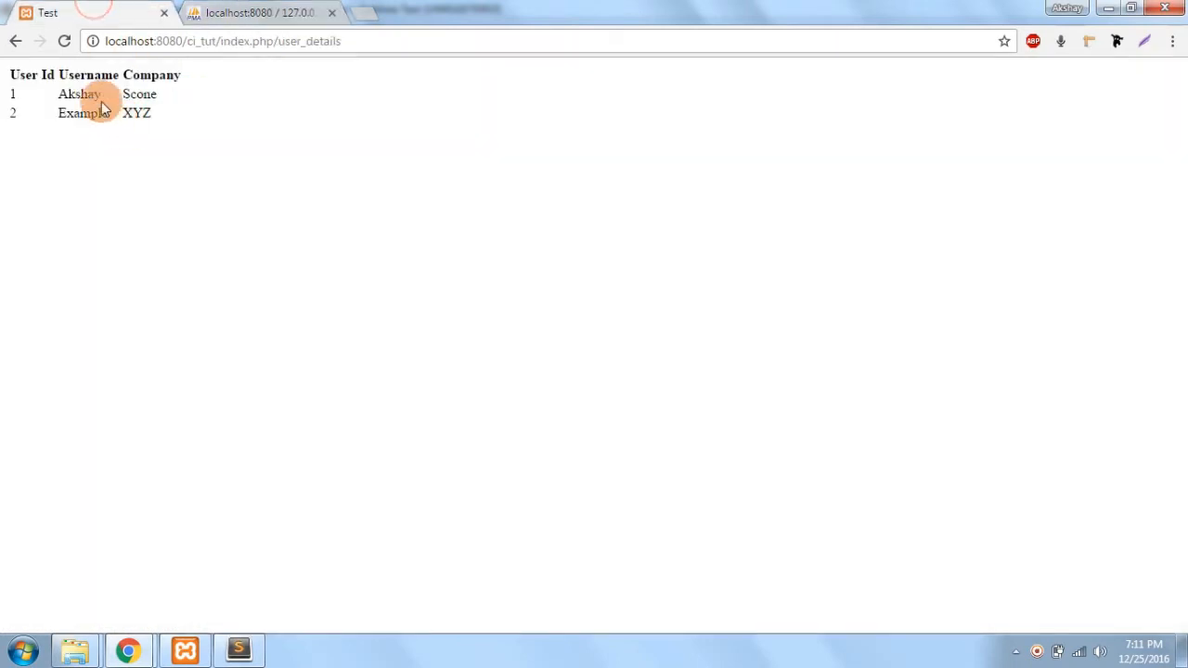
{"action": "mouse_move", "coordinate": [331, 281]}
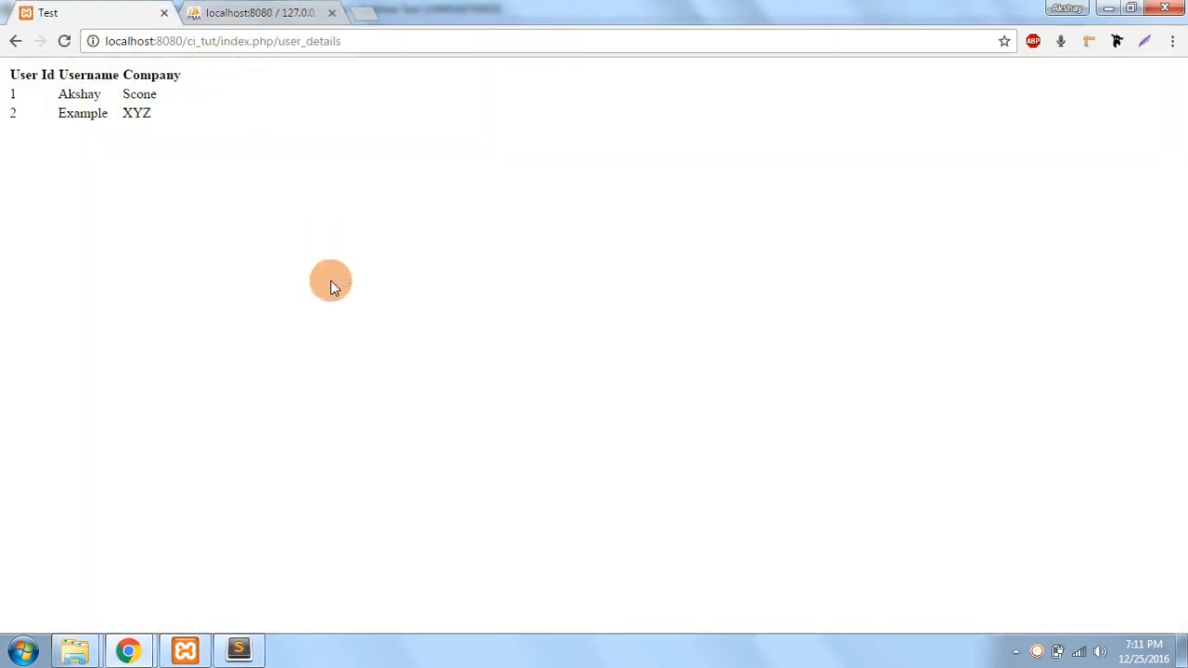
Return to Sublime Text and open the User_model.php tab with its return_users query.
{"action": "left_click", "coordinate": [238, 650]}
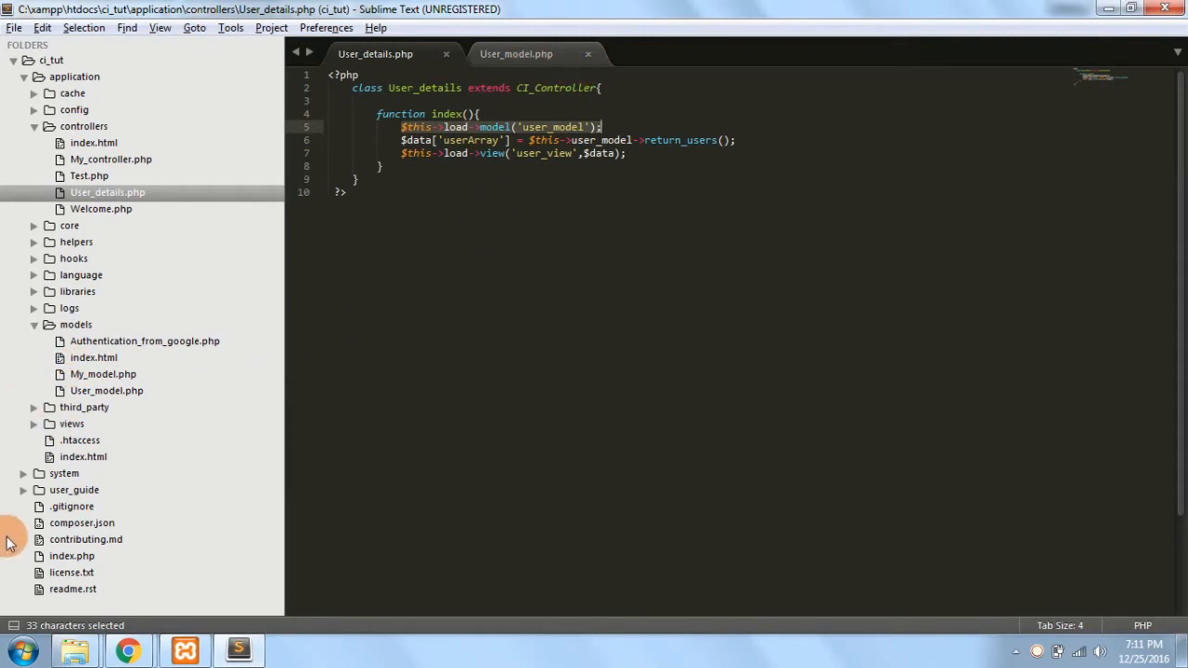
{"action": "left_click", "coordinate": [516, 53]}
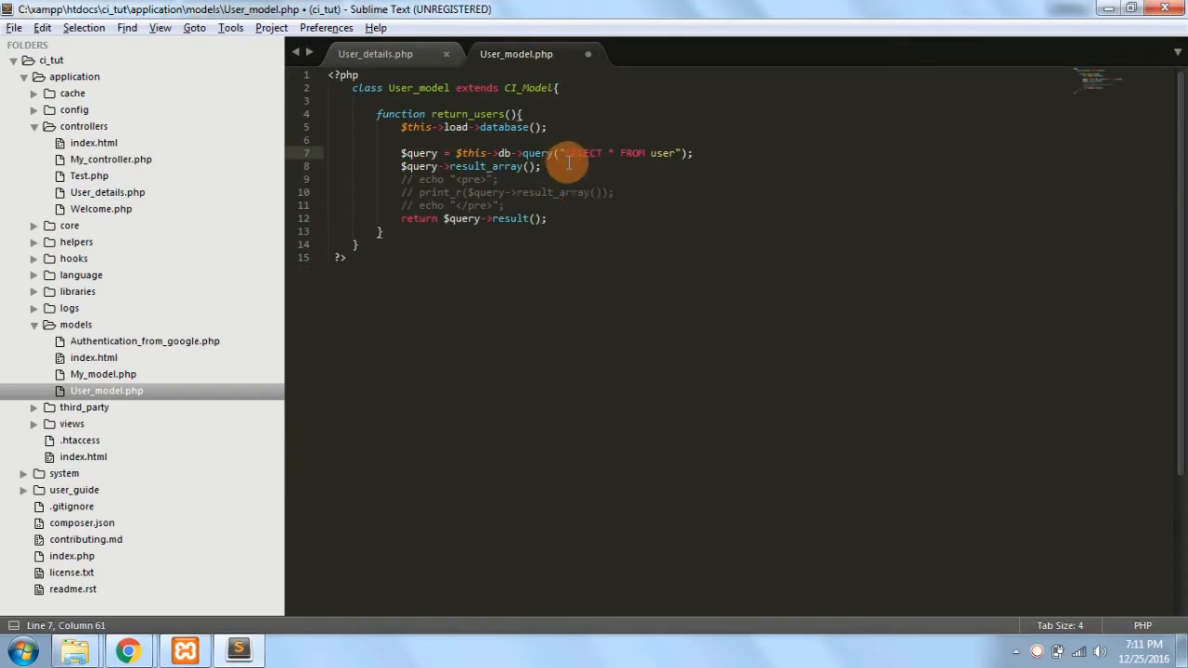
{"action": "left_click_drag", "start_coordinate": [564, 153], "coordinate": [680, 153]}
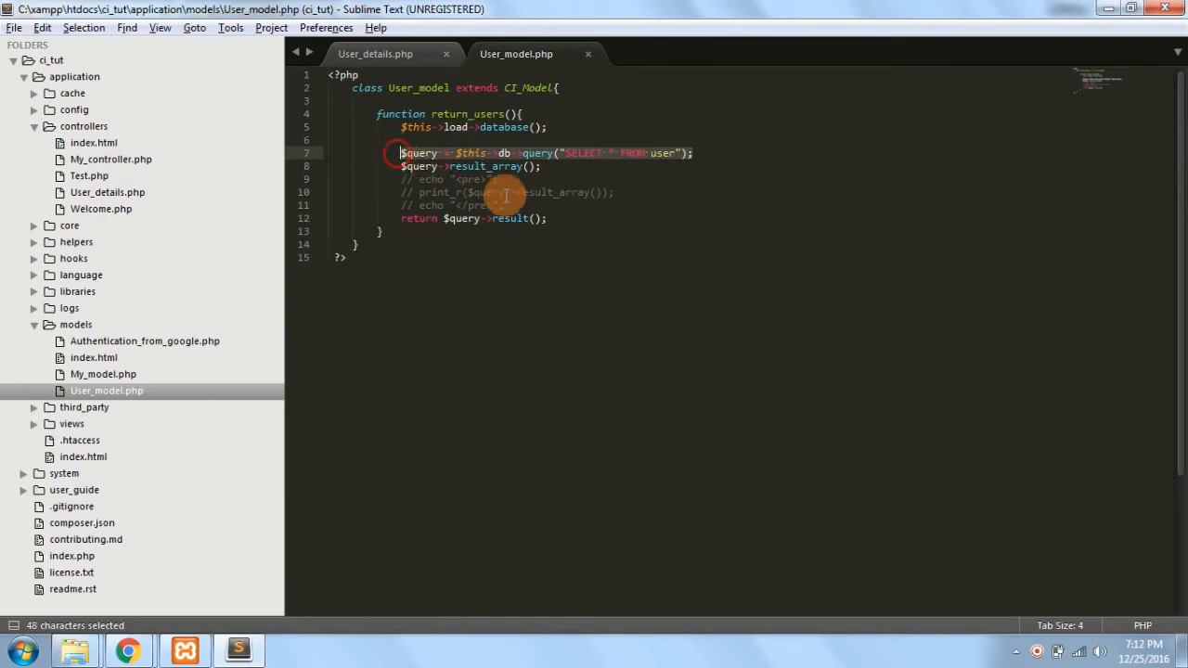
{"action": "left_click", "coordinate": [562, 153]}
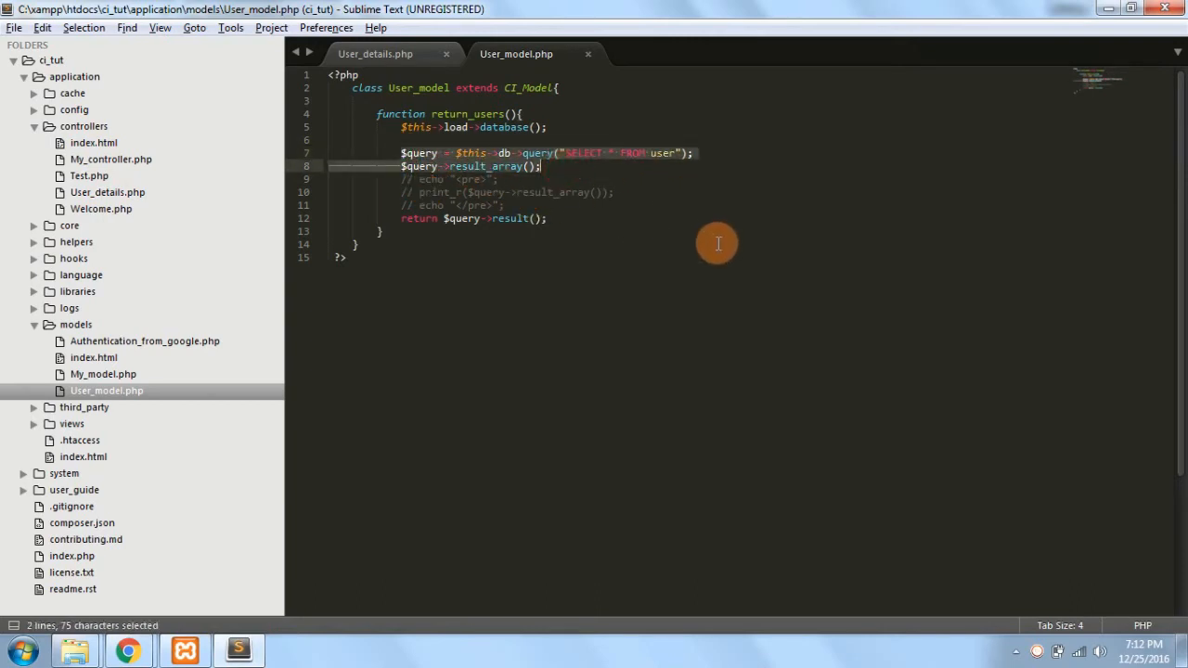
{"action": "mouse_move", "coordinate": [618, 180]}
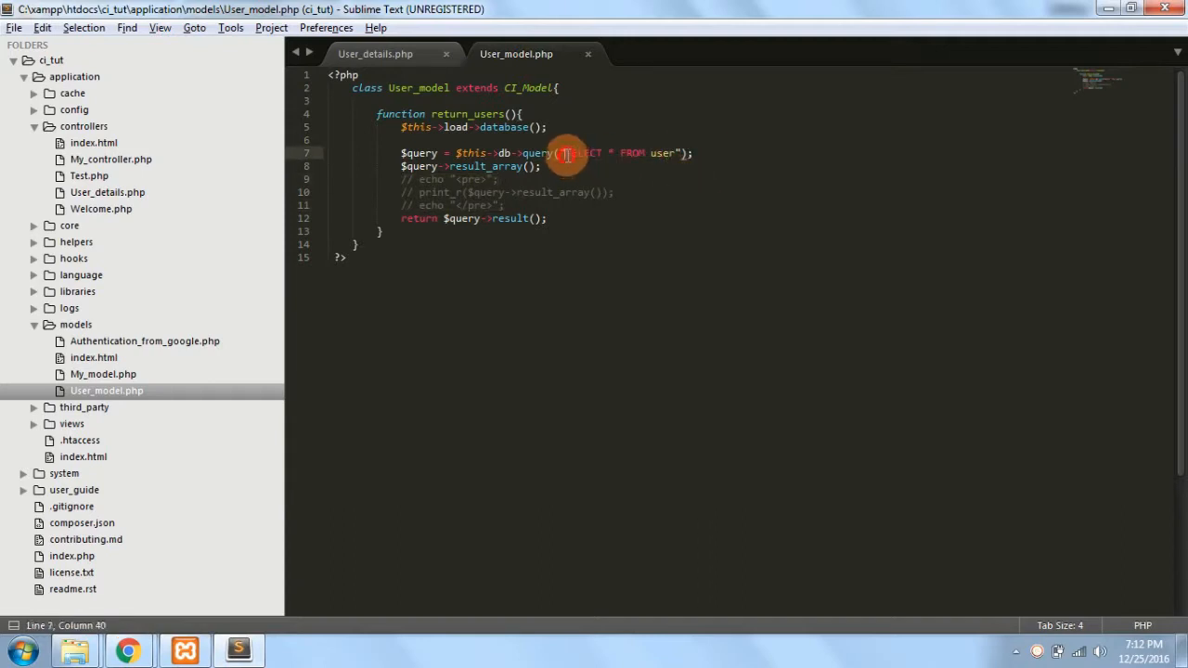
{"action": "left_click_drag", "start_coordinate": [565, 153], "coordinate": [677, 153]}
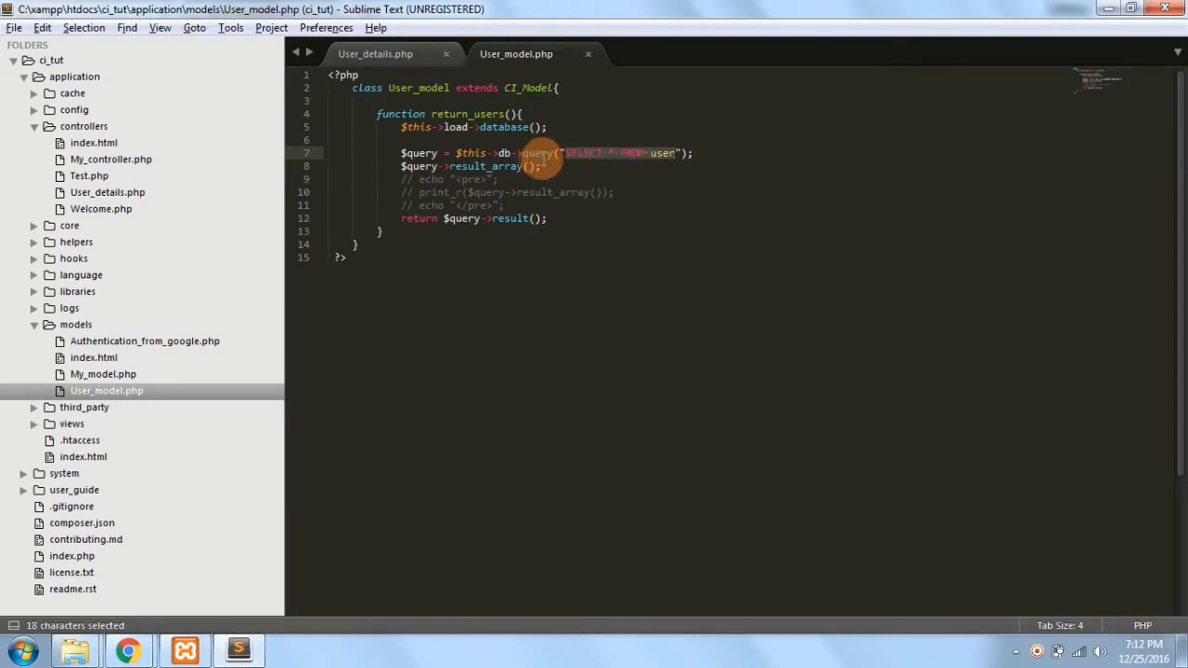
{"action": "mouse_move", "coordinate": [606, 175]}
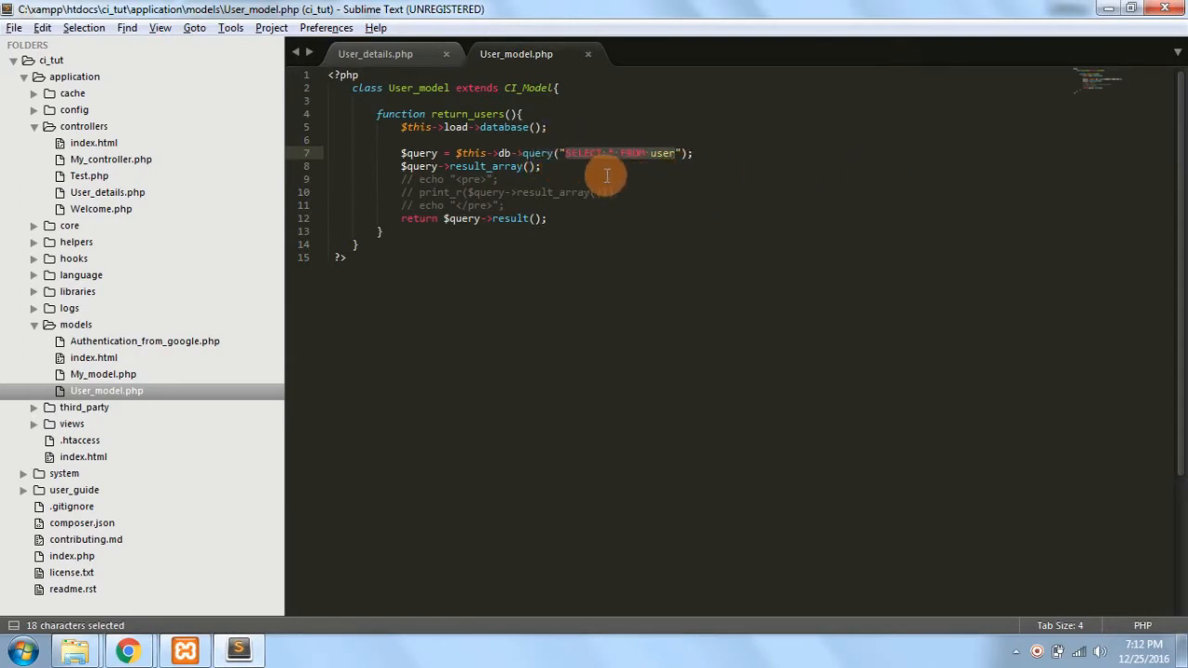
{"action": "mouse_move", "coordinate": [625, 195]}
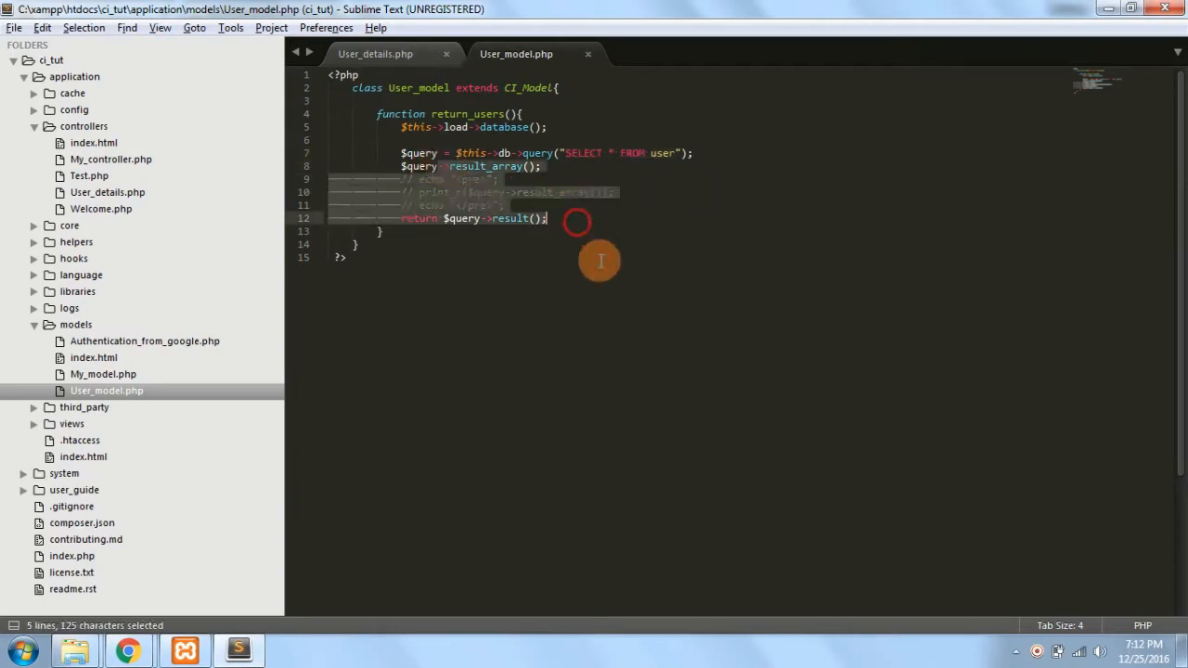
{"action": "left_click", "coordinate": [601, 264]}
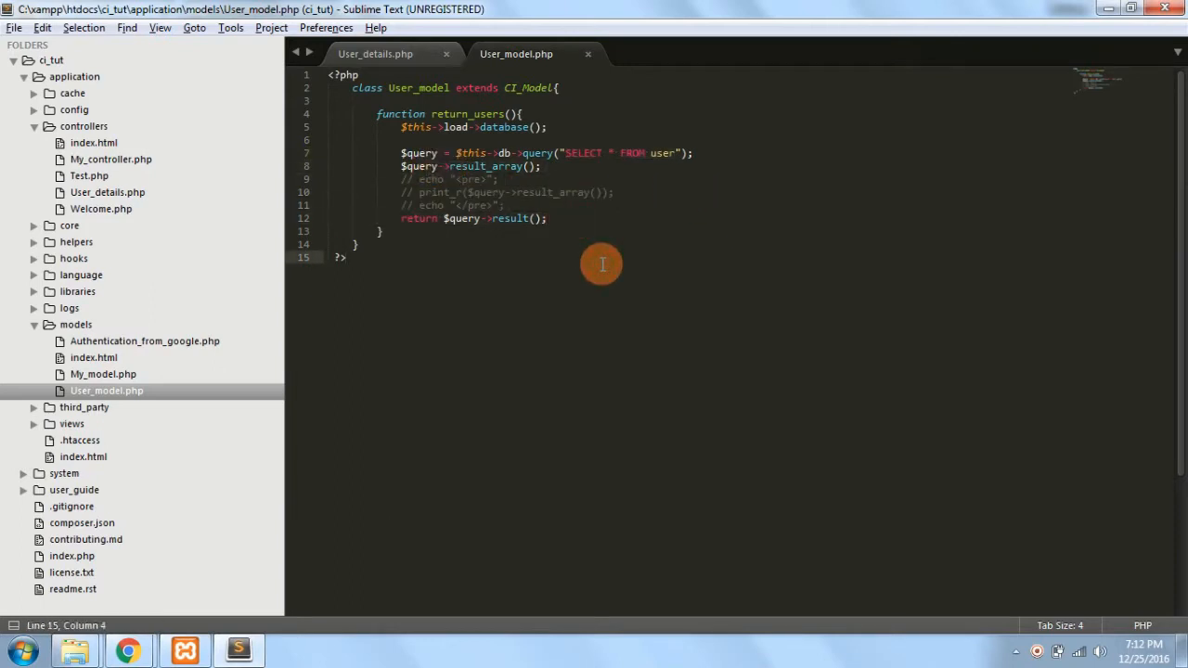
{"action": "mouse_move", "coordinate": [546, 111]}
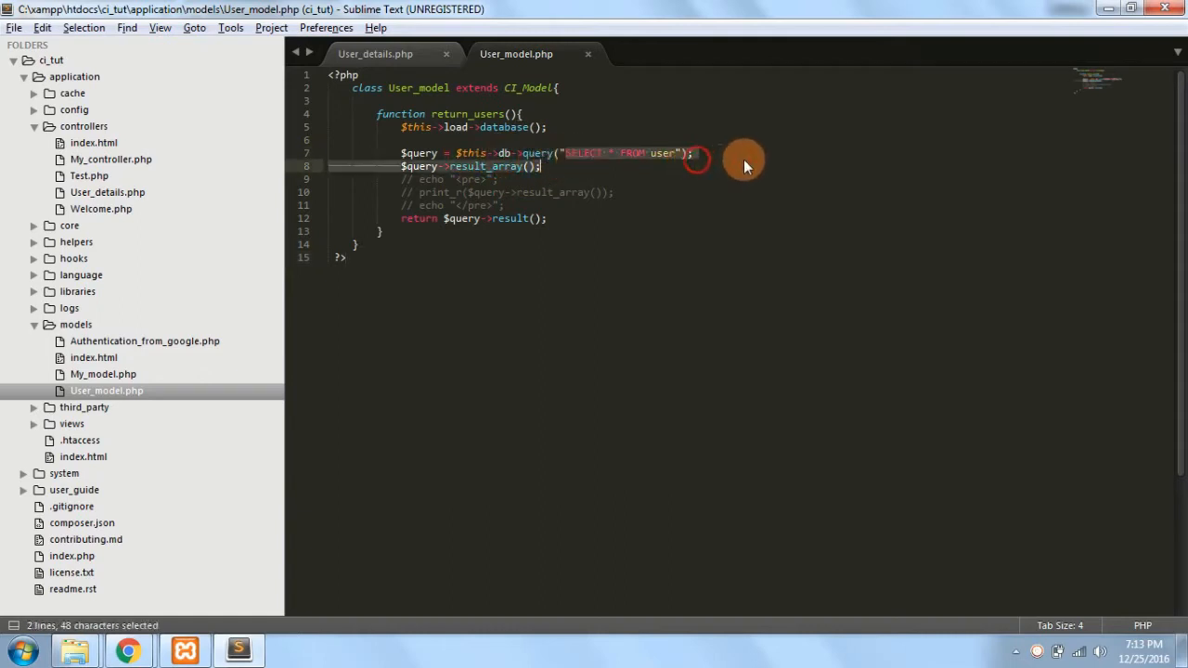
Write the query line $query = $this->db->get('user'); in return_users.
{"action": "left_click", "coordinate": [402, 153]}
{"action": "type", "text": "//"}
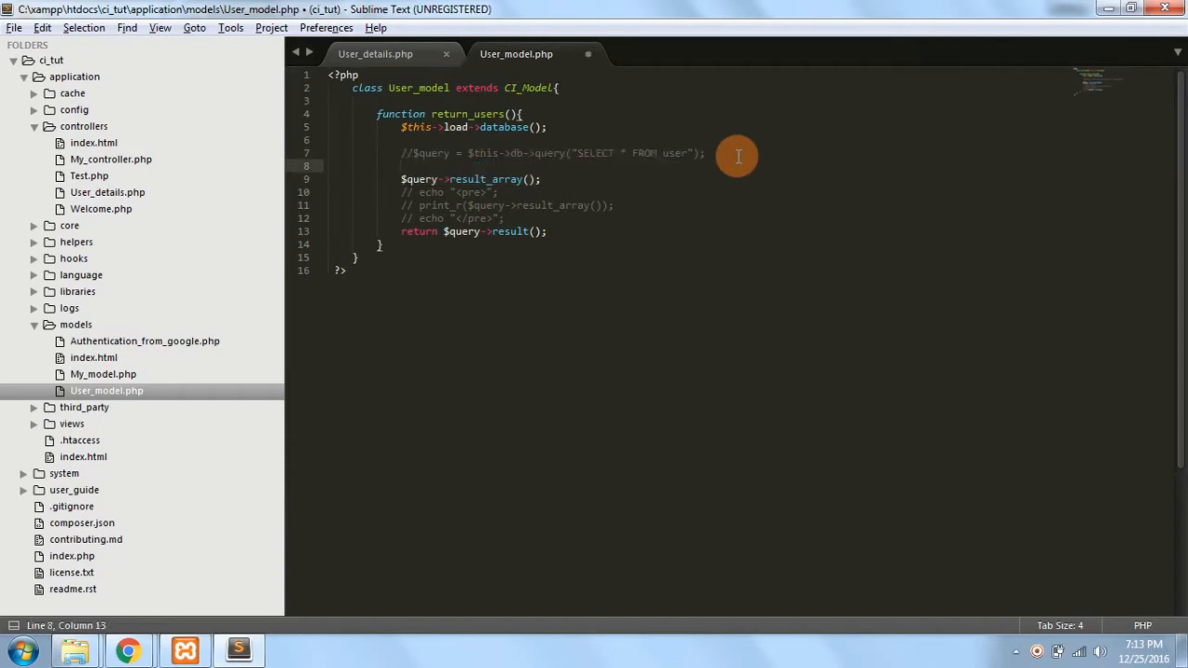
{"action": "type", "text": "$"}
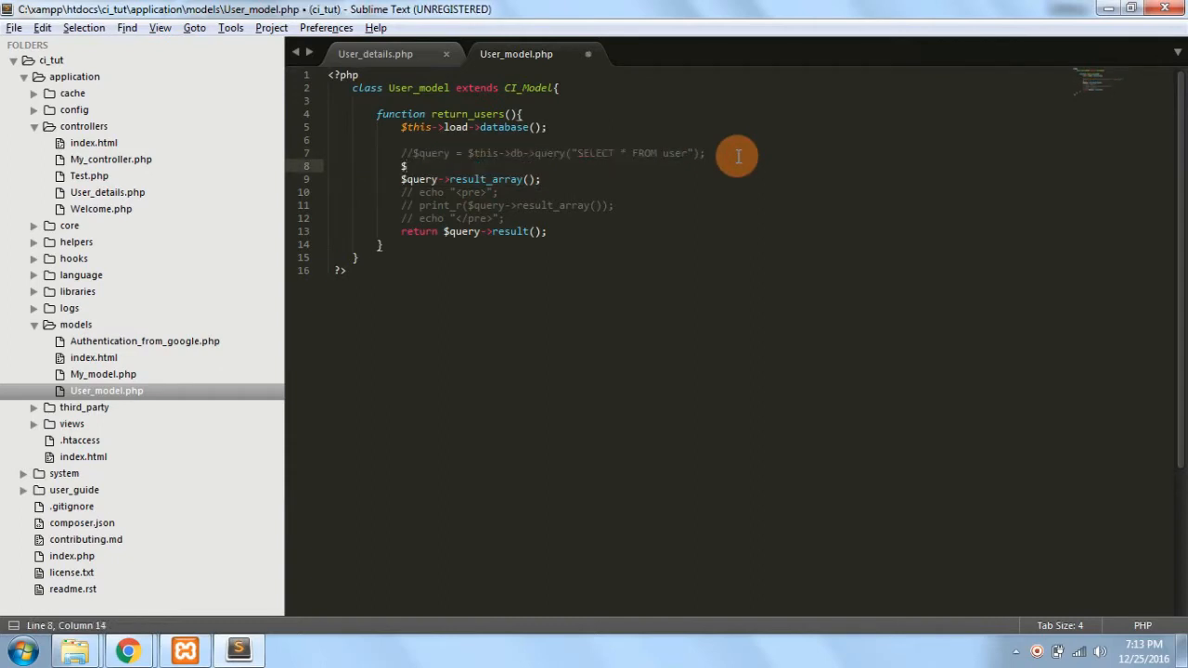
{"action": "type", "text": "query = $this"}
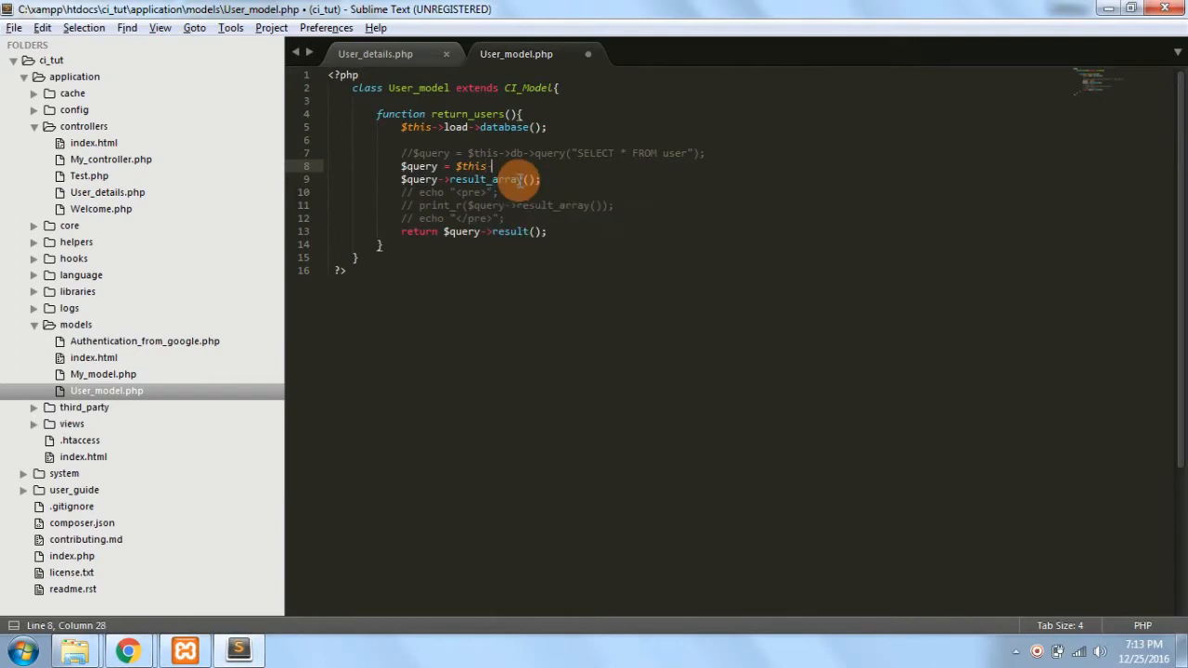
{"action": "type", "text": "->db"}
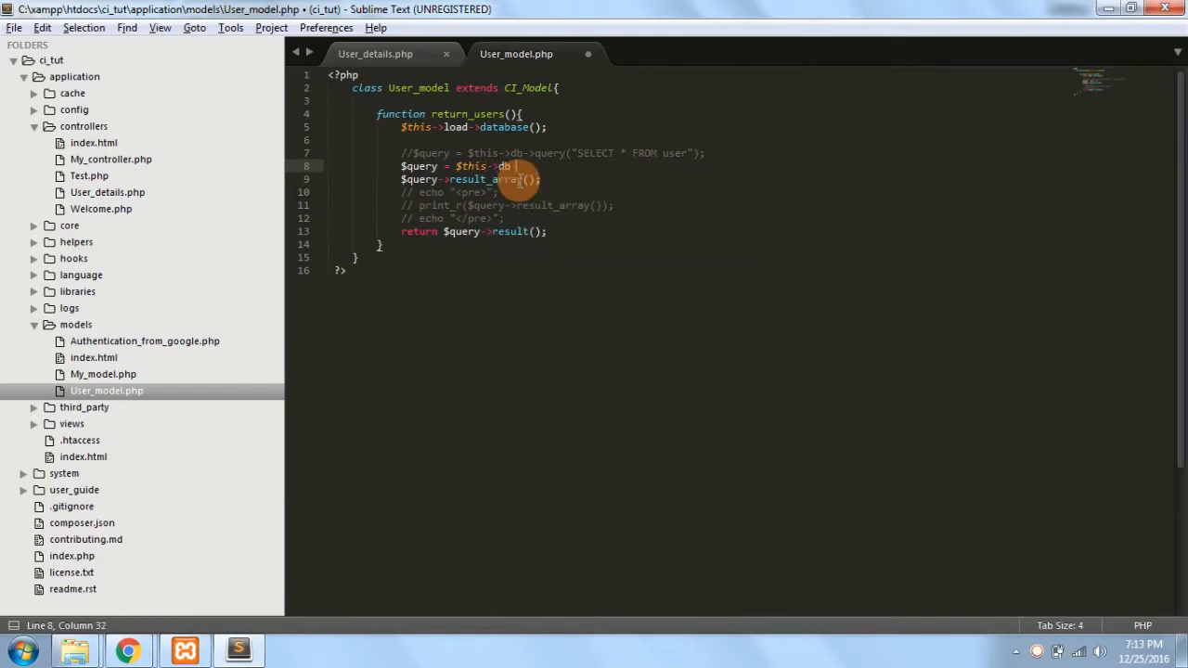
{"action": "type", "text": "get();"}
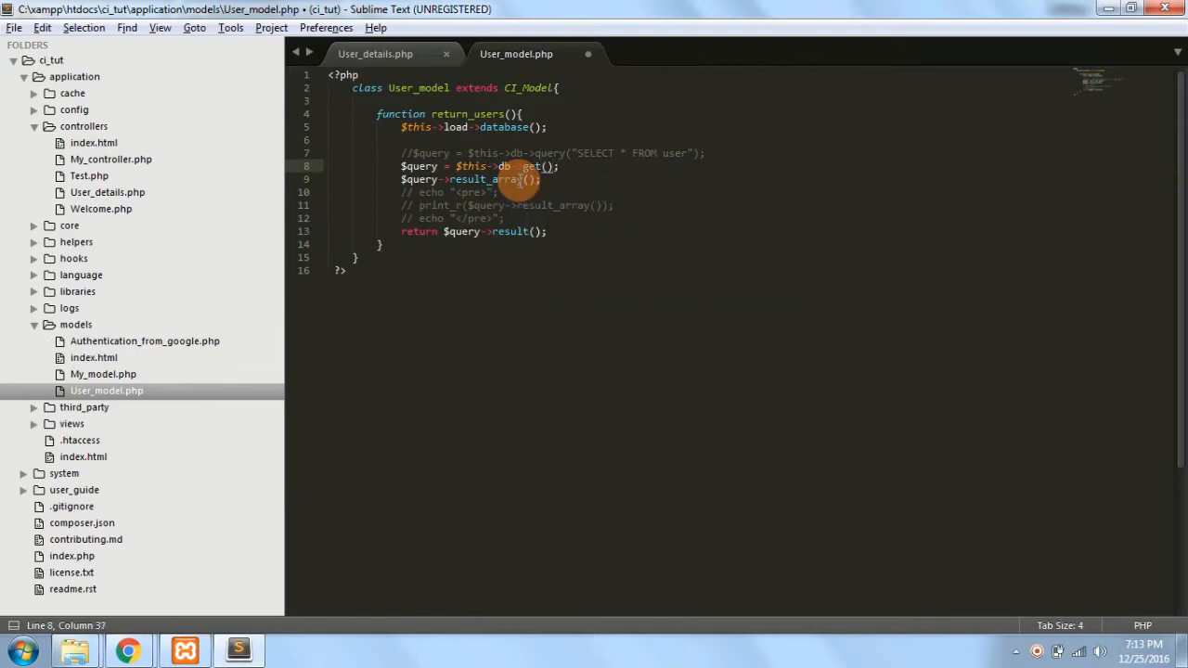
{"action": "type", "text": "''"}
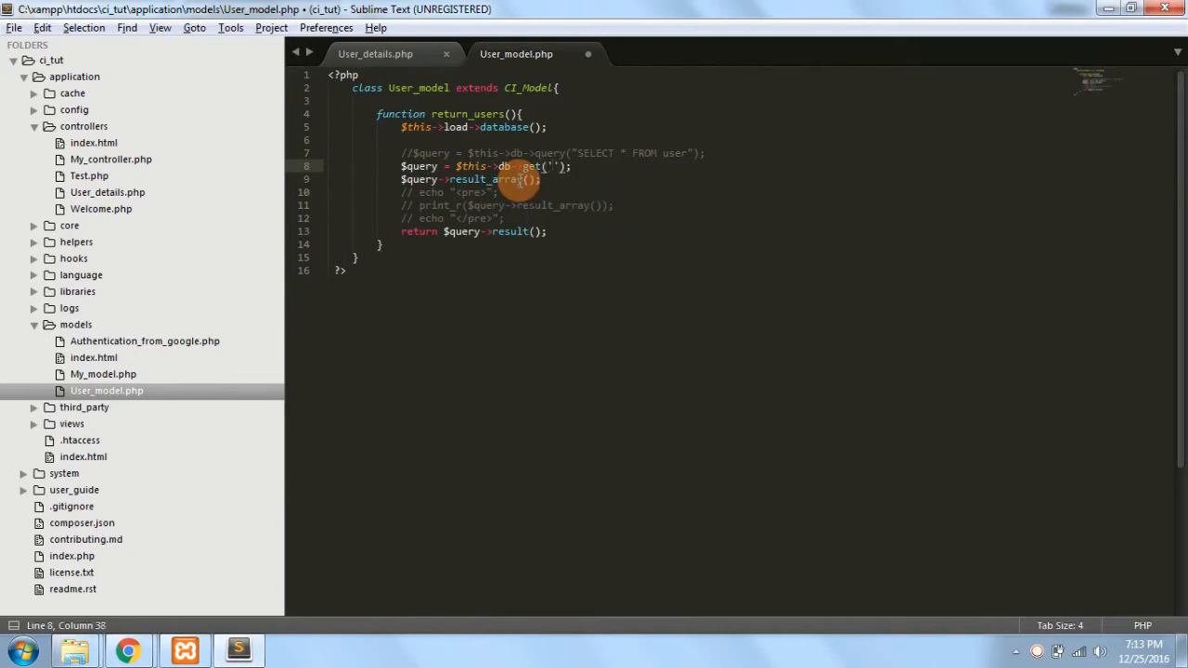
{"action": "type", "text": "user"}
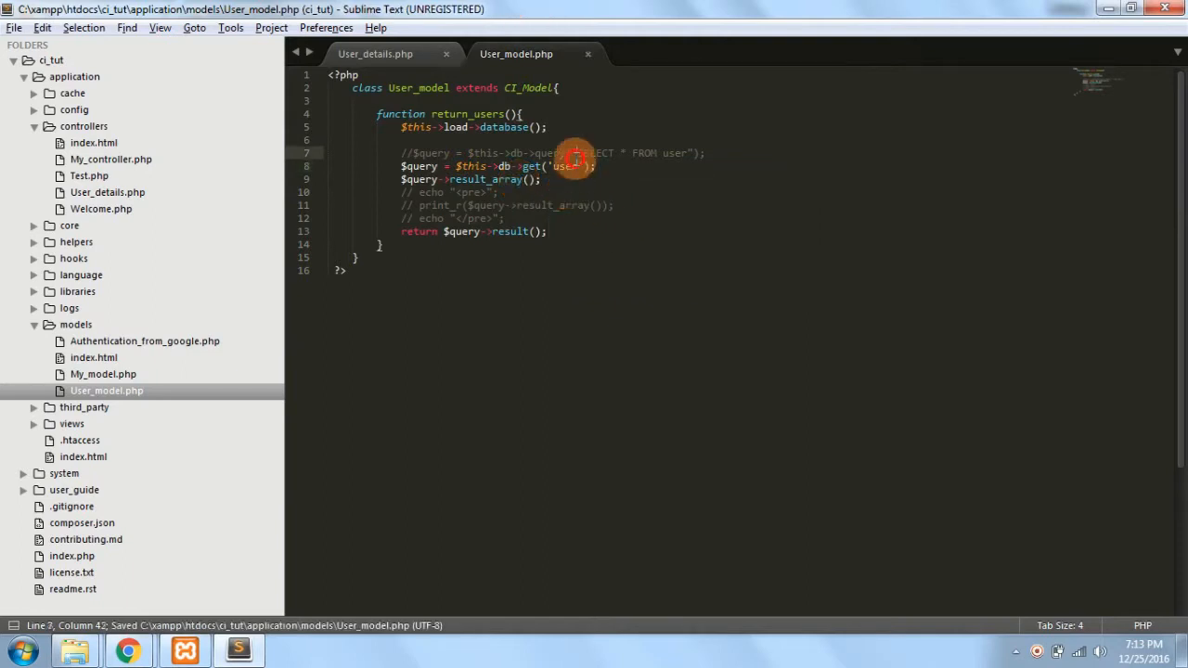
Add the comment SELECT * FROM user after the get('user') line.
{"action": "double_click", "coordinate": [565, 166]}
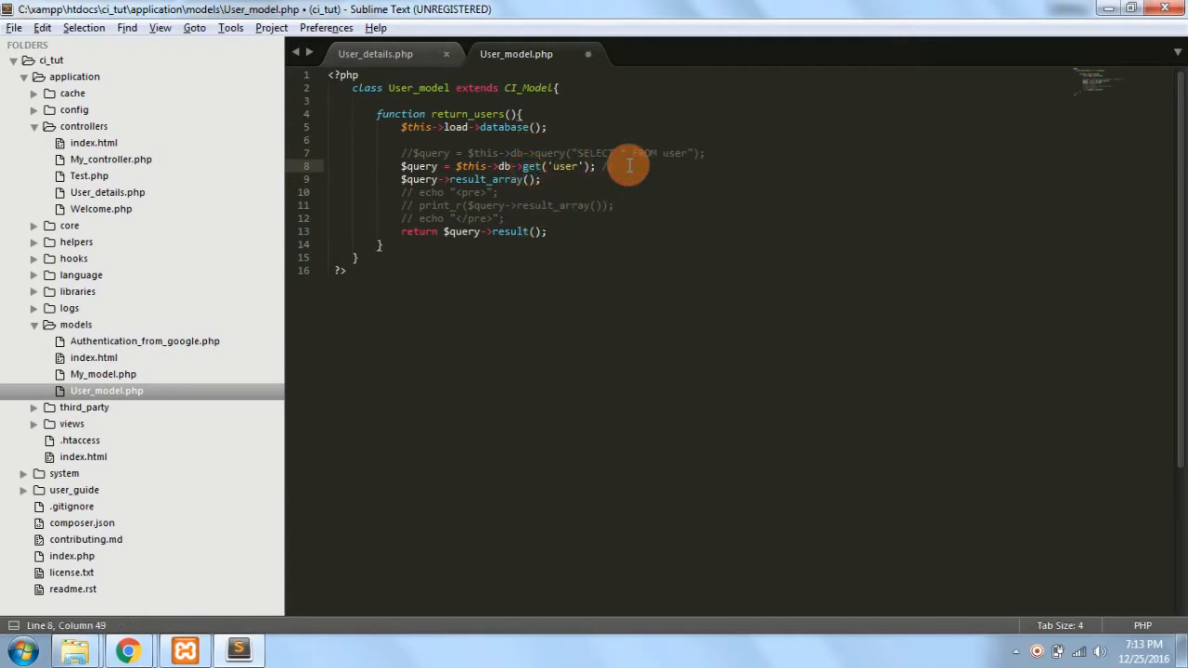
{"action": "type", "text": "SELECT"}
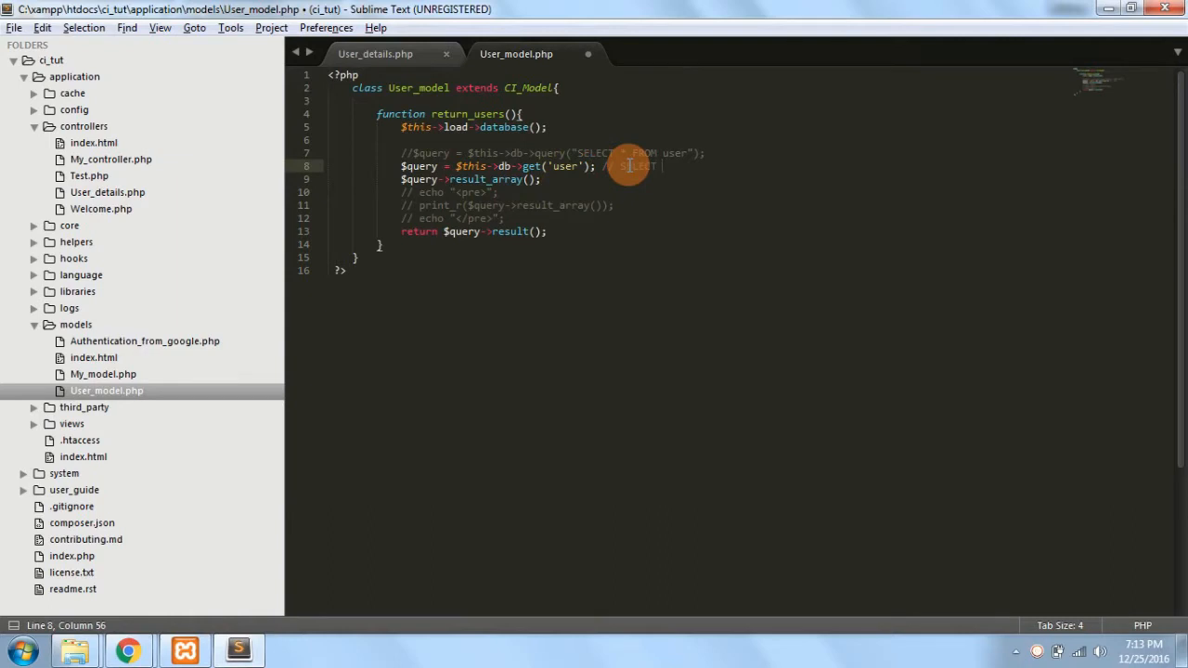
{"action": "type", "text": "FR"}
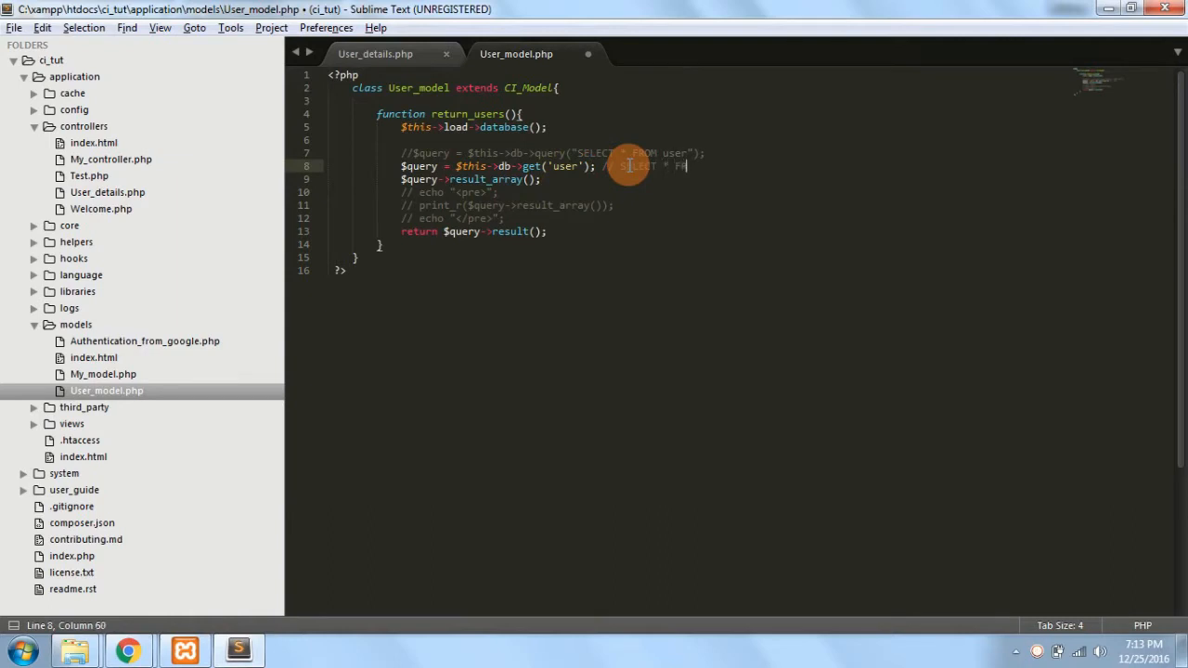
{"action": "type", "text": "FROM user"}
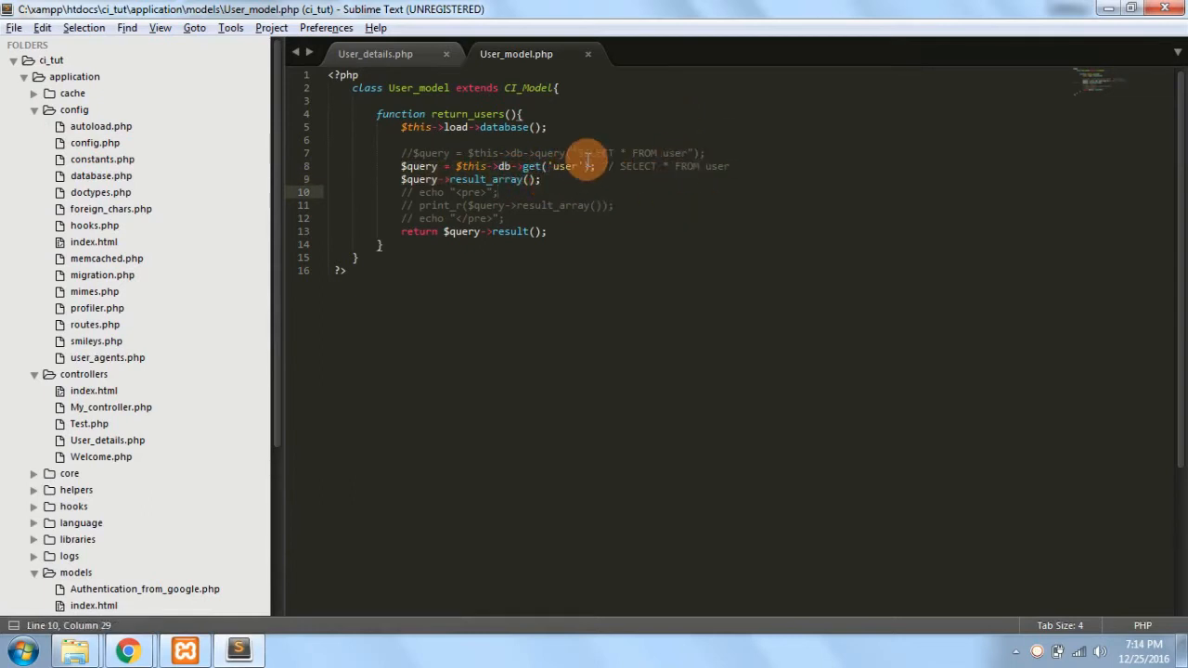
Select the old raw SQL string and open application/config/database.php in a new tab.
{"action": "left_click_drag", "start_coordinate": [579, 153], "coordinate": [691, 153]}
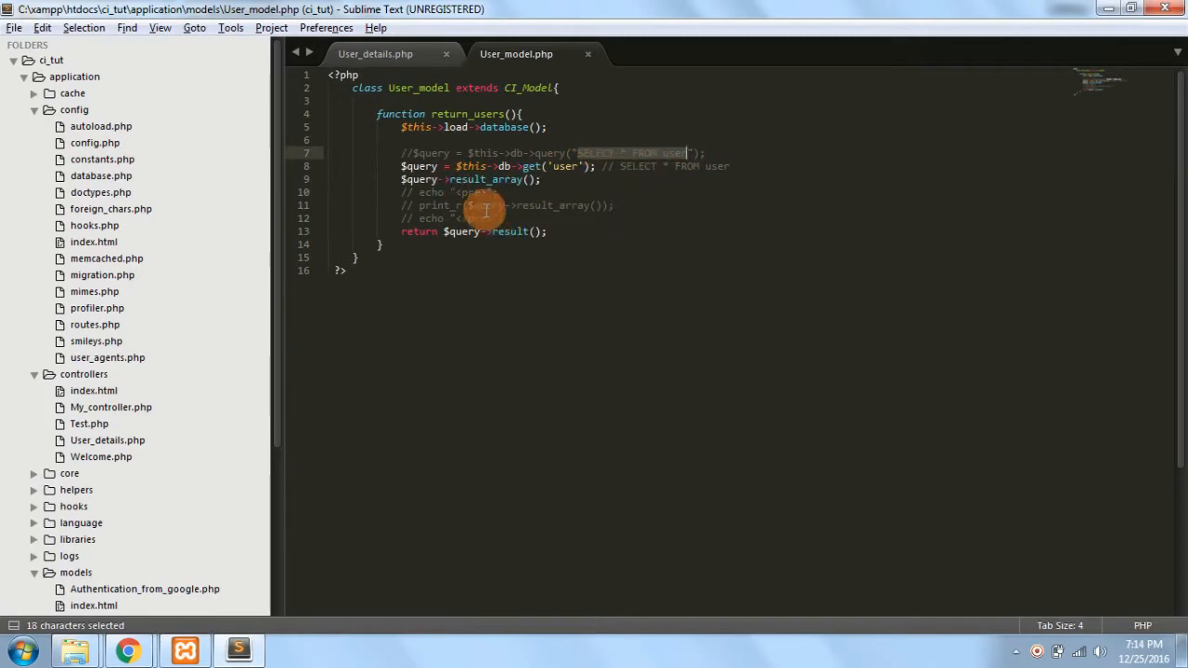
{"action": "left_click", "coordinate": [89, 175]}
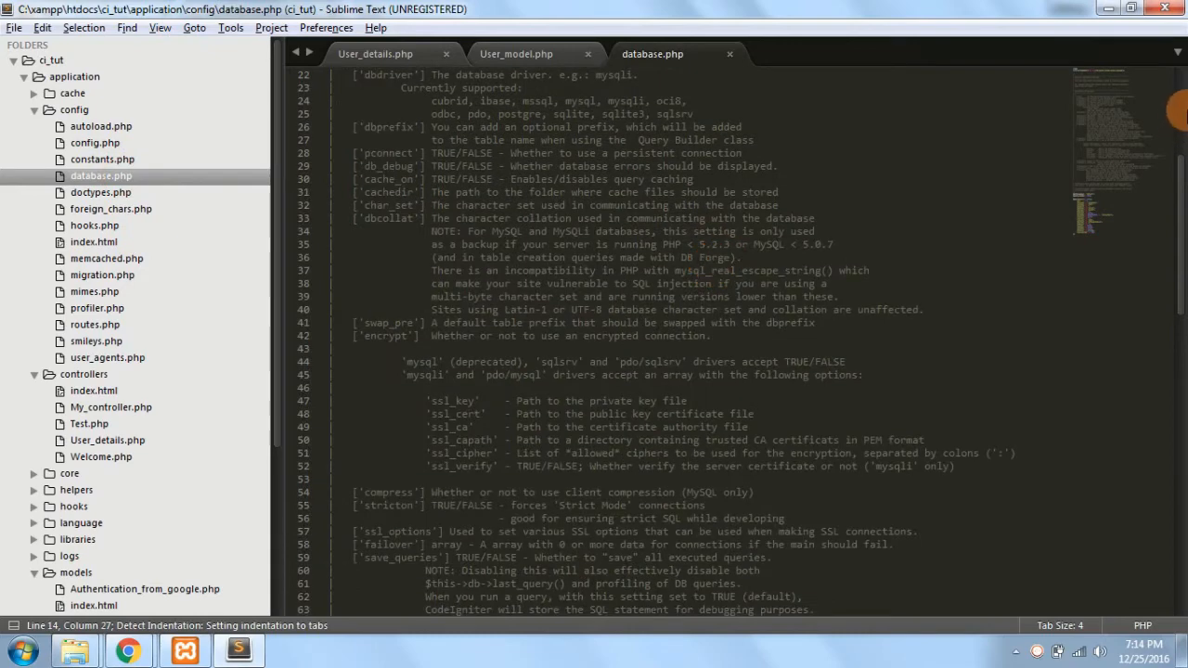
{"action": "scroll", "scroll_direction": "down", "scroll_amount": 3}
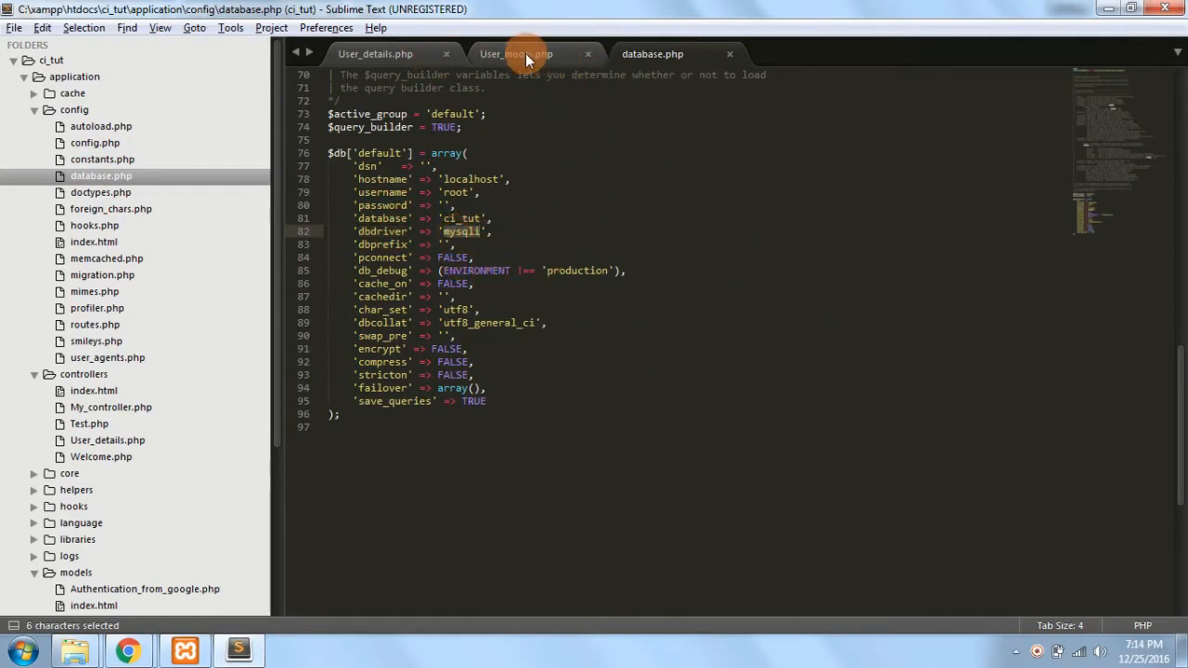
{"action": "left_click", "coordinate": [516, 53]}
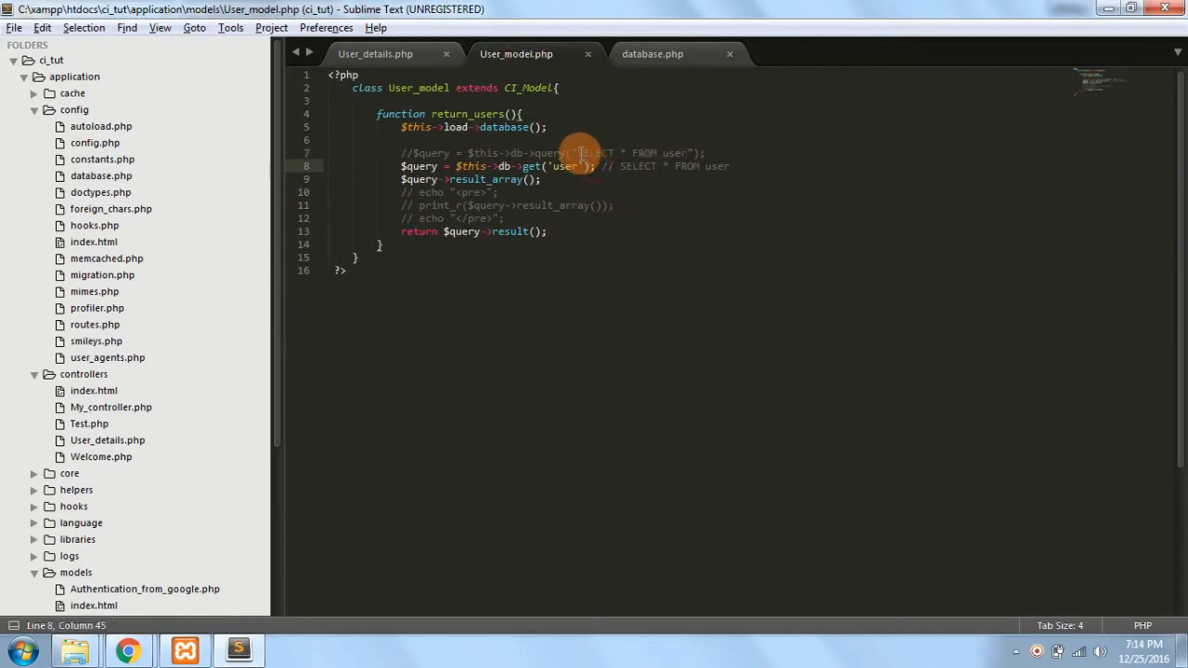
{"action": "left_click_drag", "start_coordinate": [580, 153], "coordinate": [663, 153]}
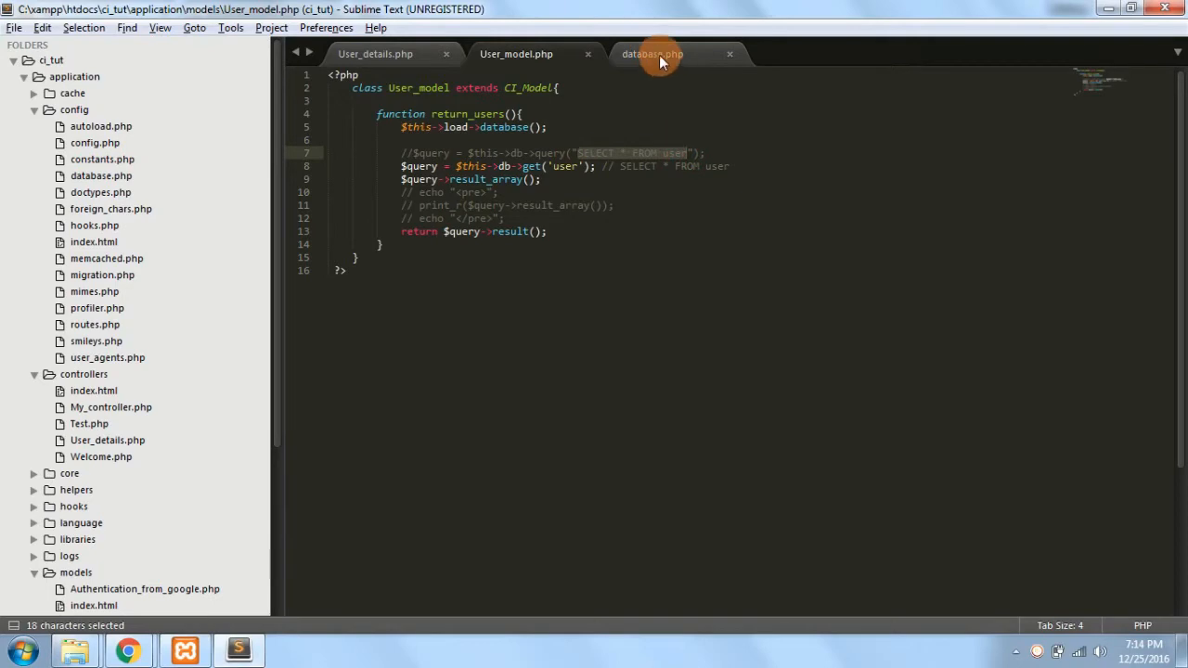
{"action": "left_click", "coordinate": [651, 53]}
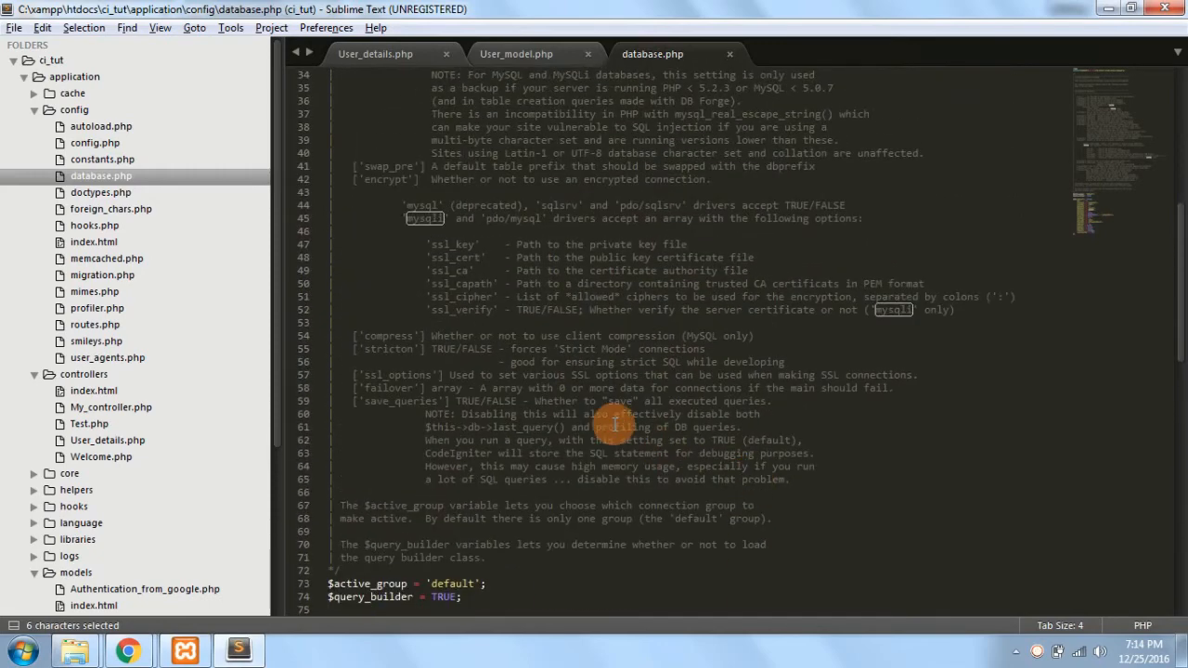
{"action": "scroll", "scroll_direction": "up", "scroll_amount": 3}
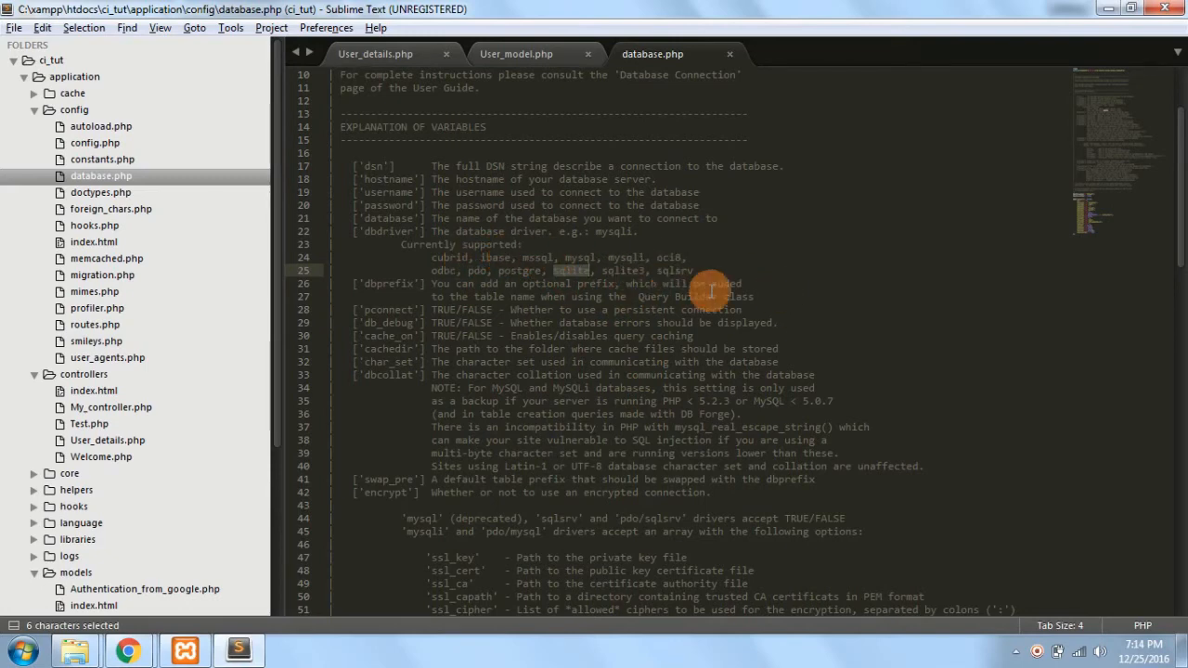
{"action": "scroll", "scroll_direction": "down", "scroll_amount": 3}
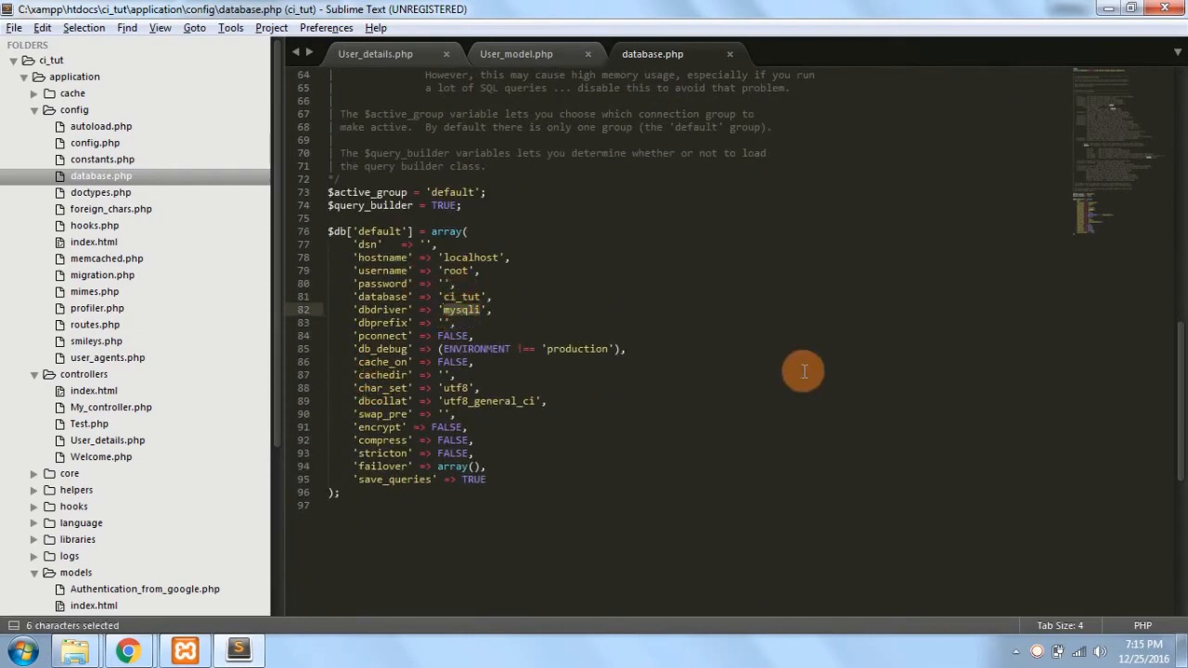
{"action": "type", "text": "ibase"}
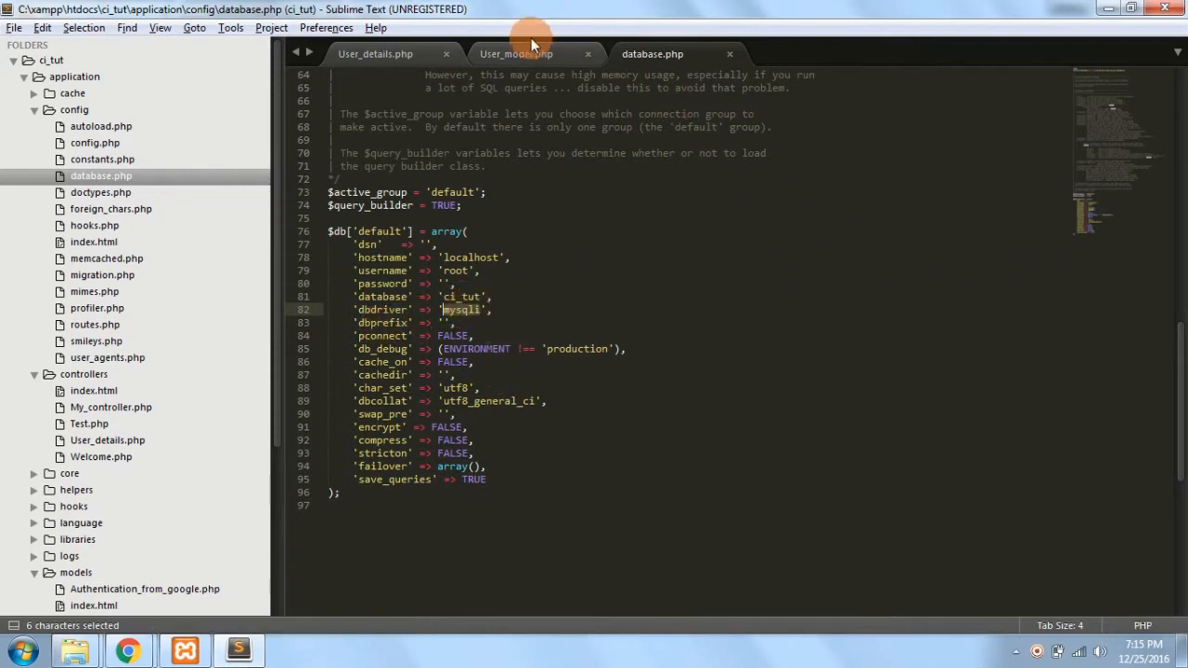
{"action": "left_click", "coordinate": [515, 53]}
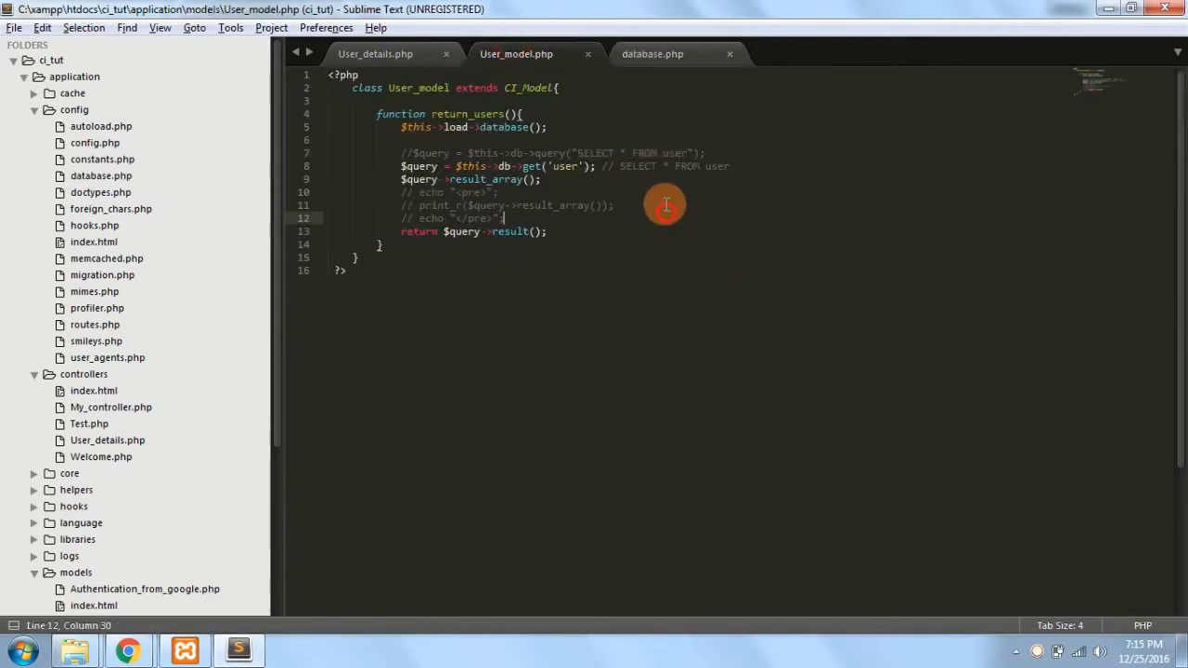
{"action": "left_click_drag", "start_coordinate": [575, 153], "coordinate": [682, 153]}
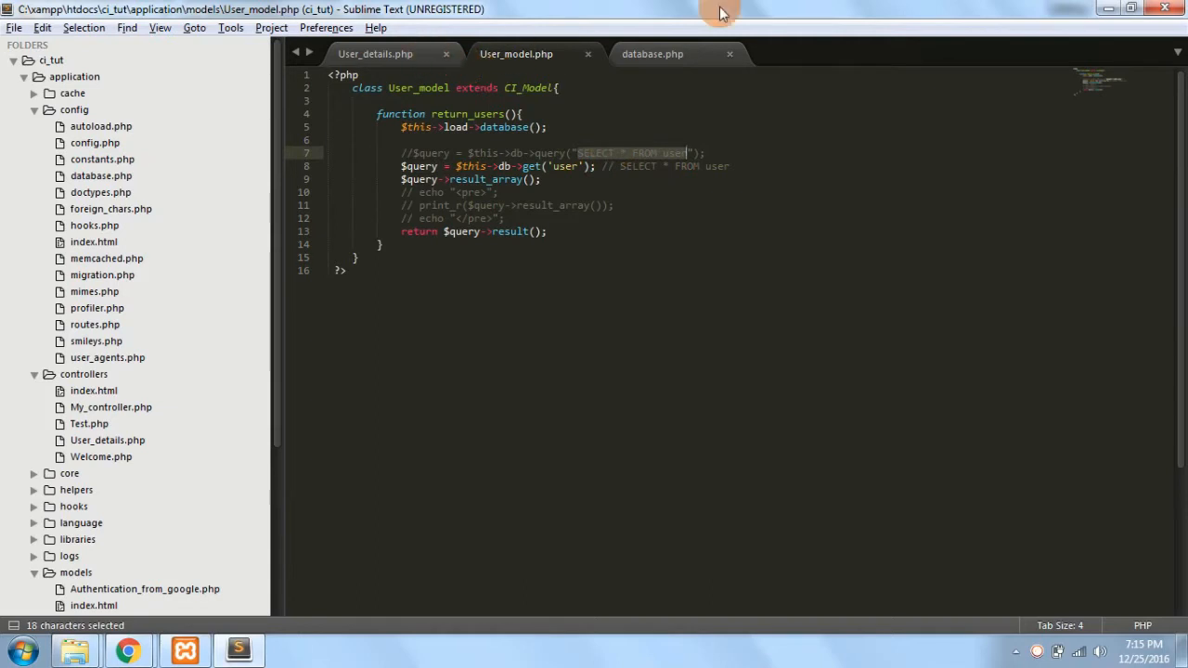
{"action": "left_click", "coordinate": [652, 53]}
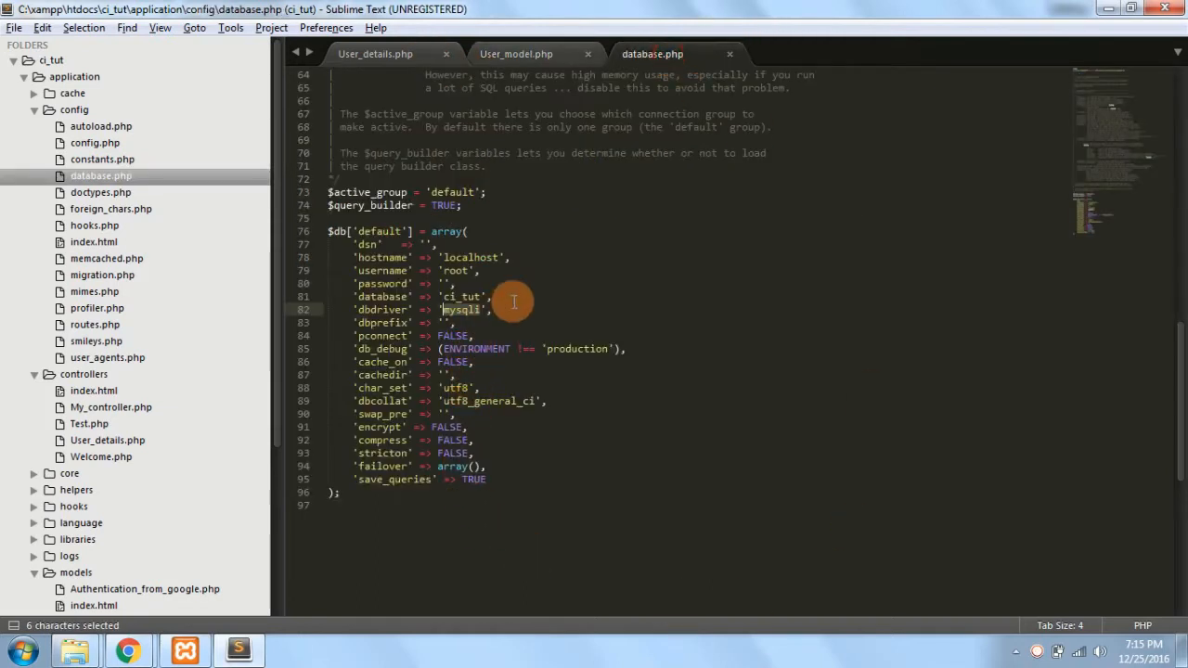
{"action": "mouse_move", "coordinate": [547, 362]}
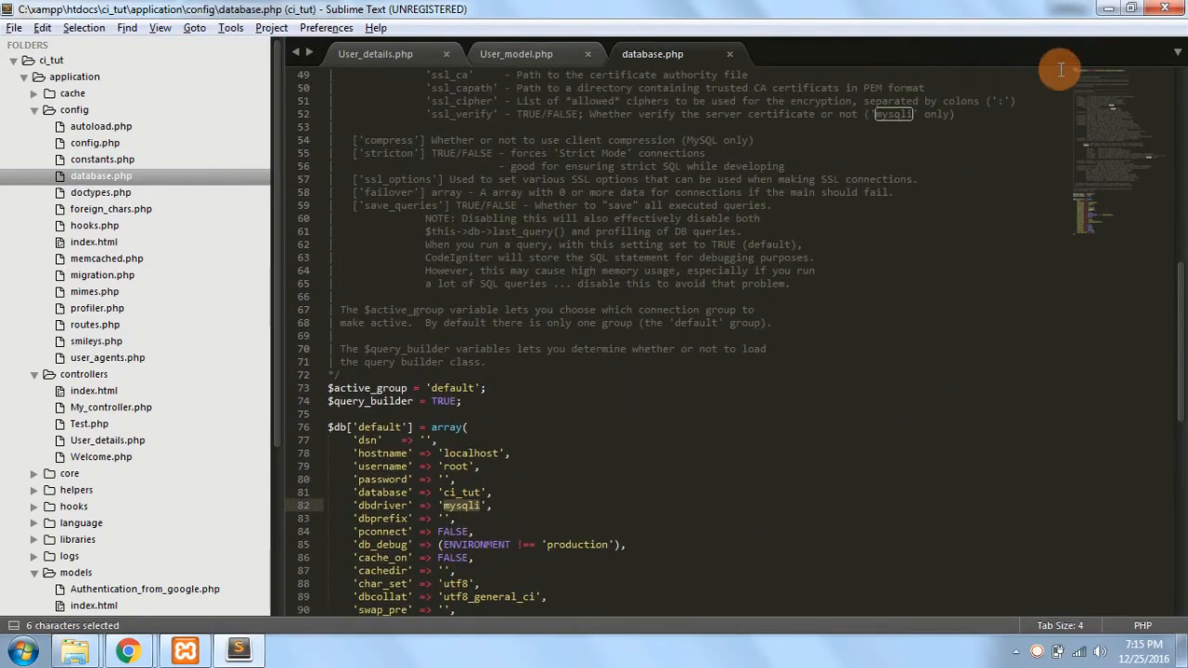
{"action": "scroll", "scroll_direction": "down", "scroll_amount": 3}
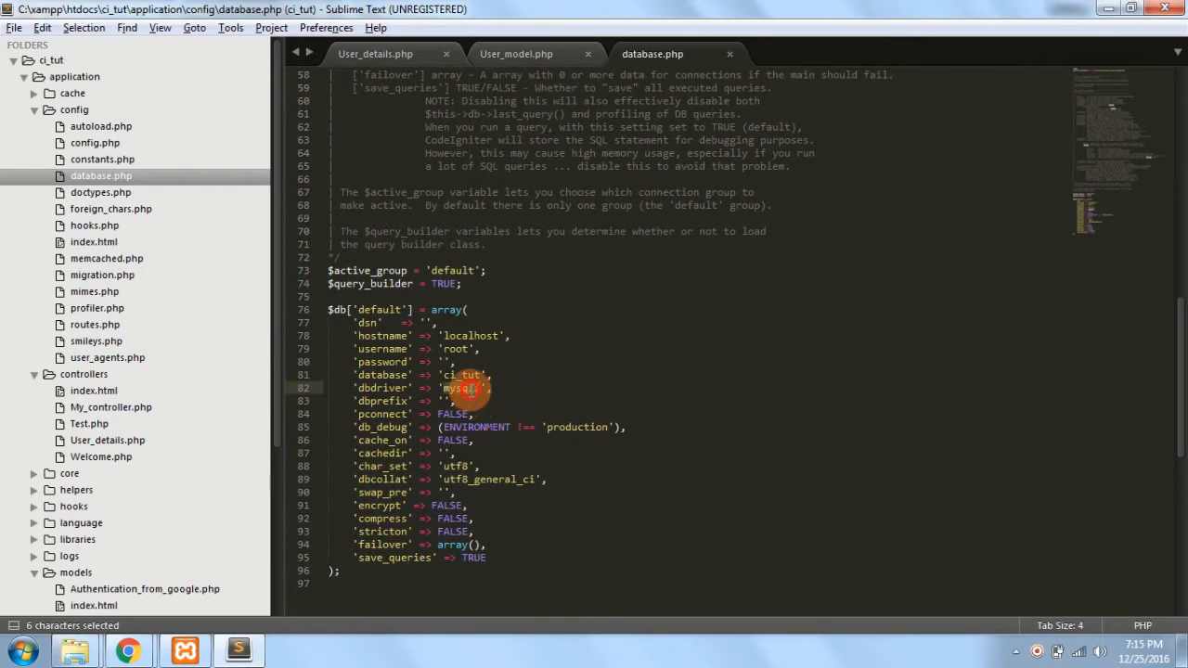
{"action": "mouse_move", "coordinate": [545, 385]}
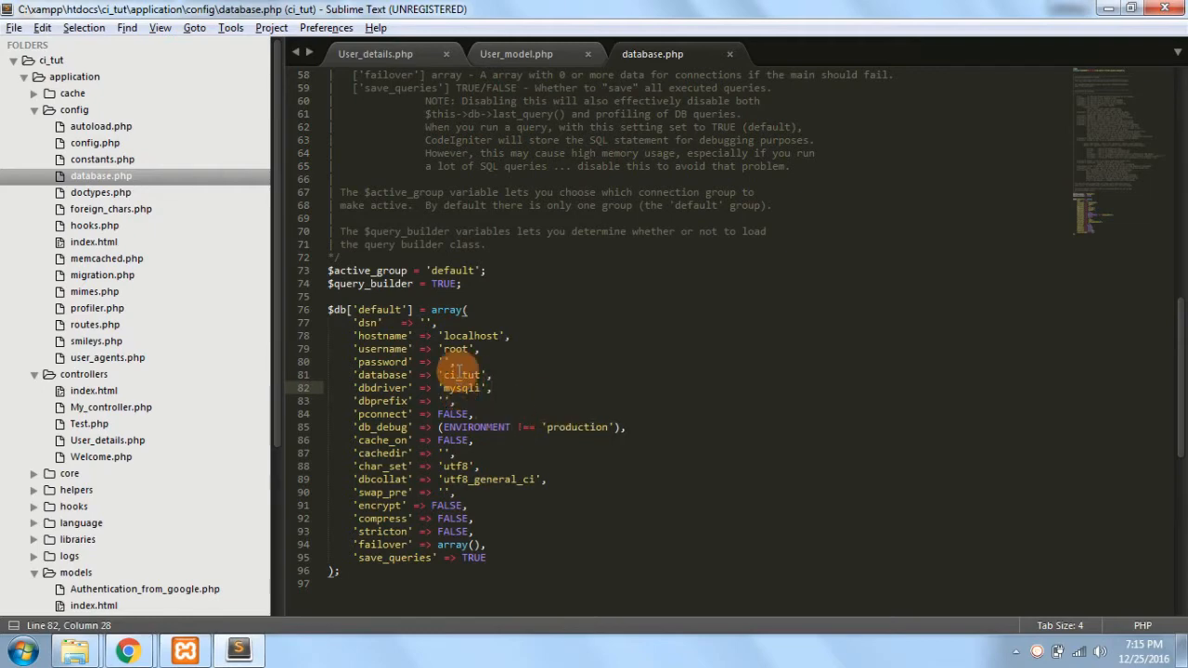
{"action": "left_click", "coordinate": [516, 53]}
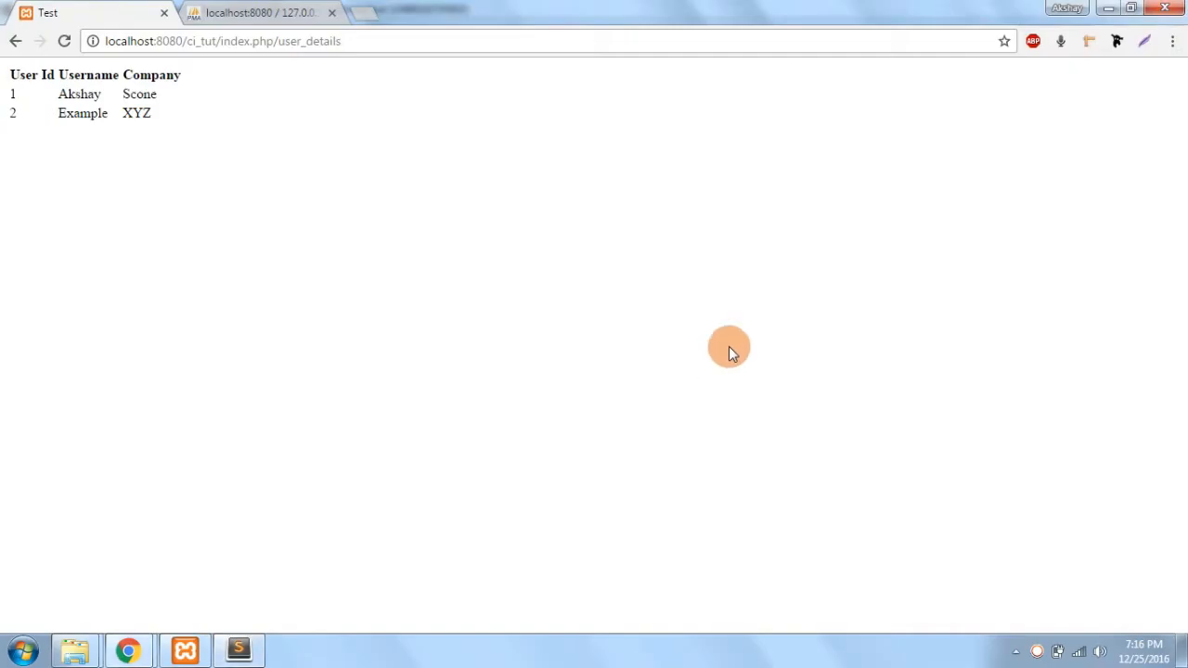
Duplicate the Test tab, load localhost:8080/ci_tut/user_guide, and return to the first tab.
{"action": "right_click", "coordinate": [93, 13]}
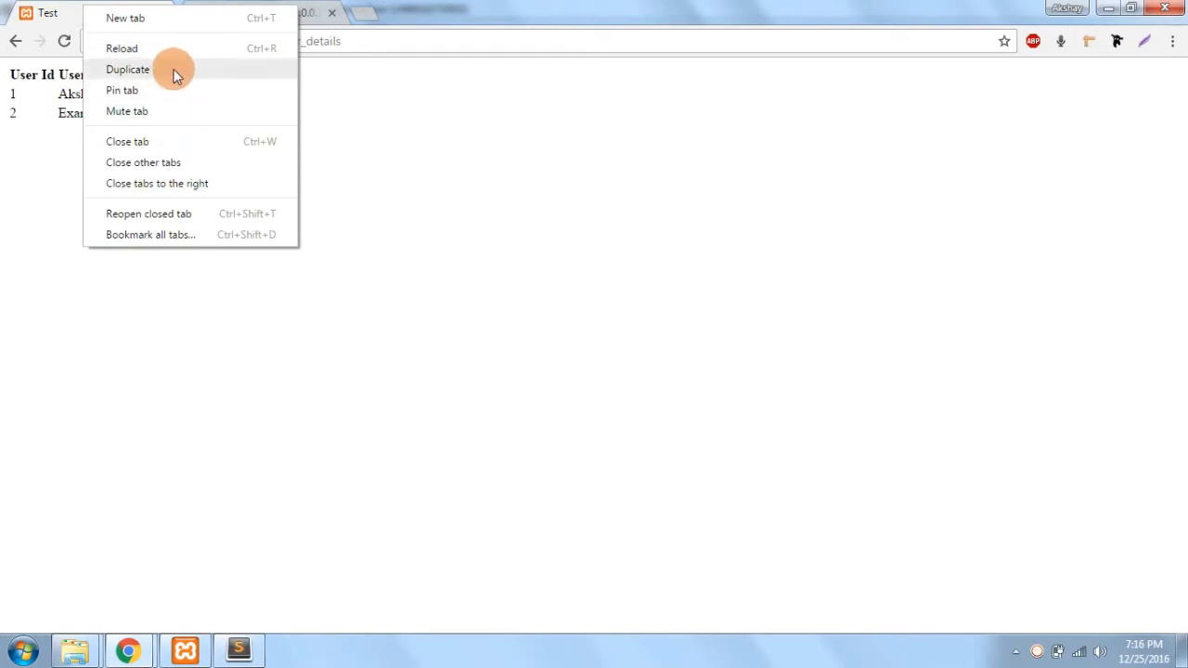
{"action": "left_click", "coordinate": [127, 69]}
{"action": "type", "text": "localhost:8080/ci_tut/use"}
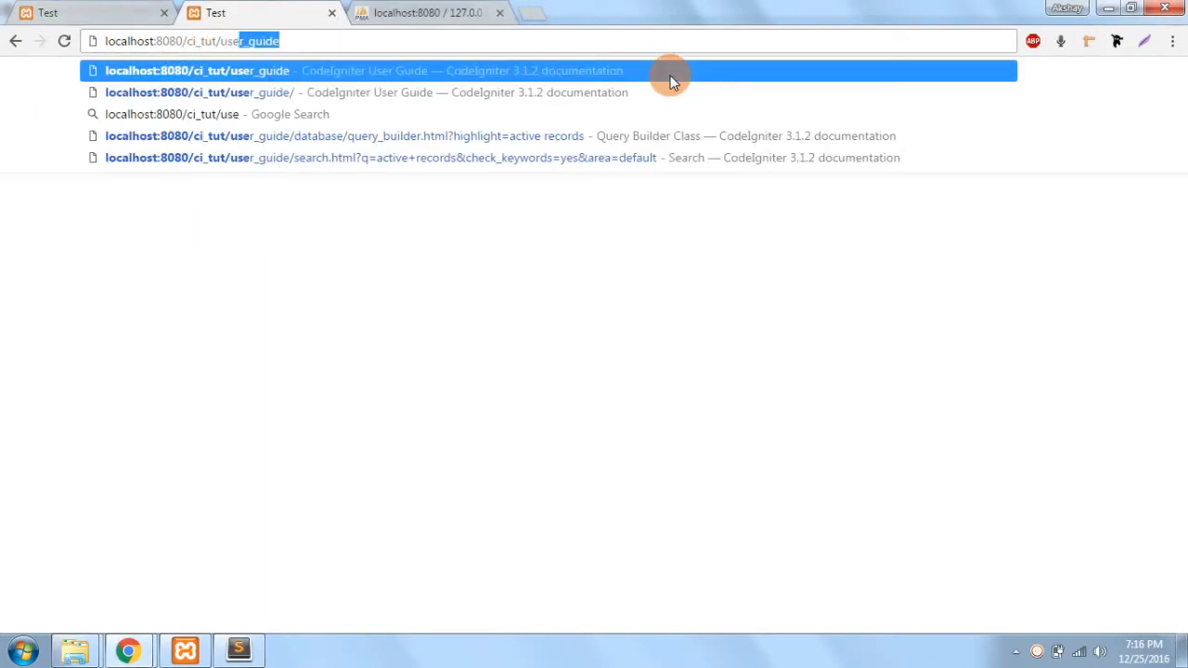
{"action": "left_click", "coordinate": [198, 70]}
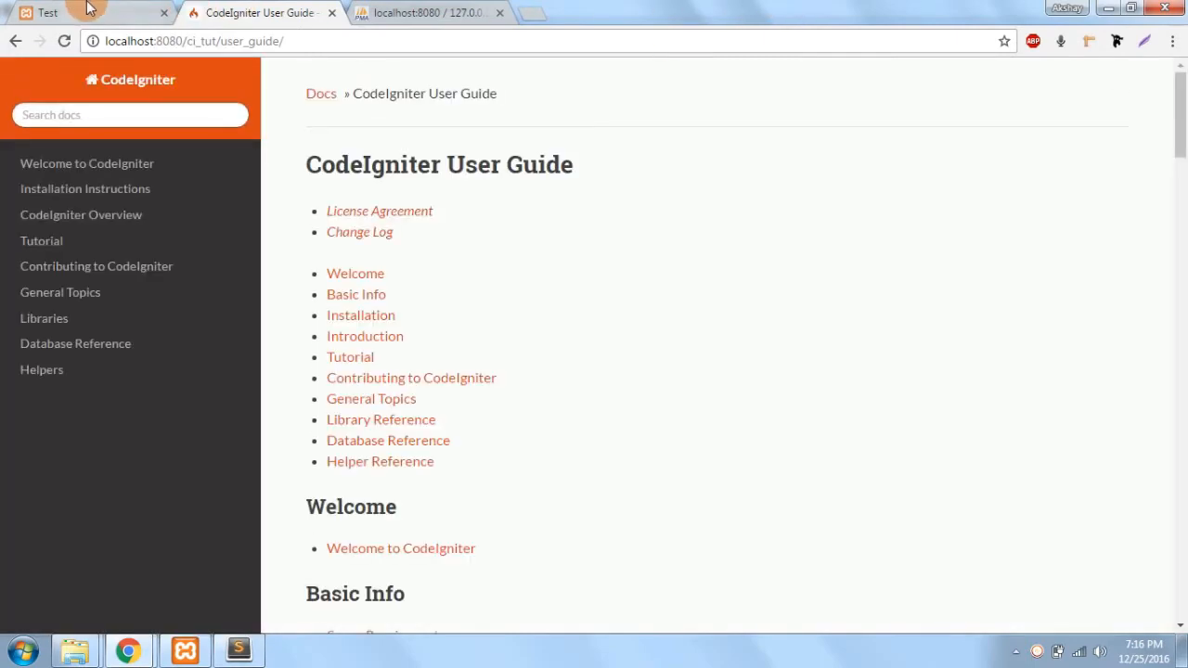
{"action": "left_click", "coordinate": [88, 12]}
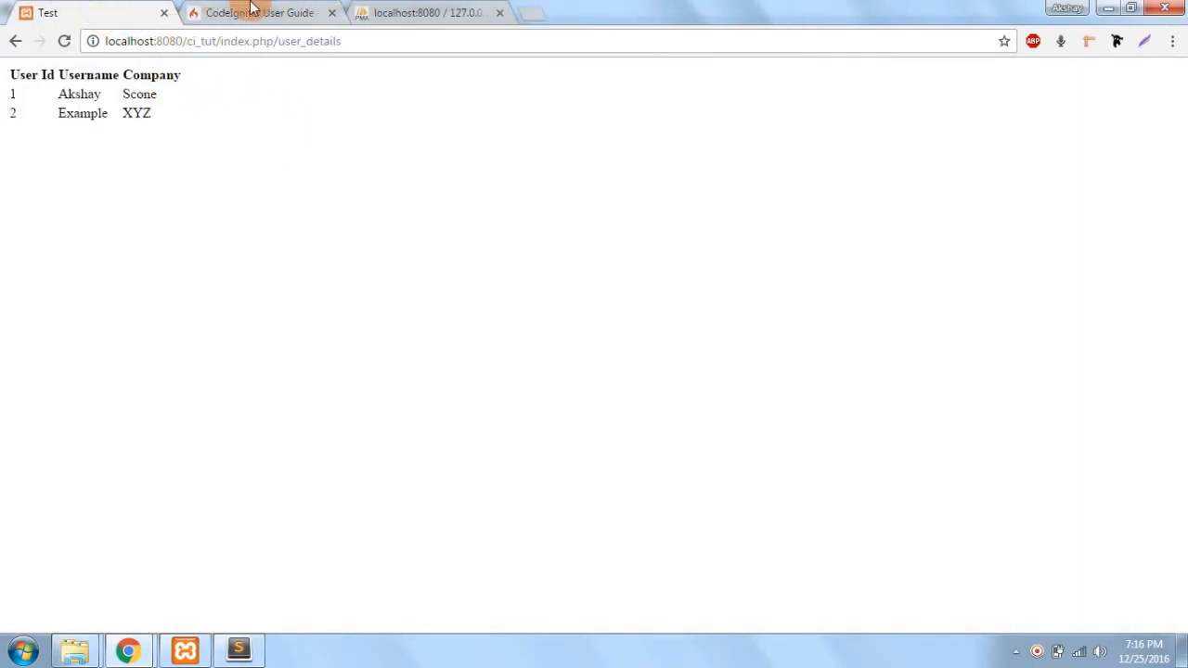
Search the User Guide for 'query builder' and open the Query Builder Class page.
{"action": "left_click", "coordinate": [259, 12]}
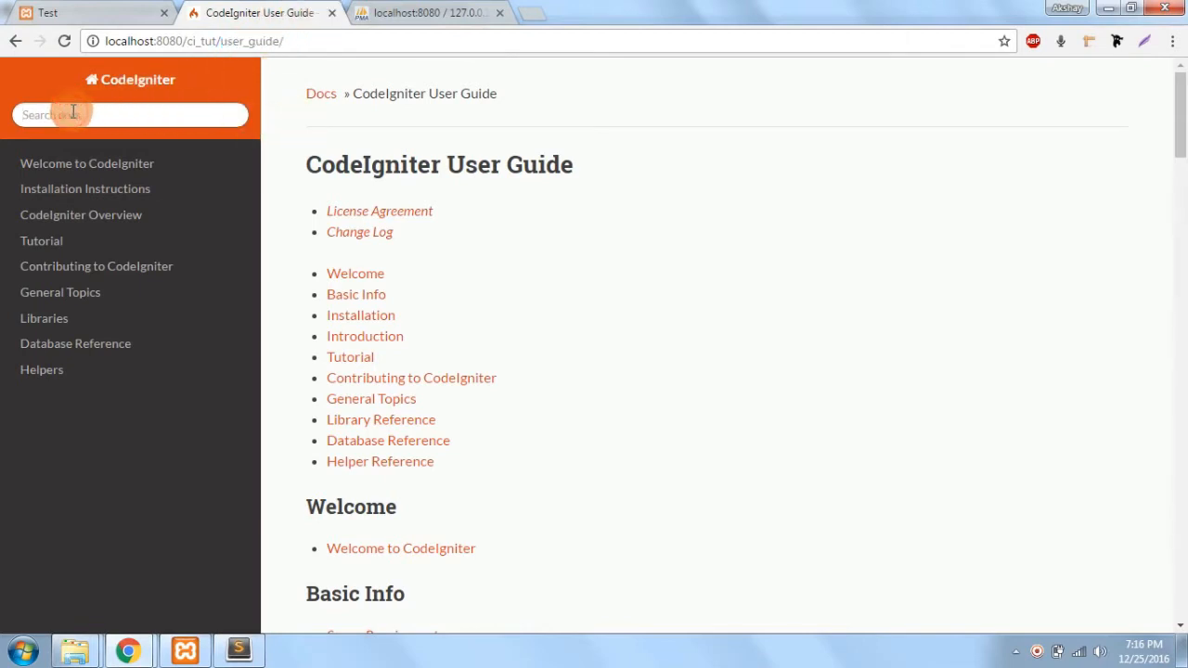
{"action": "type", "text": "query"}
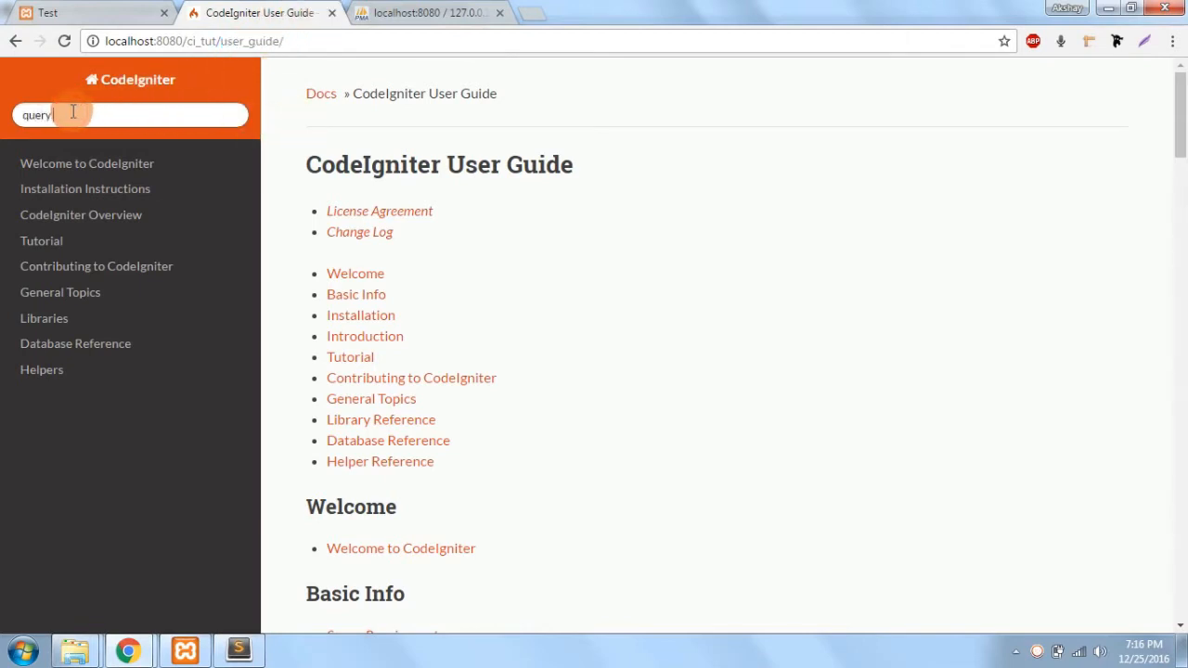
{"action": "type", "text": "builder"}
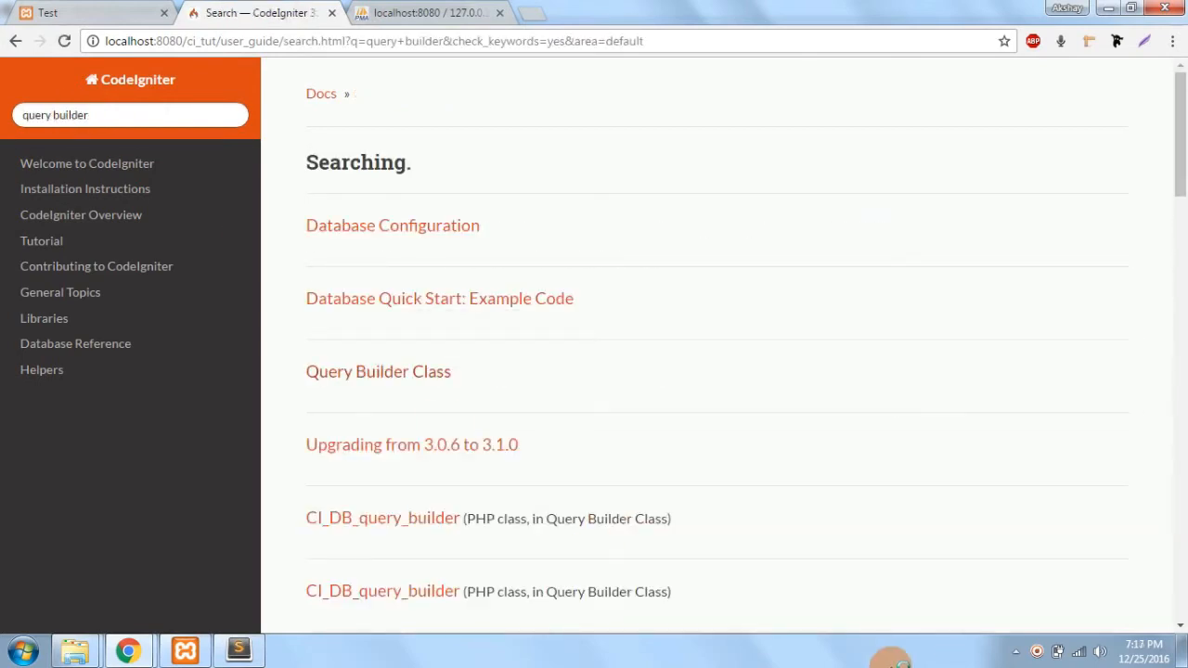
{"action": "scroll", "scroll_direction": "down", "scroll_amount": 3}
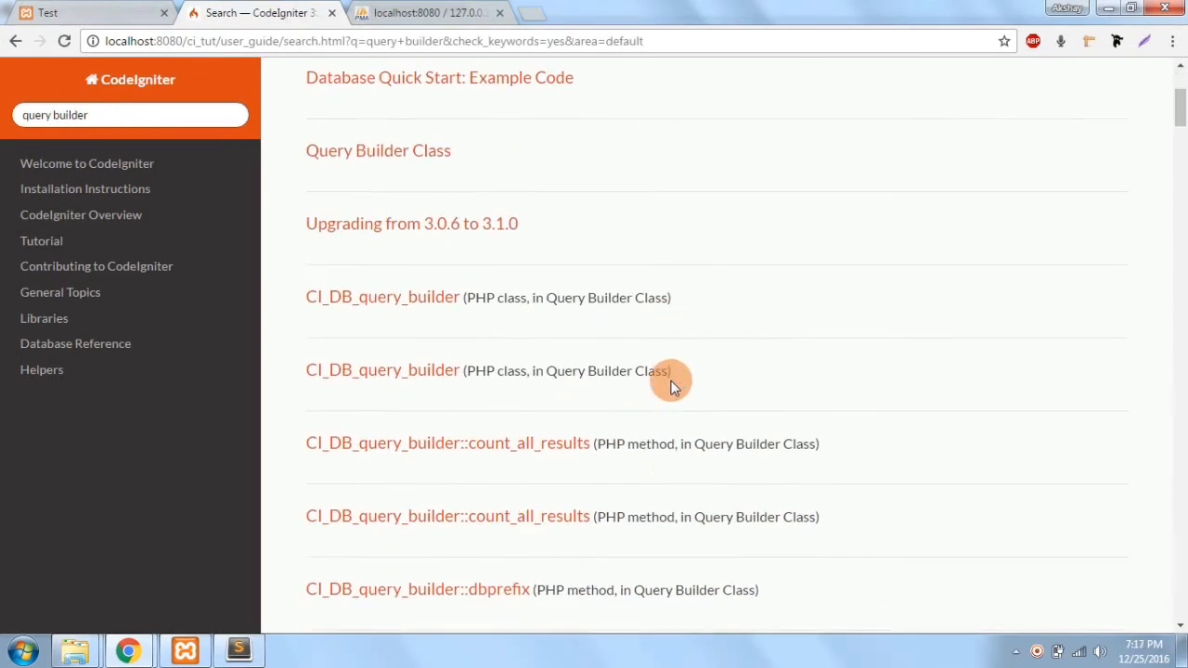
{"action": "scroll", "scroll_direction": "up", "scroll_amount": 3}
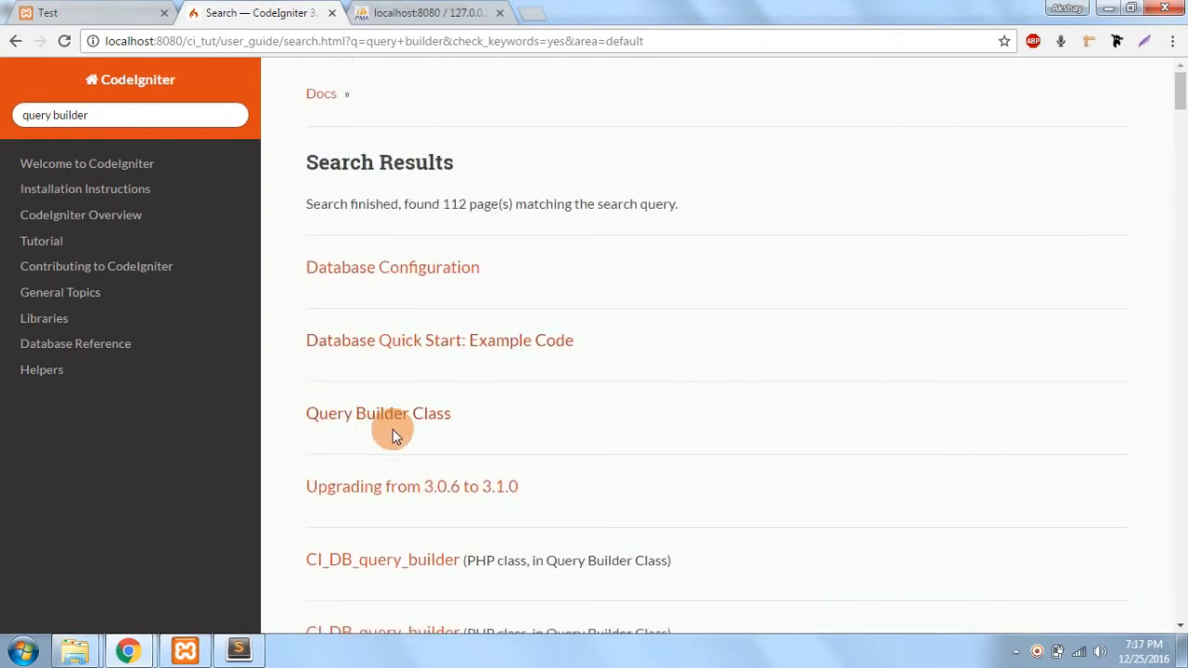
{"action": "left_click", "coordinate": [377, 413]}
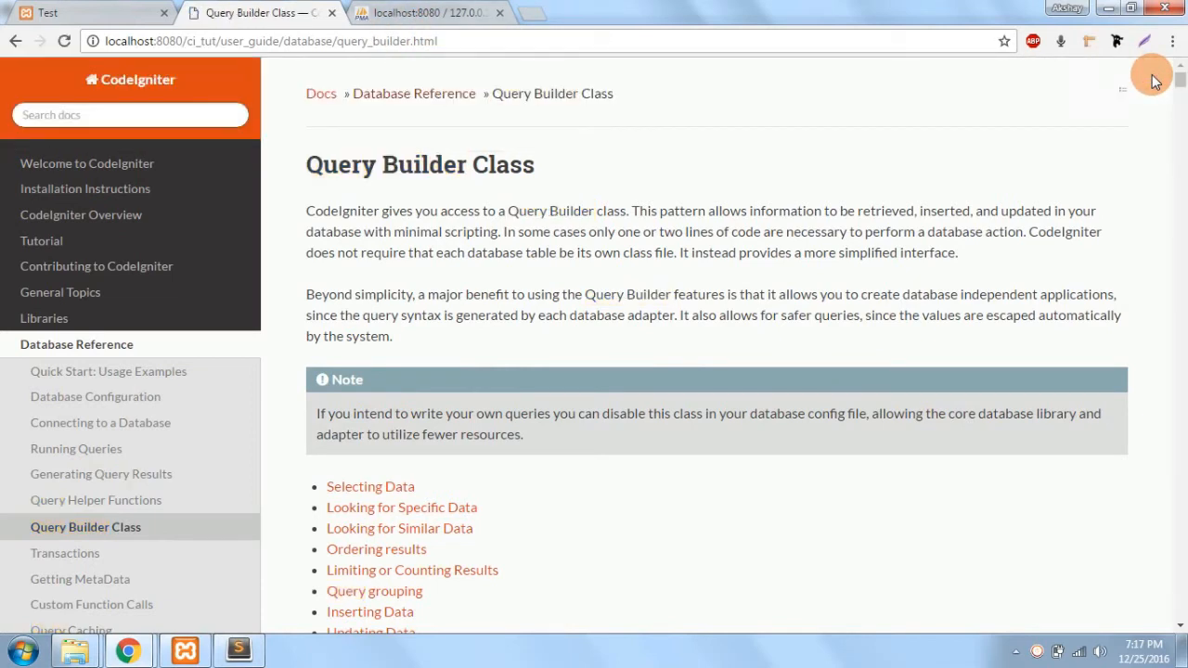
{"action": "mouse_move", "coordinate": [826, 348]}
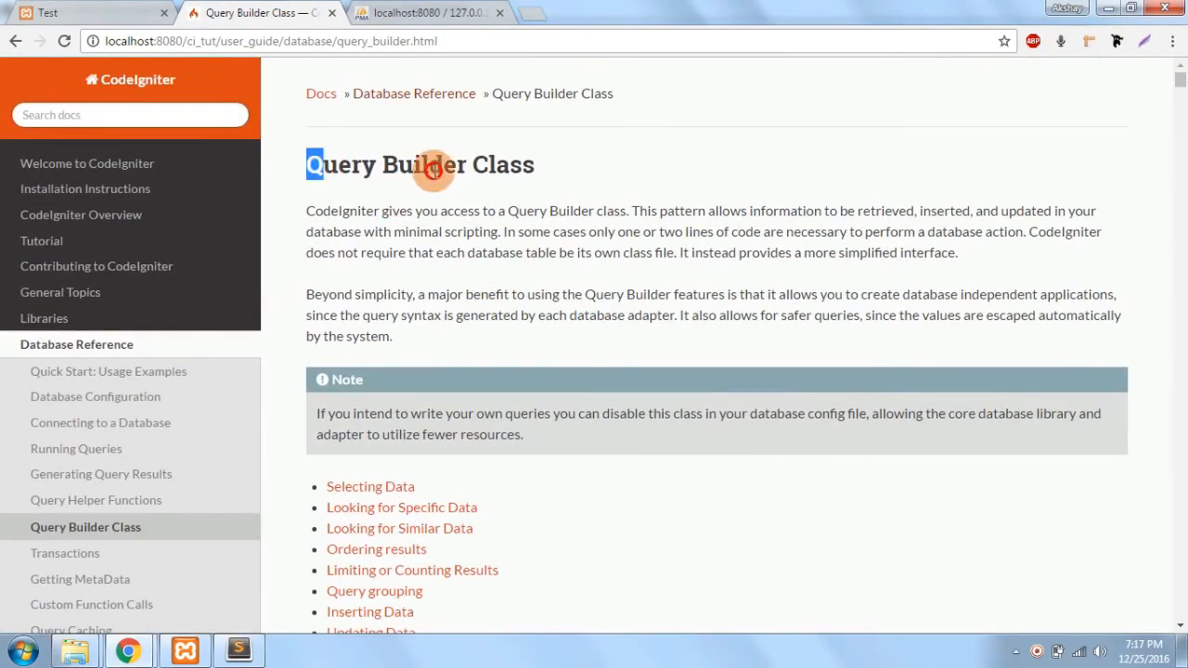
Jump to the Selecting Data section and highlight $this->db->get().
{"action": "scroll", "scroll_direction": "down", "scroll_amount": 3}
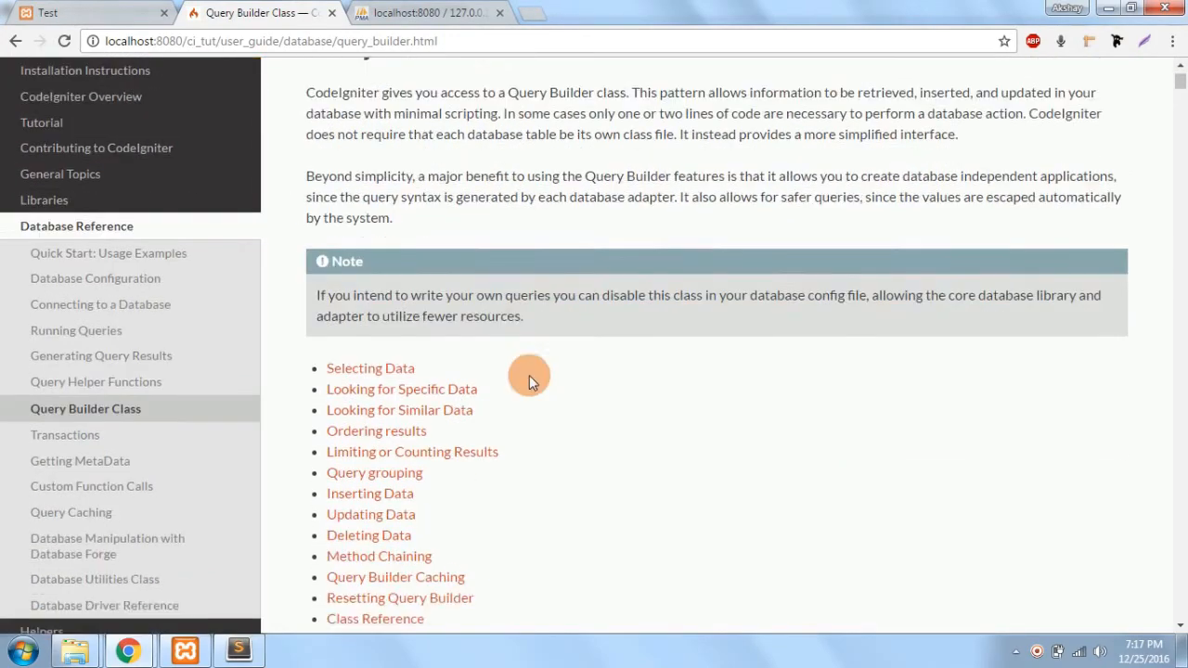
{"action": "scroll", "scroll_direction": "down", "scroll_amount": 3}
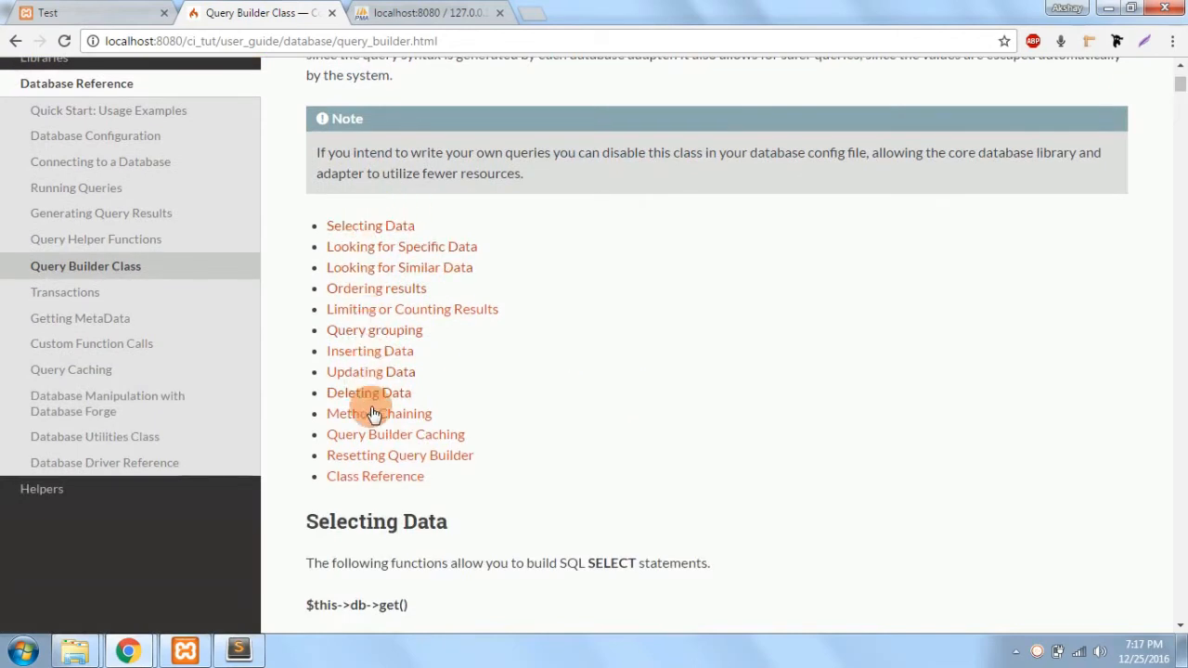
{"action": "mouse_move", "coordinate": [1111, 319]}
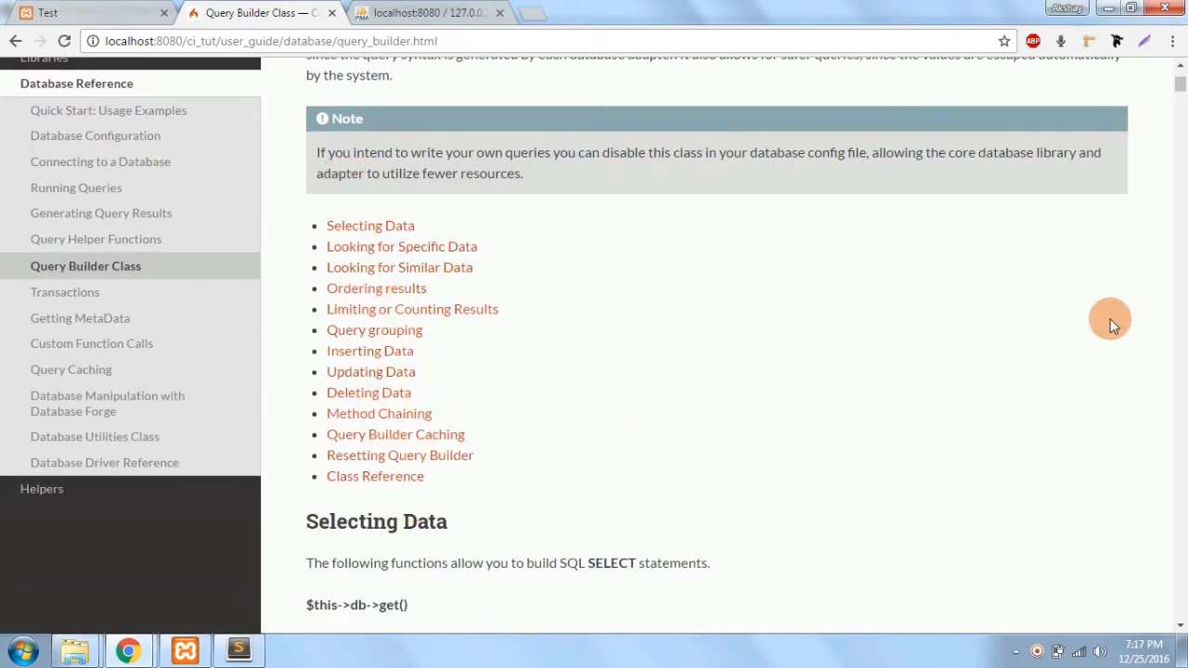
{"action": "mouse_move", "coordinate": [728, 428]}
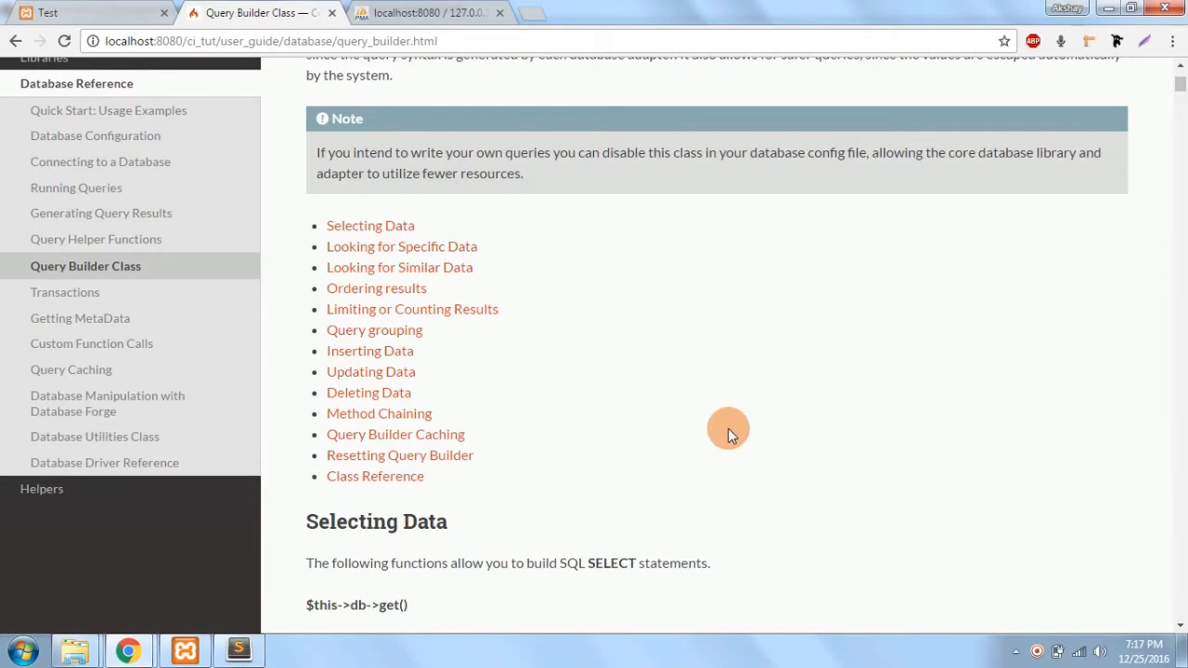
{"action": "mouse_move", "coordinate": [872, 659]}
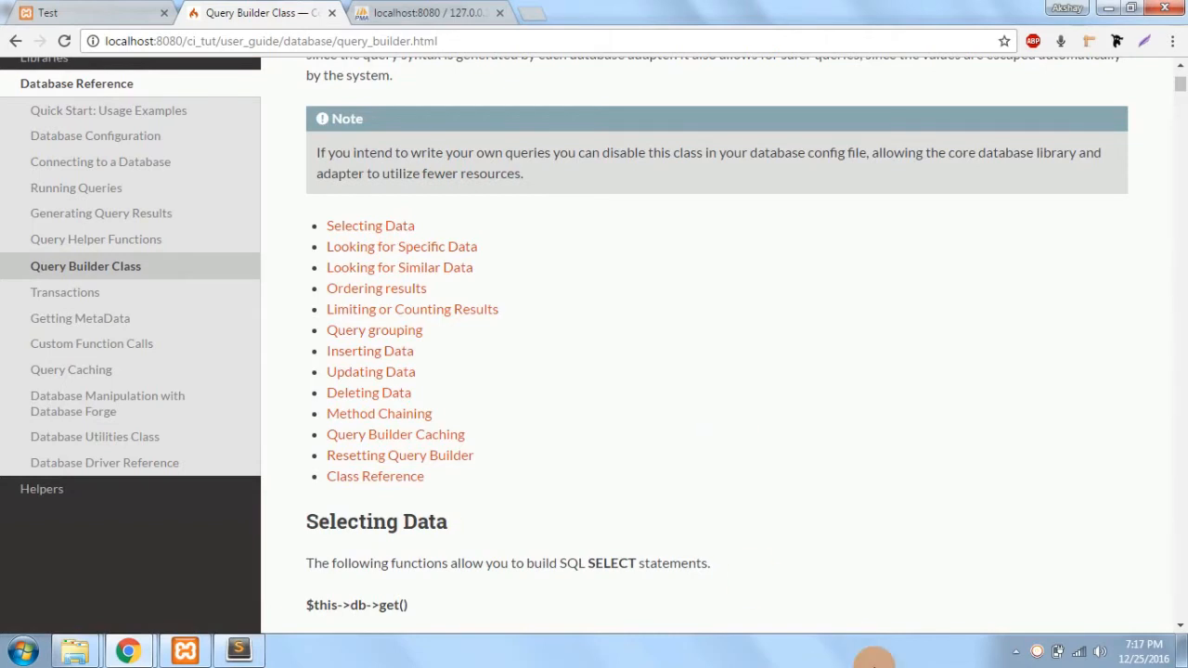
{"action": "mouse_move", "coordinate": [967, 639]}
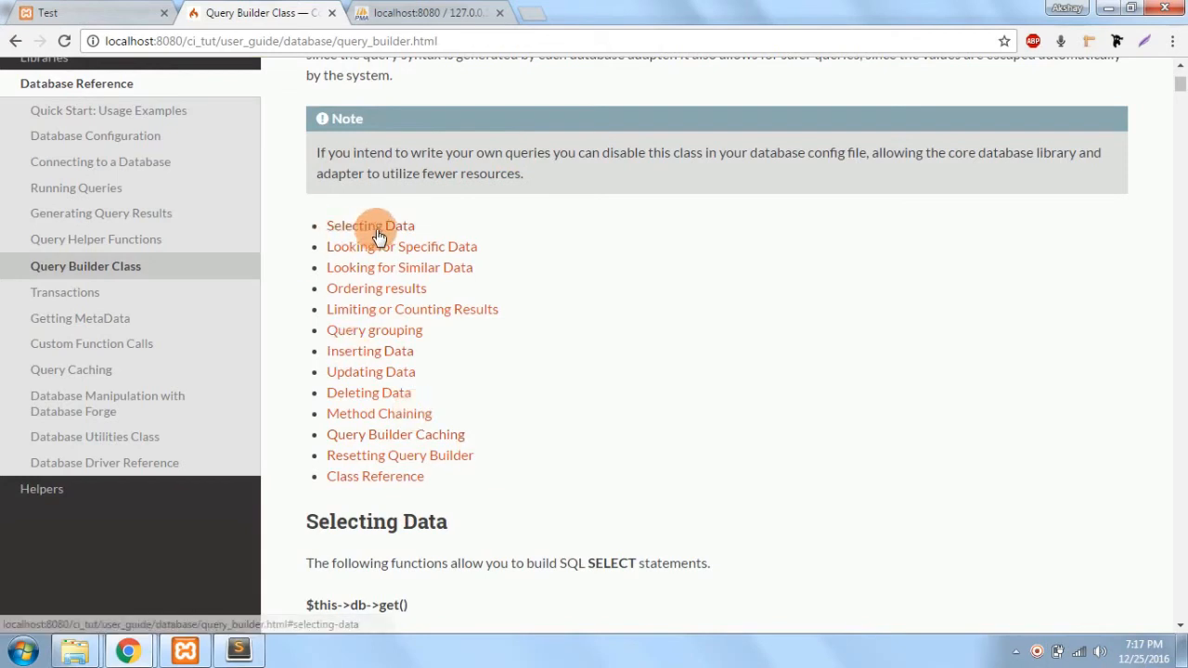
{"action": "left_click", "coordinate": [370, 225]}
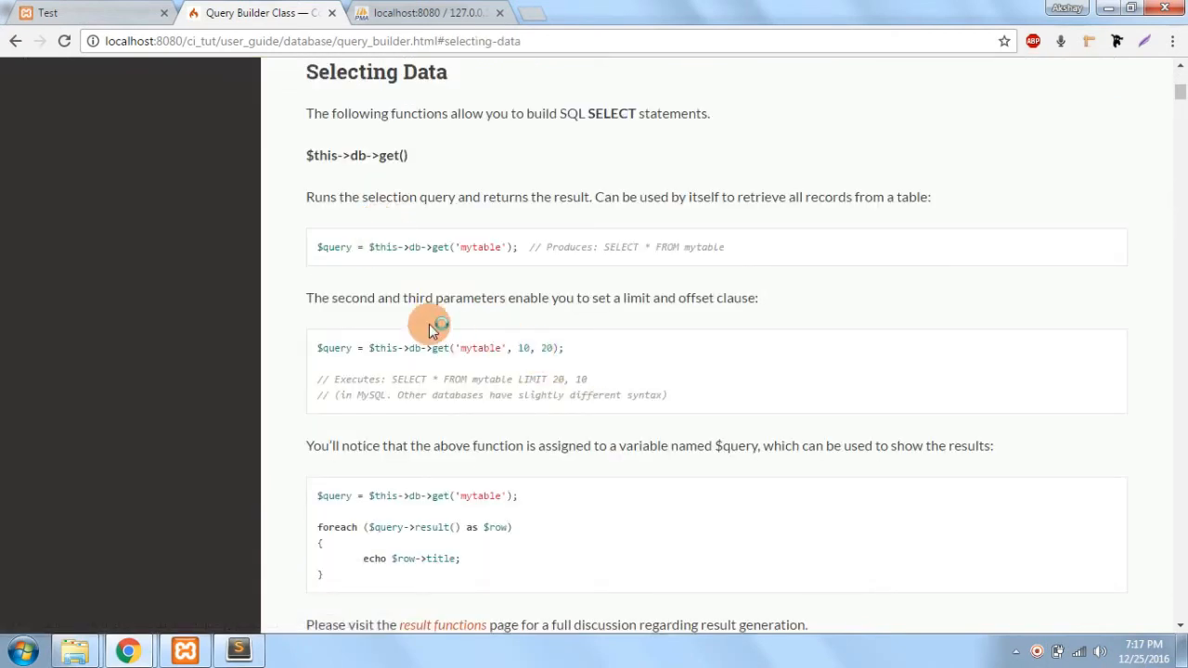
{"action": "double_click", "coordinate": [356, 155]}
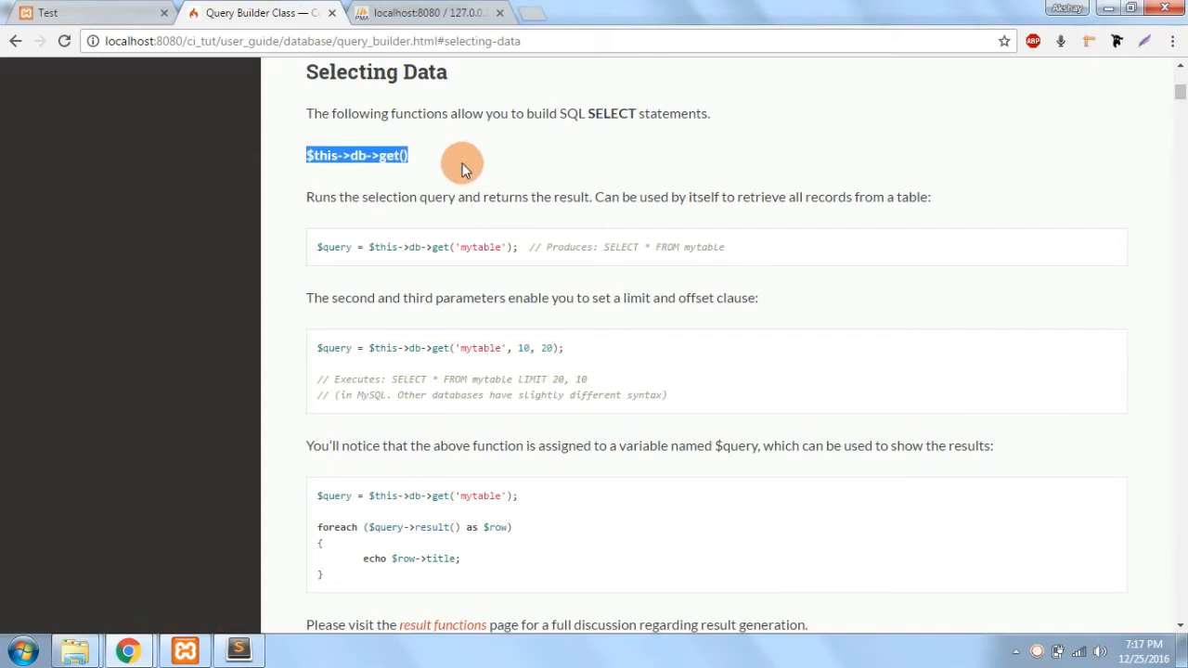
{"action": "mouse_move", "coordinate": [594, 278]}
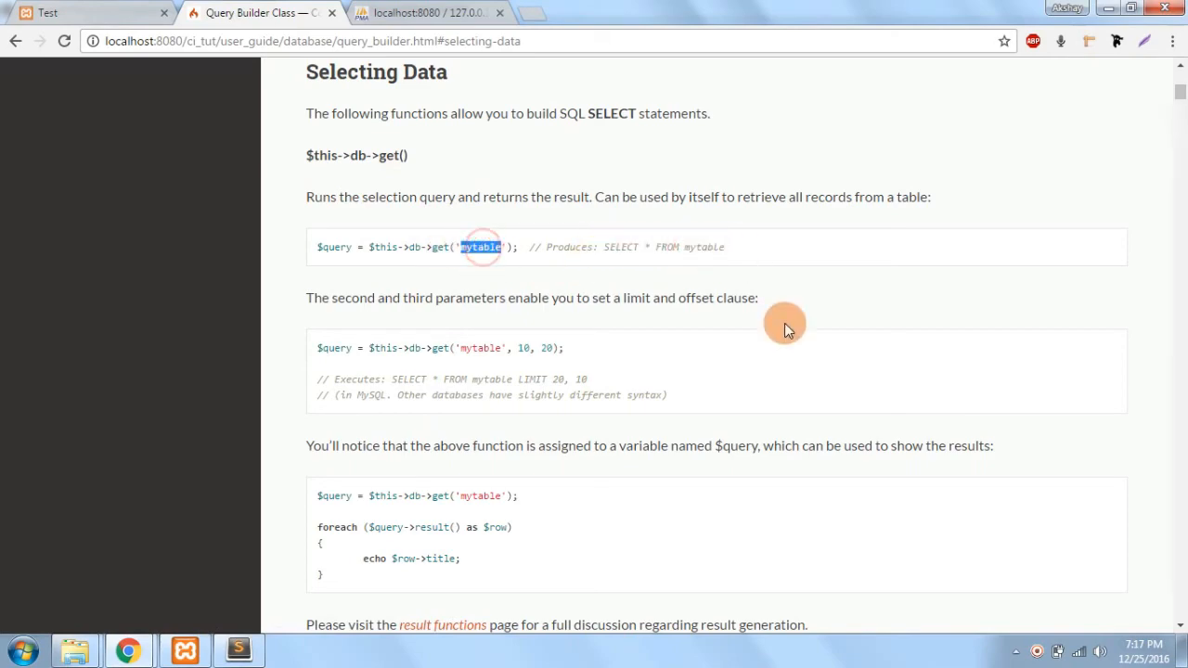
Go through the get() examples, marking offset 20, down to get_compiled_select().
{"action": "scroll", "scroll_direction": "down", "scroll_amount": 3}
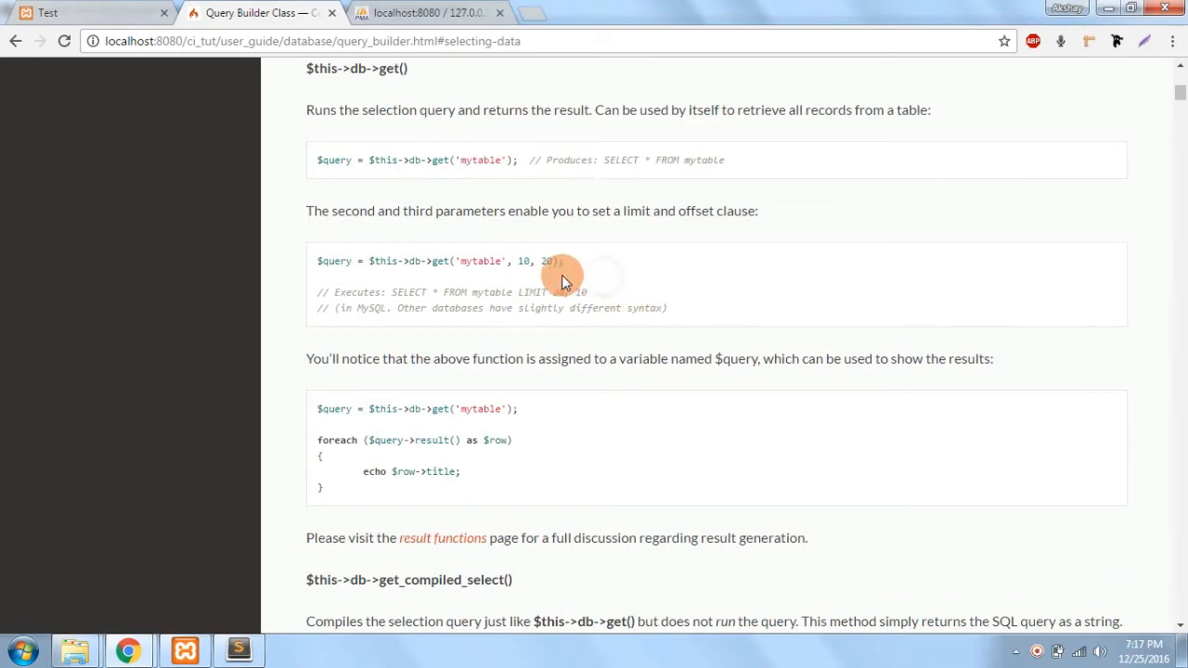
{"action": "left_click", "coordinate": [525, 260]}
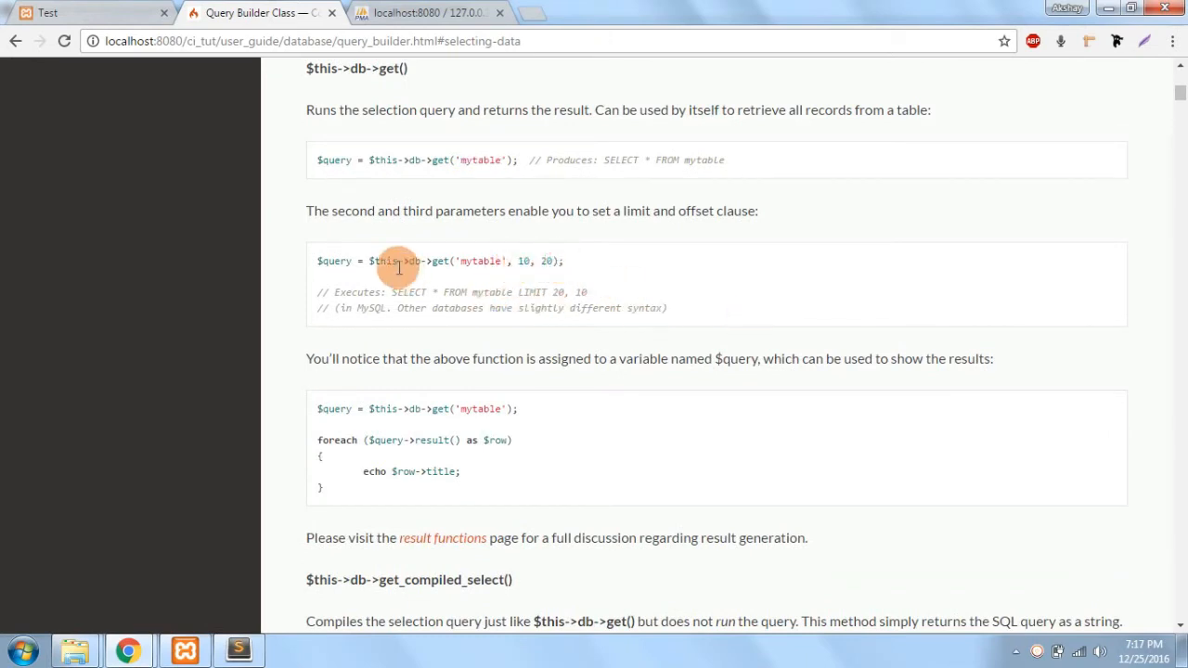
{"action": "double_click", "coordinate": [480, 261]}
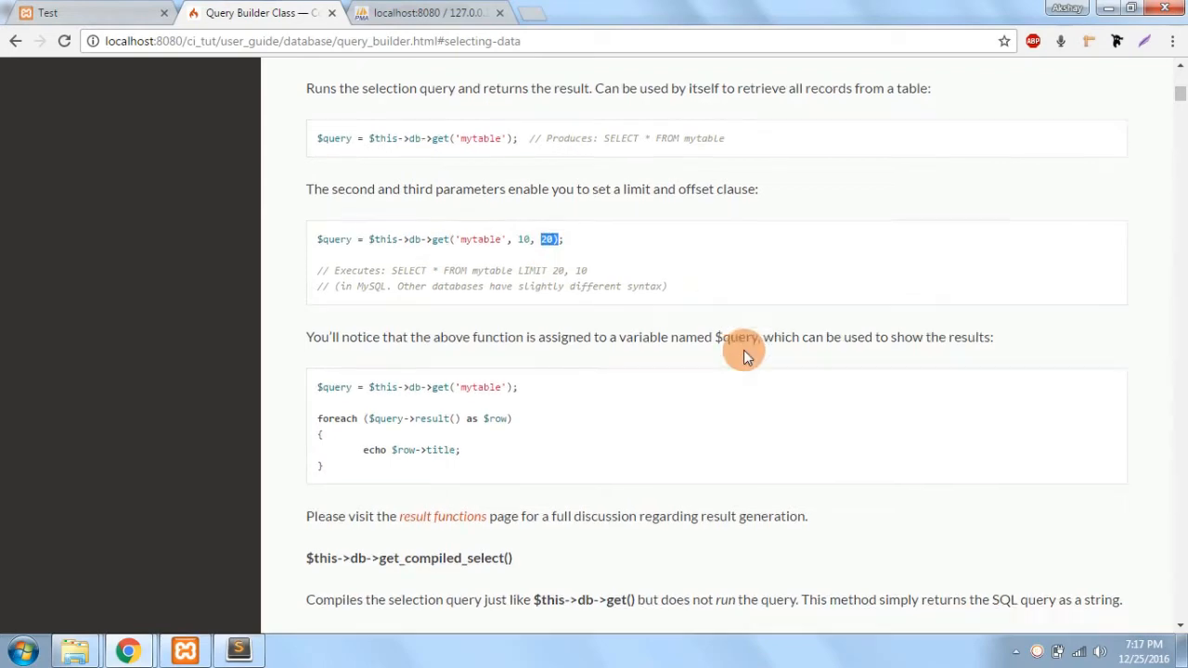
{"action": "scroll", "scroll_direction": "down", "scroll_amount": 3}
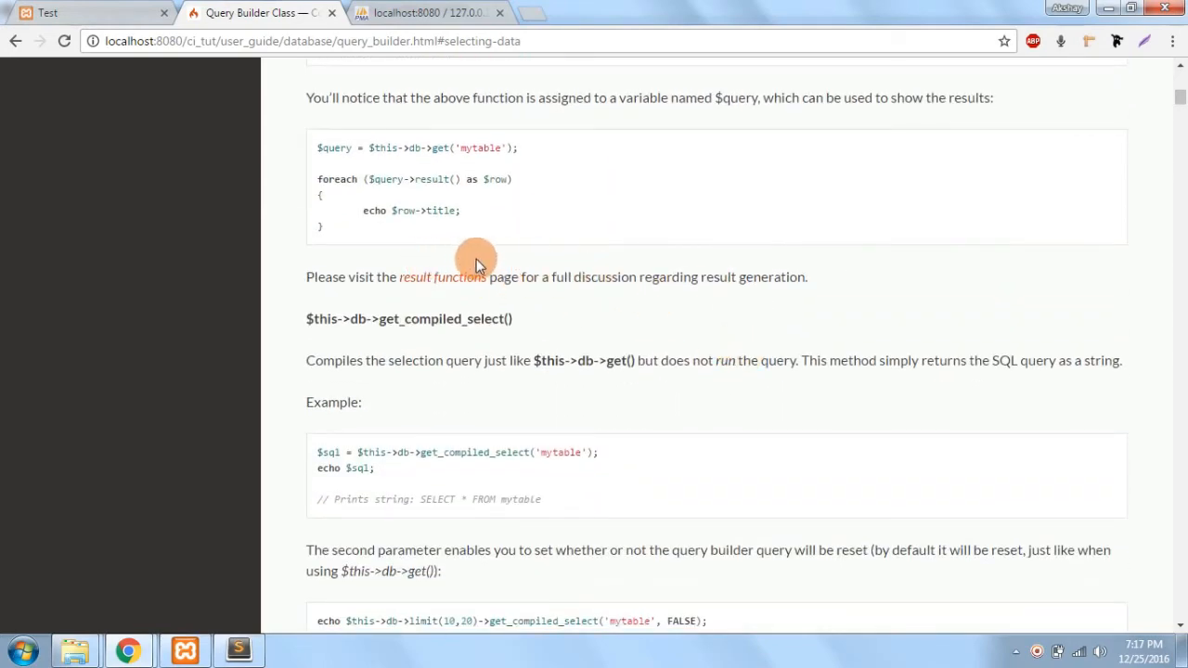
{"action": "scroll", "scroll_direction": "down", "scroll_amount": 3}
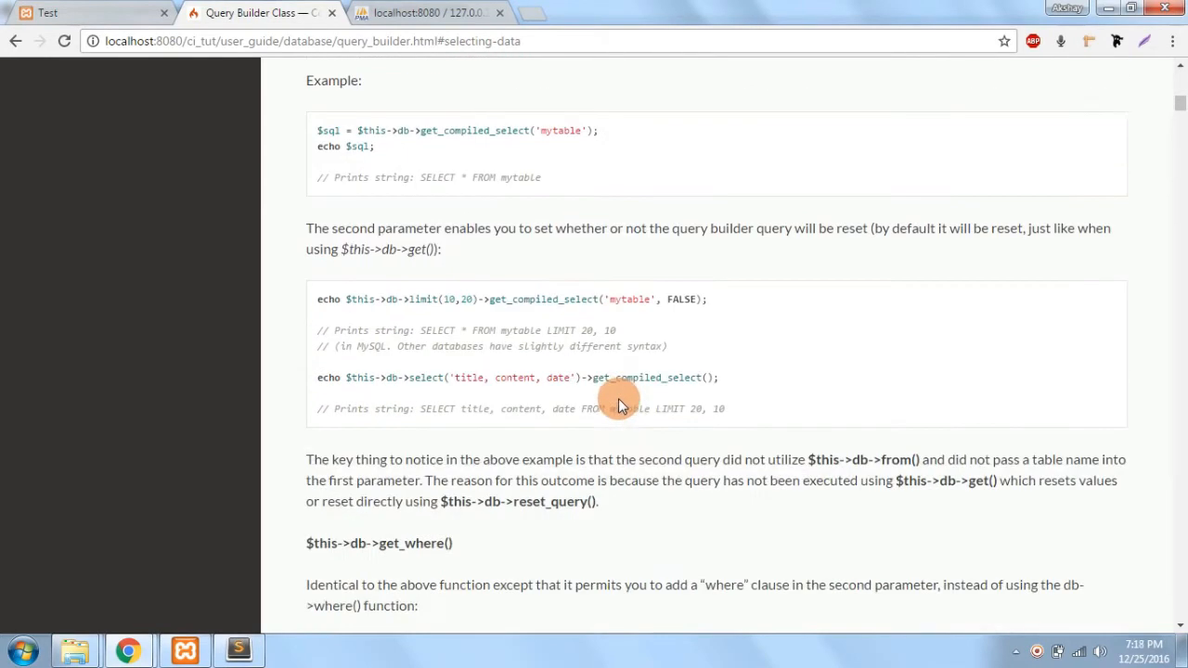
{"action": "scroll", "scroll_direction": "down", "scroll_amount": 3}
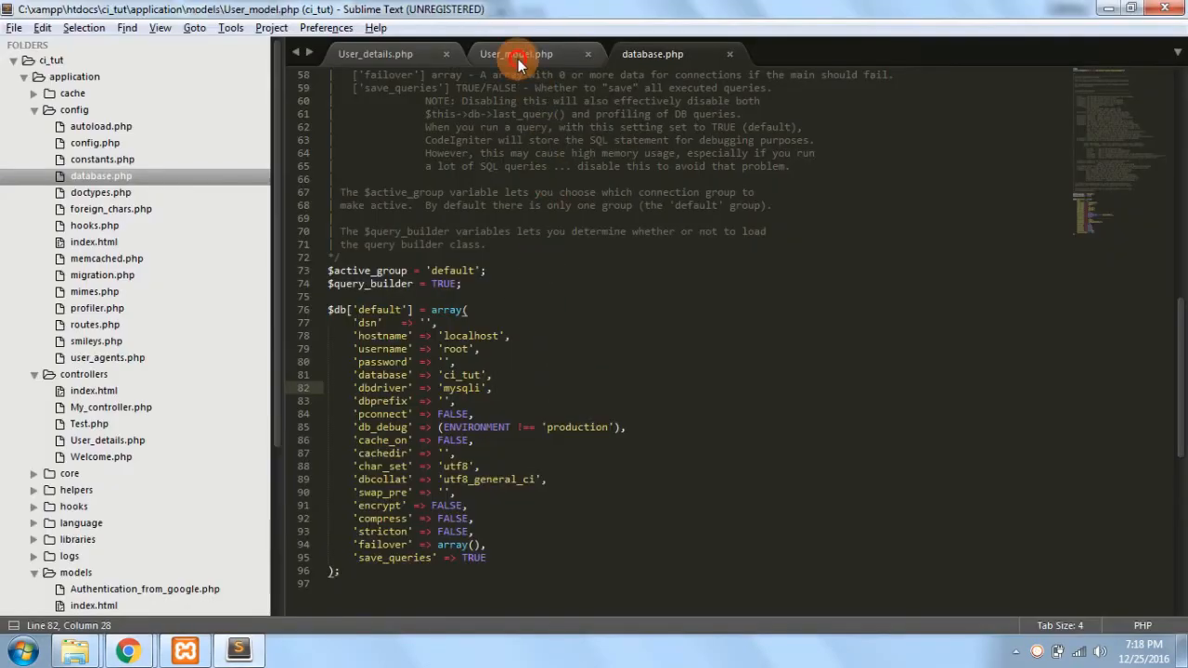
Insert $this->db->where('id','1'); above get('user') in User_model.php, save, dismiss the nag.
{"action": "left_click", "coordinate": [515, 53]}
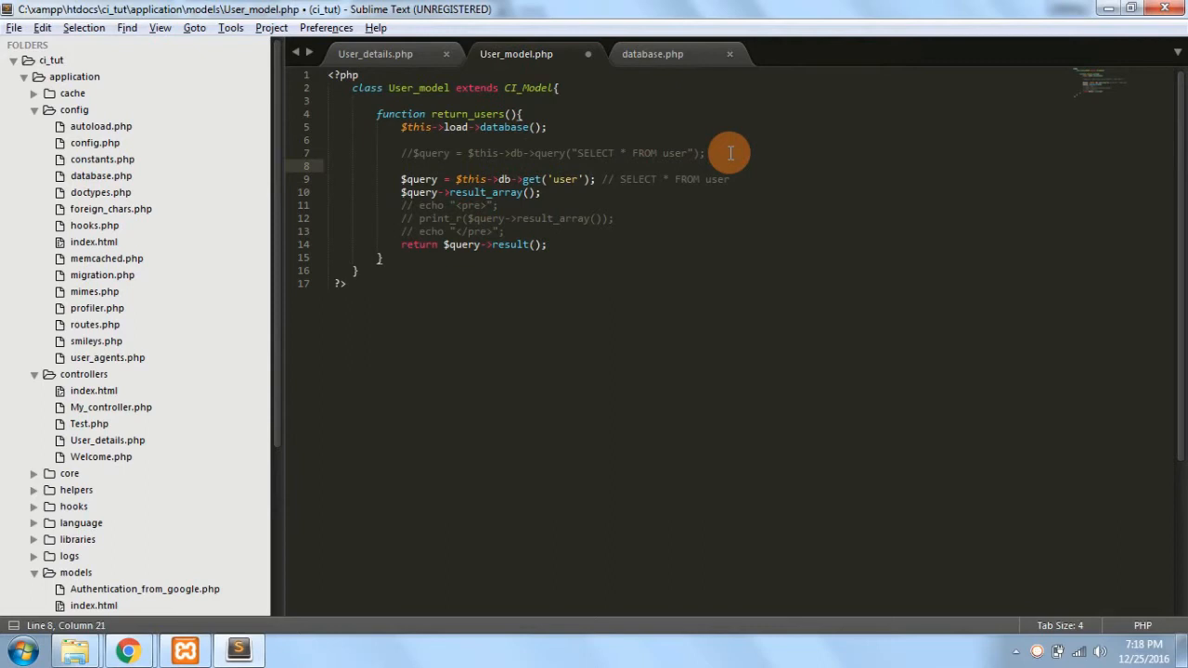
{"action": "type", "text": "$this->db->"}
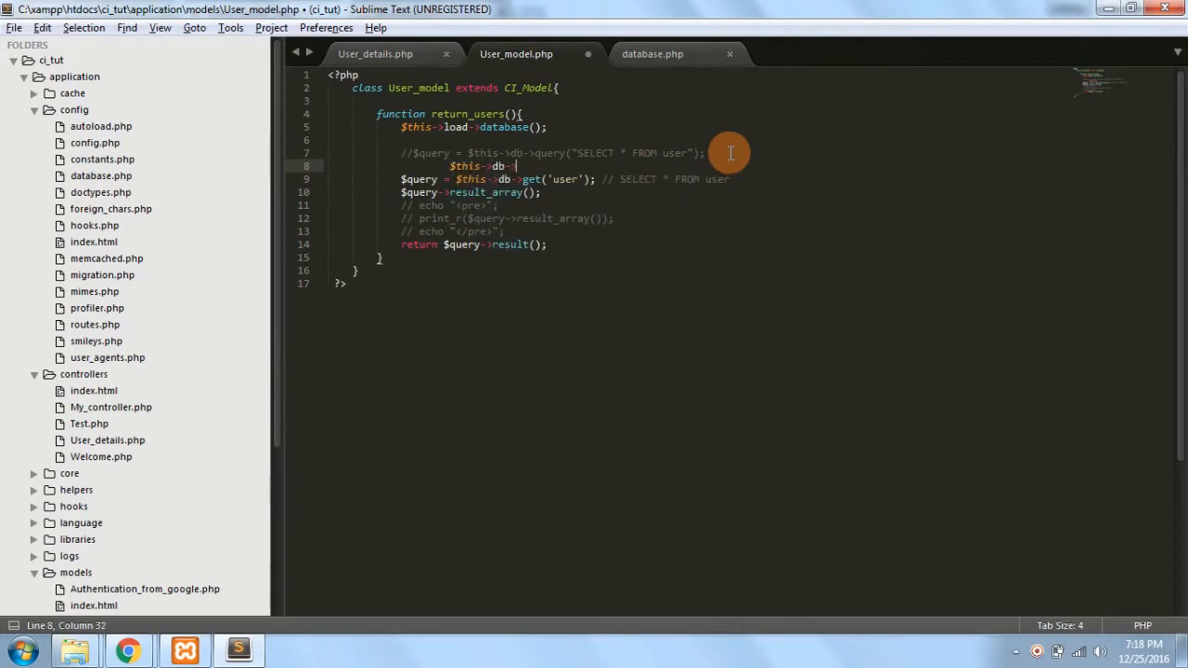
{"action": "type", "text": "where()"}
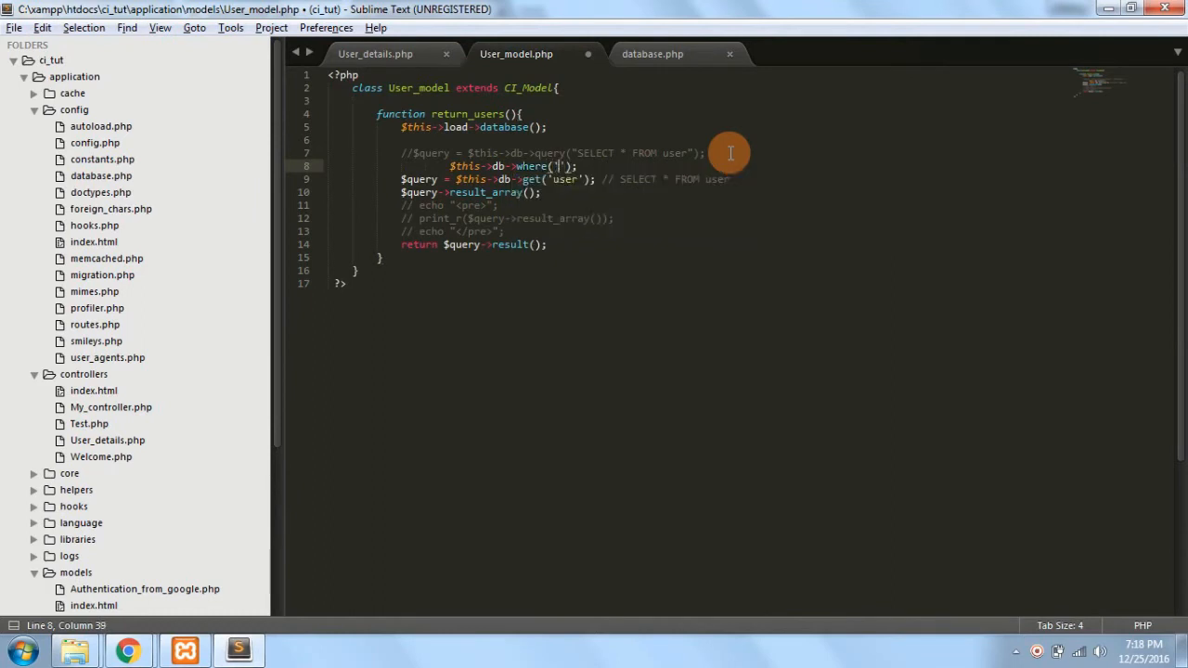
{"action": "type", "text": "id"}
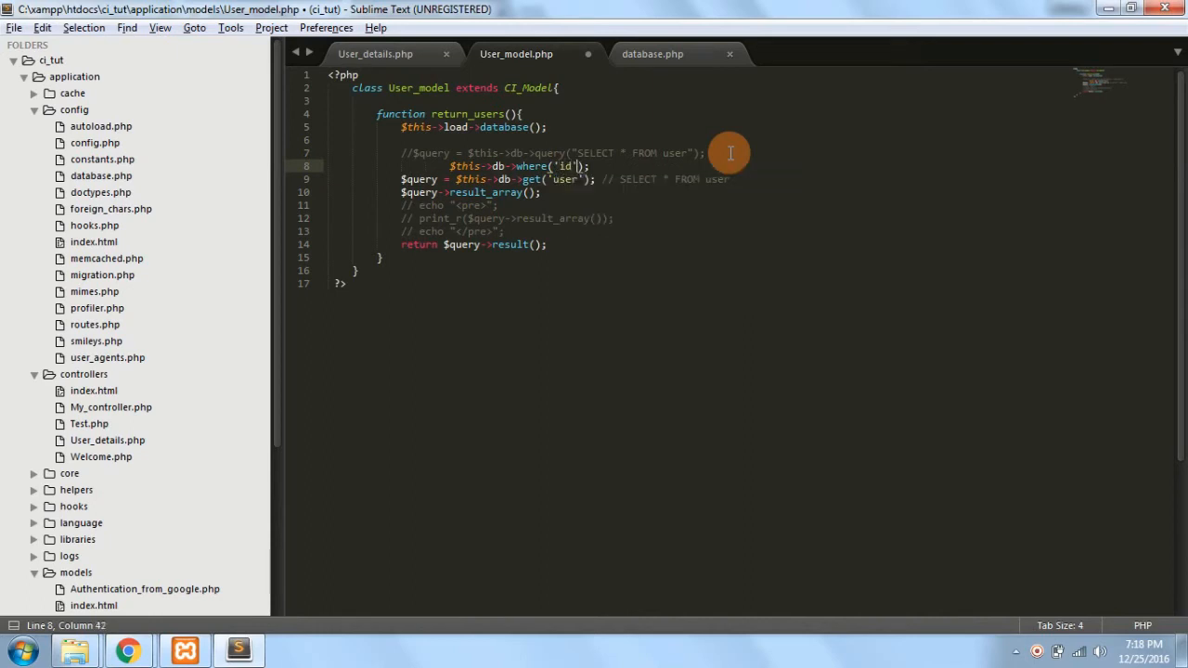
{"action": "type", "text": ",'1"}
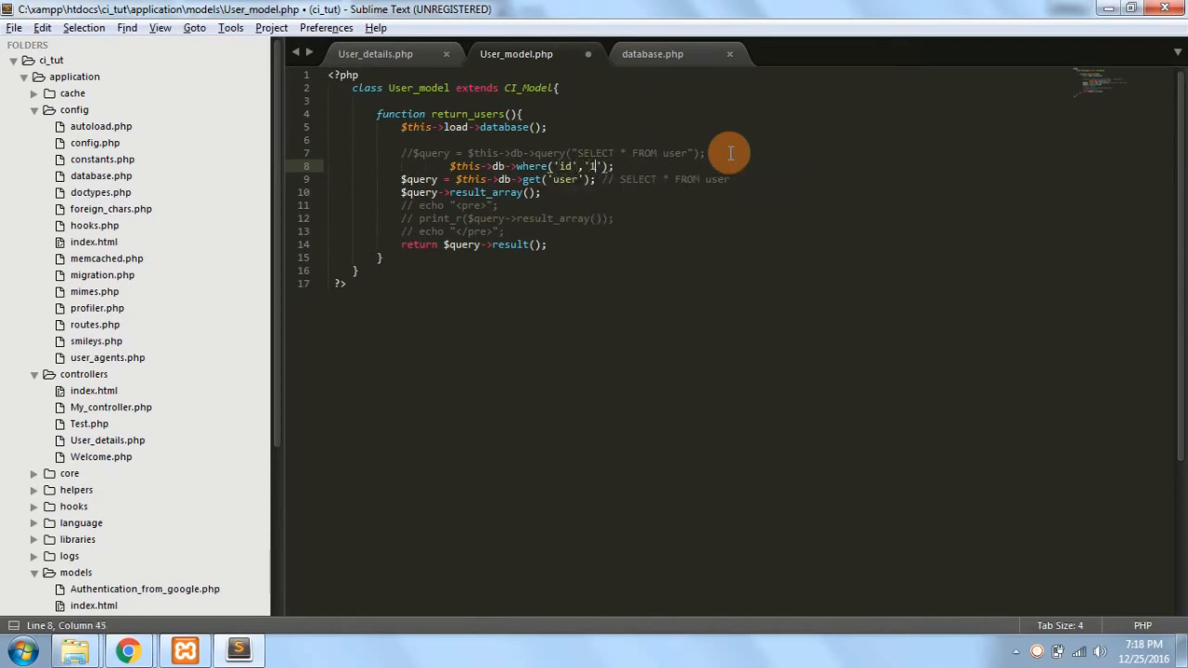
{"action": "key", "text": "ctrl+s"}
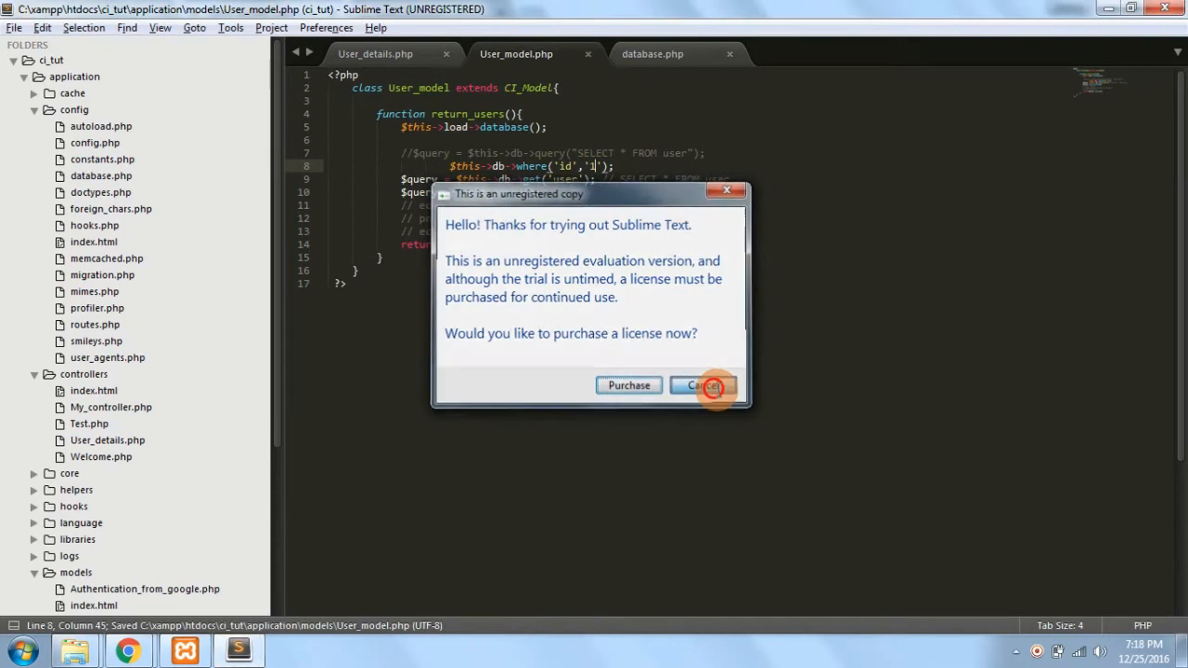
{"action": "left_click", "coordinate": [702, 385]}
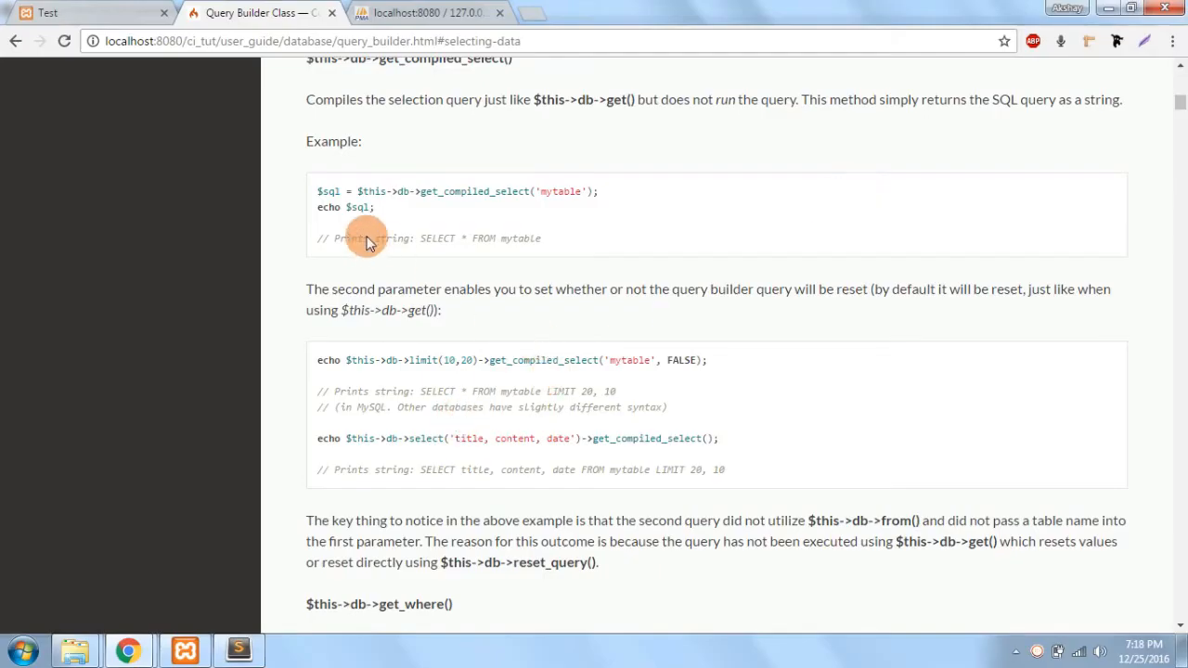
{"action": "scroll", "scroll_direction": "down", "scroll_amount": 3}
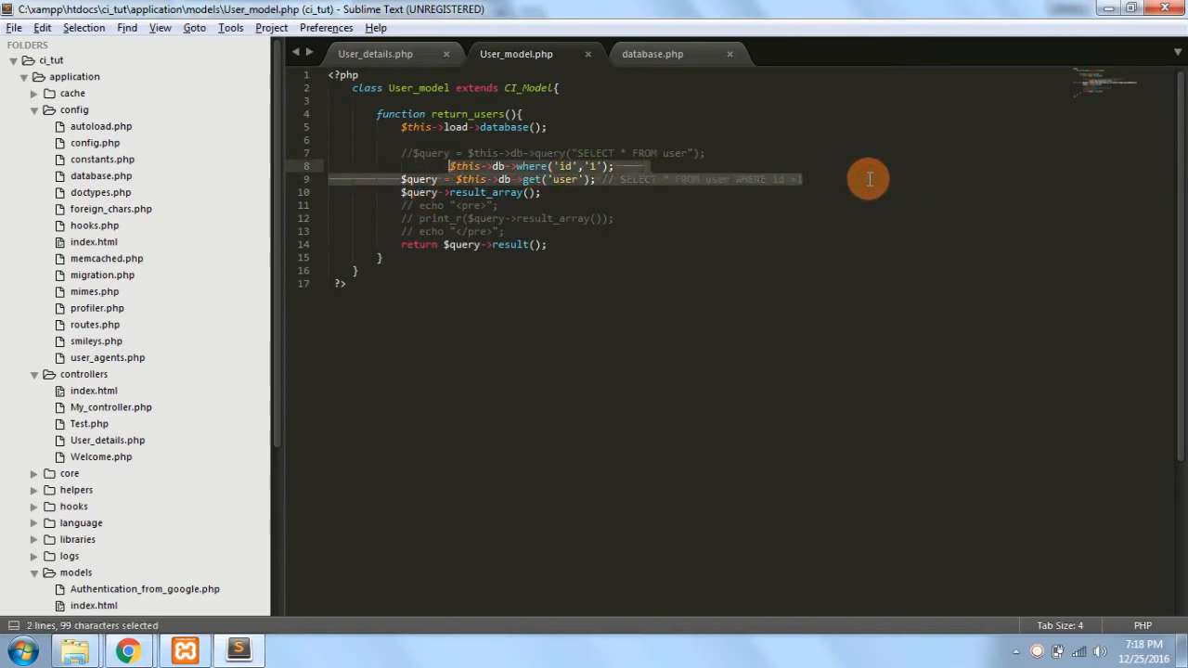
Replace the two query lines with an empty $this->db->get_where(); call and save.
{"action": "key", "text": "Delete"}
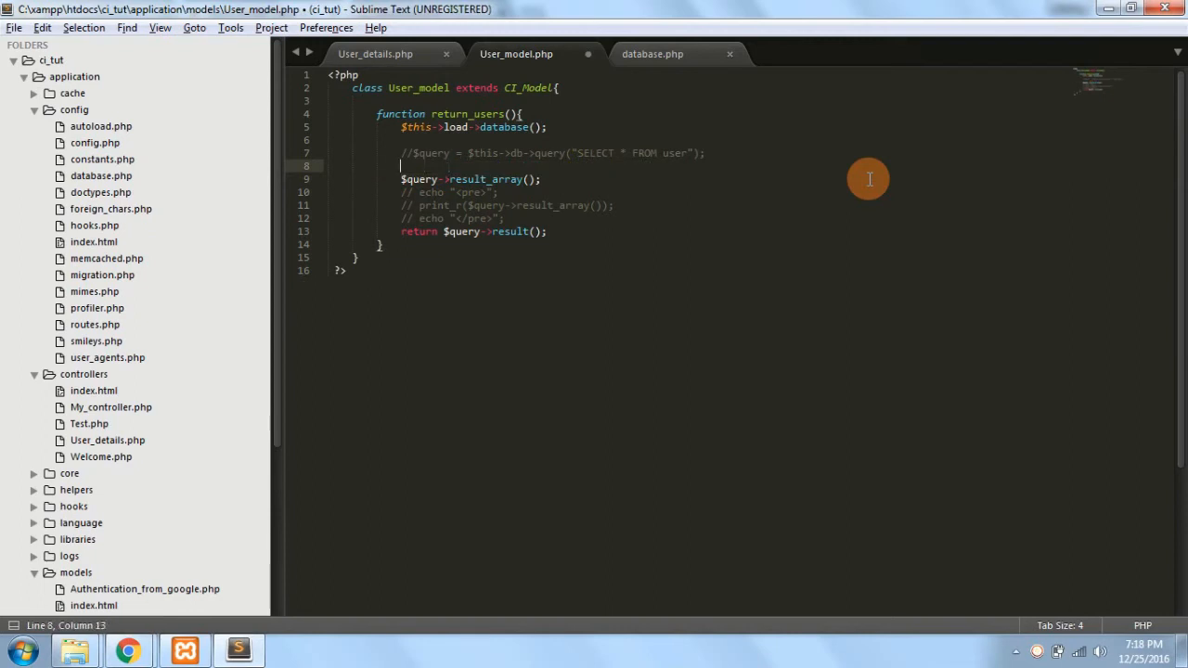
{"action": "type", "text": "$query ="}
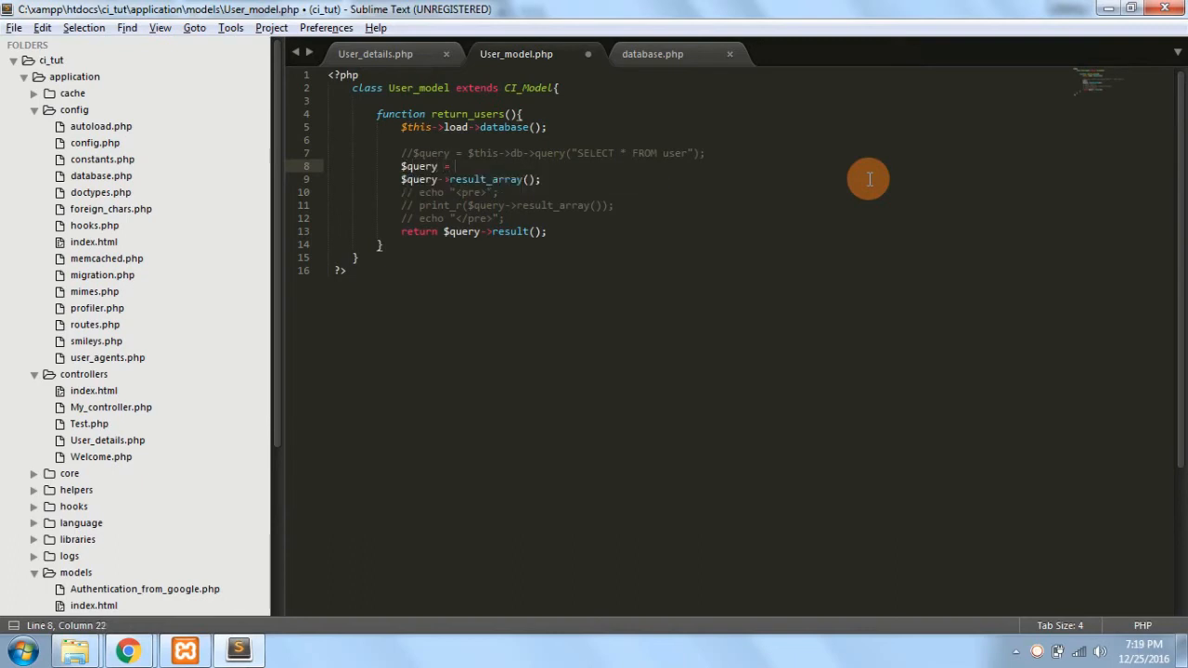
{"action": "type", "text": "$this"}
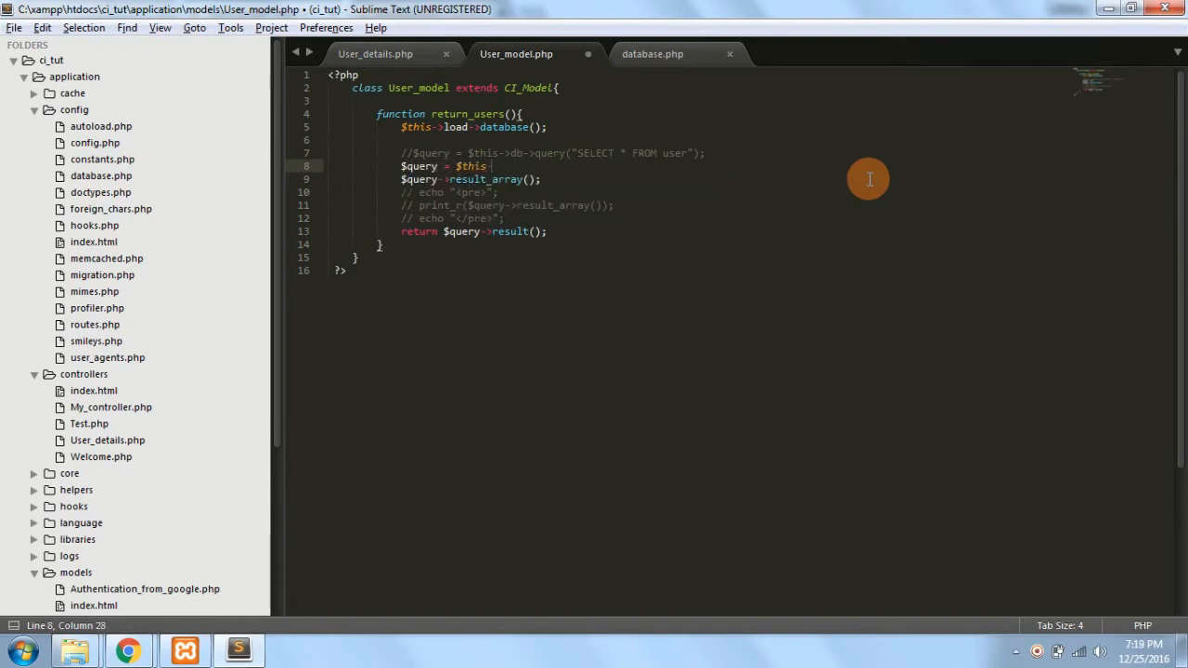
{"action": "type", "text": ">"}
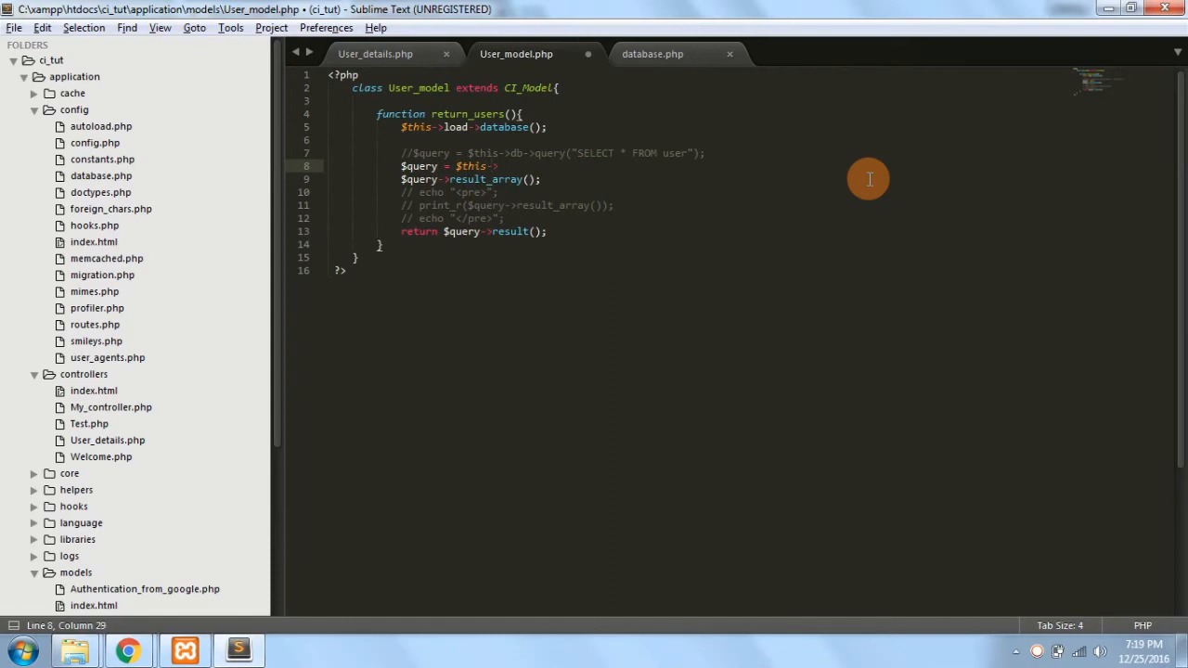
{"action": "type", "text": "db->"}
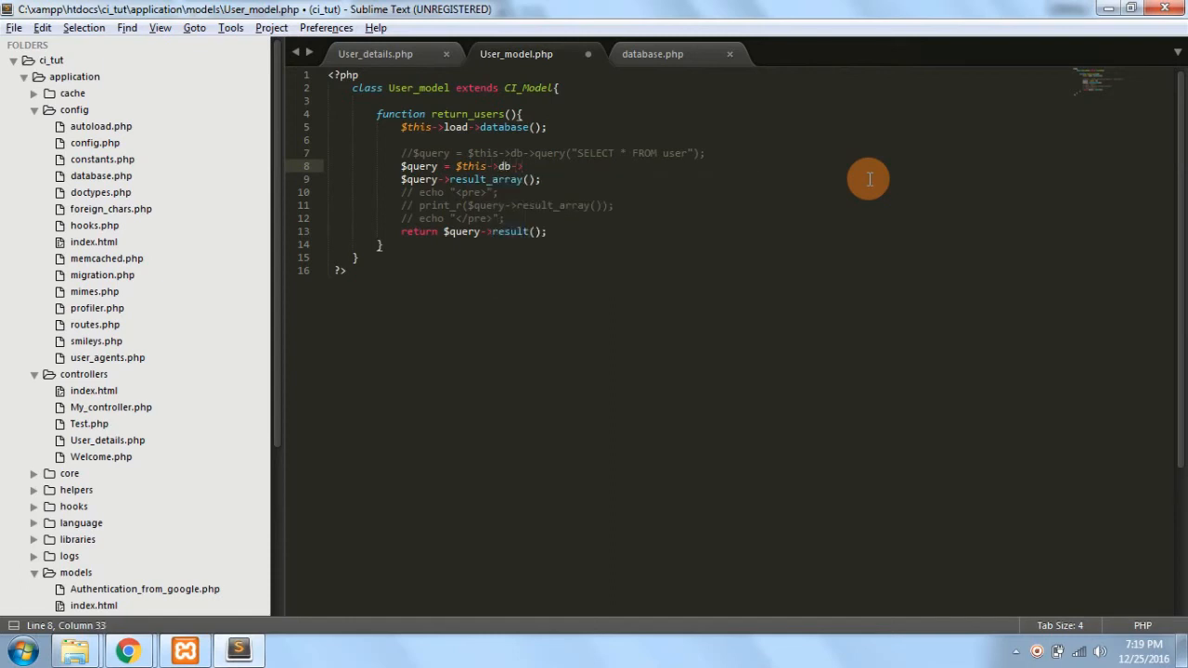
{"action": "type", "text": "get_whe"}
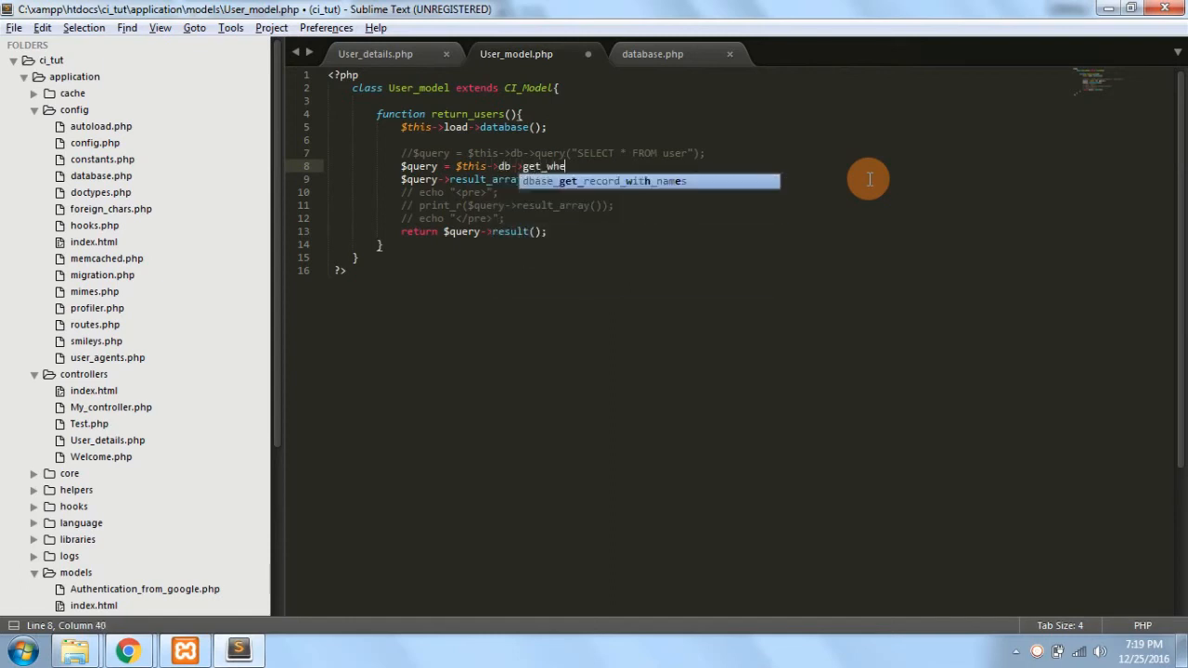
{"action": "type", "text": "re();"}
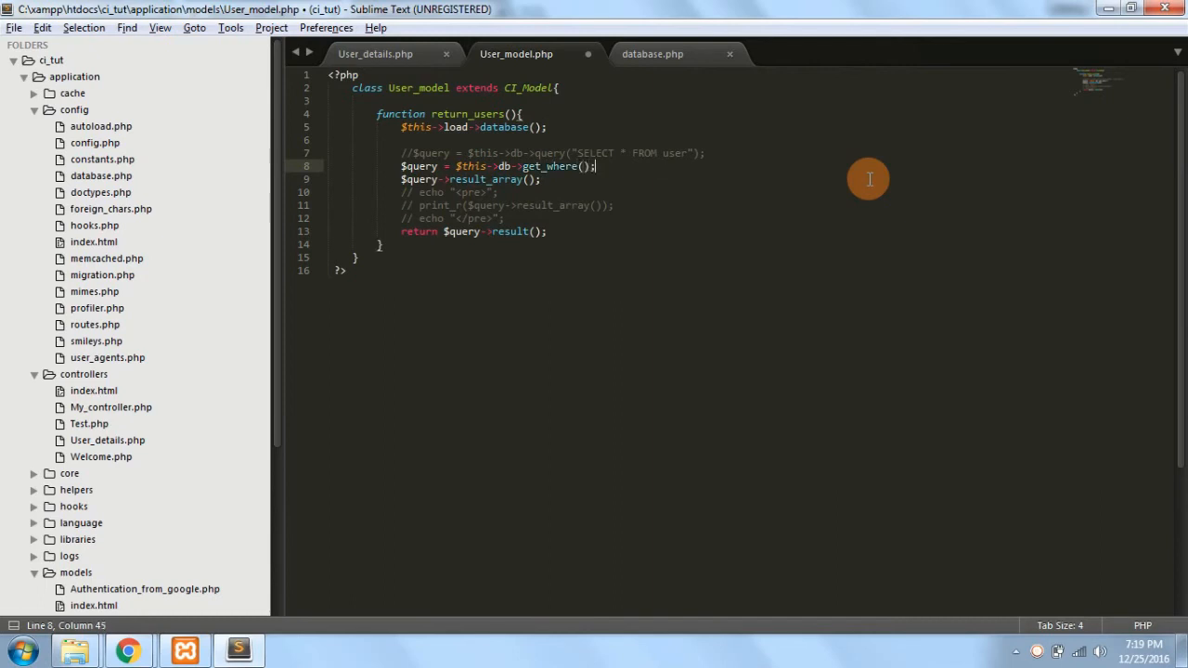
{"action": "key", "text": "ctrl+s"}
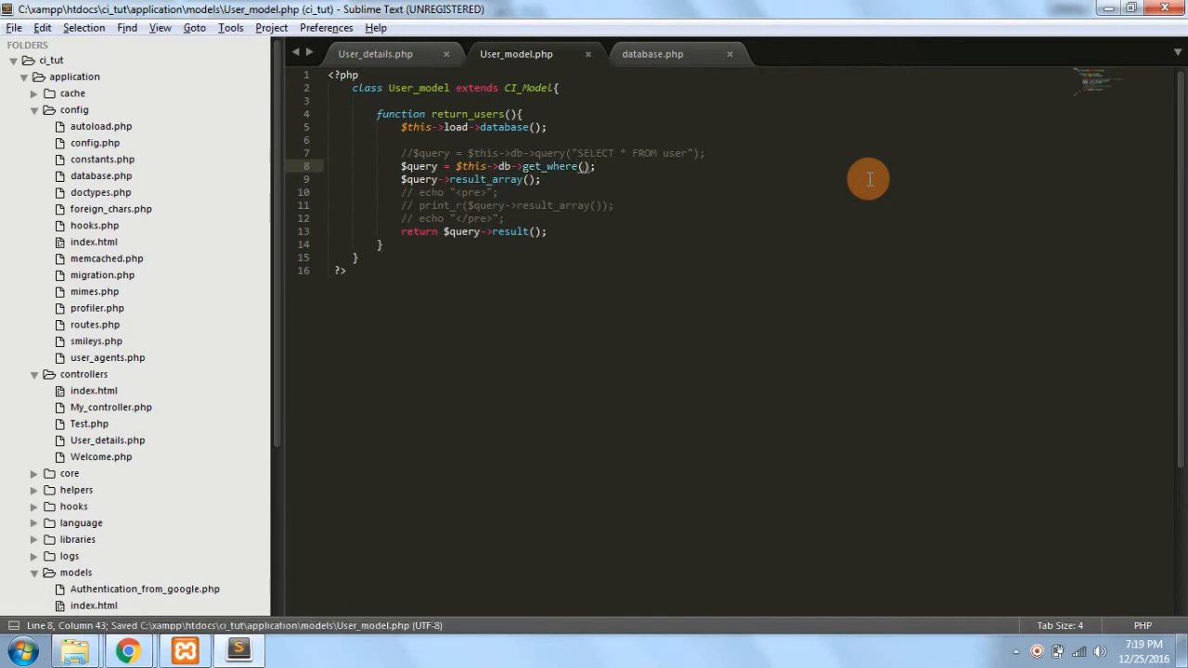
Fill get_where with 'user' and array('id'=>'1') and save the model.
{"action": "type", "text": "'',"}
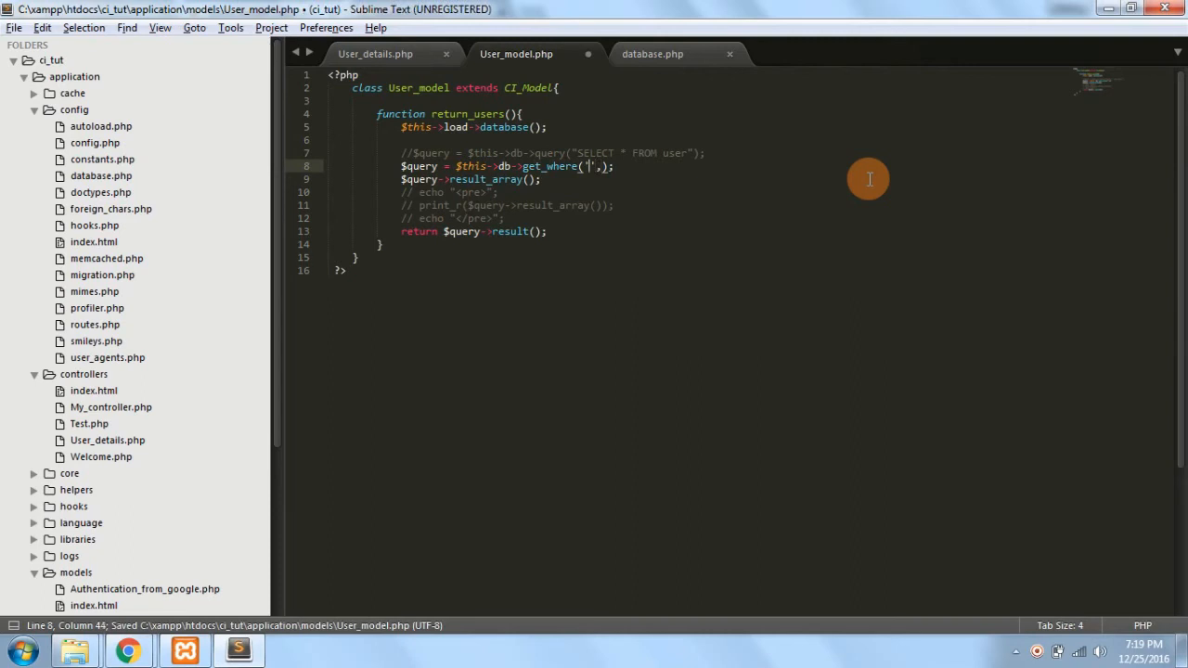
{"action": "type", "text": "user"}
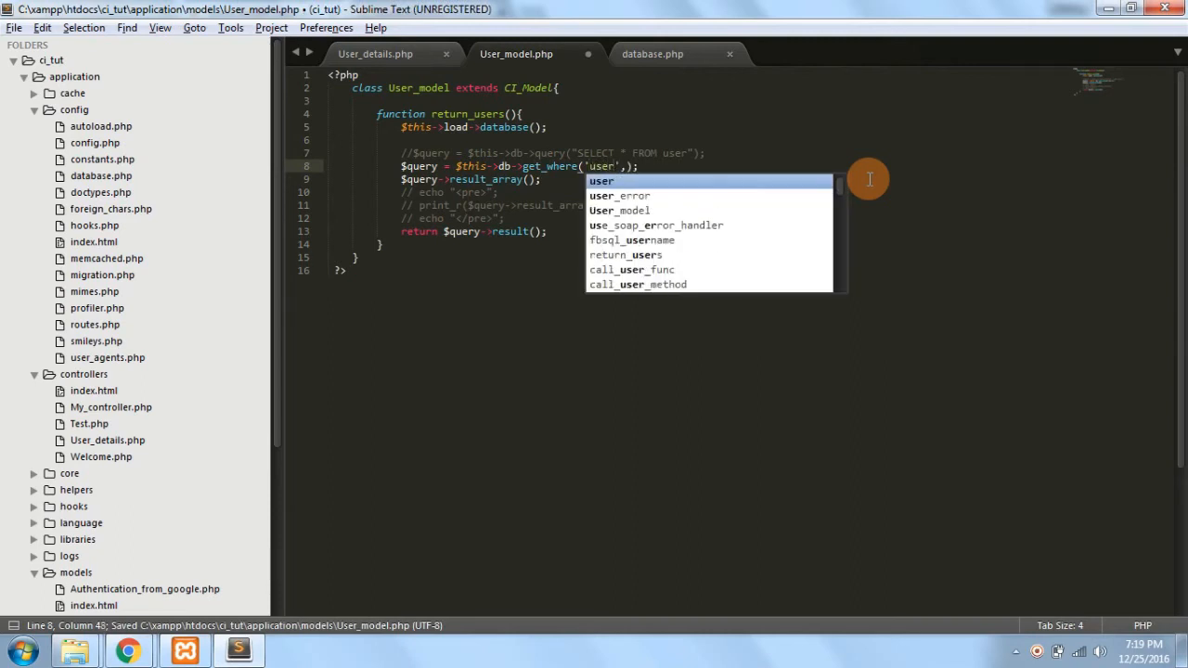
{"action": "type", "text": ",array("}
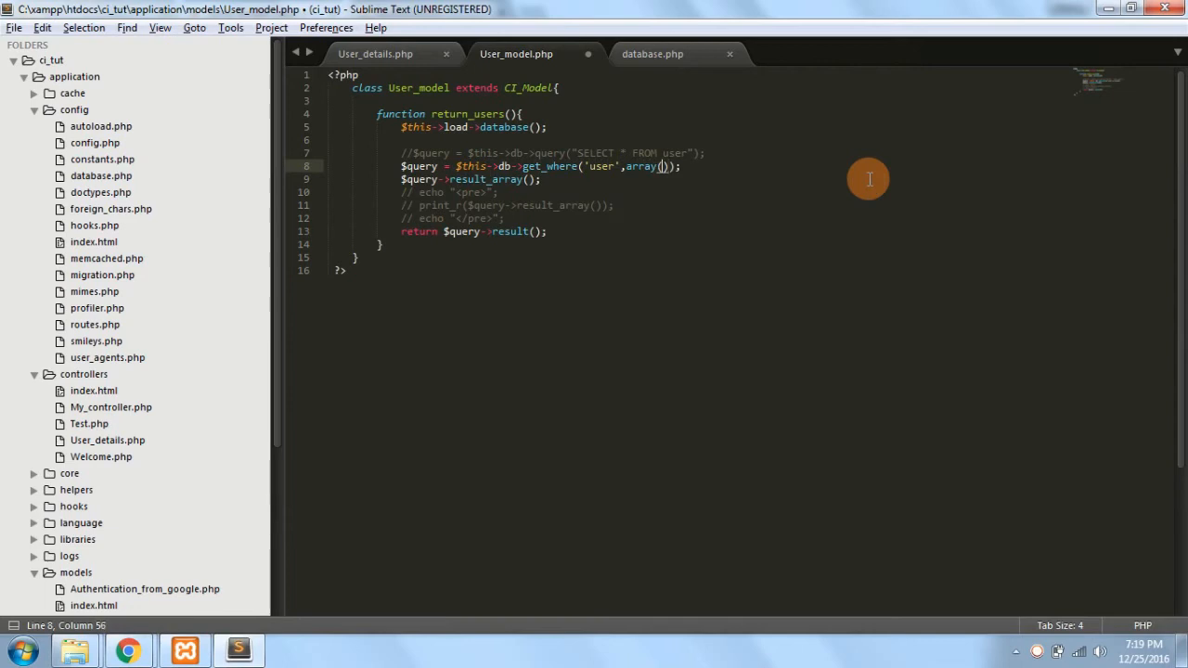
{"action": "type", "text": "''"}
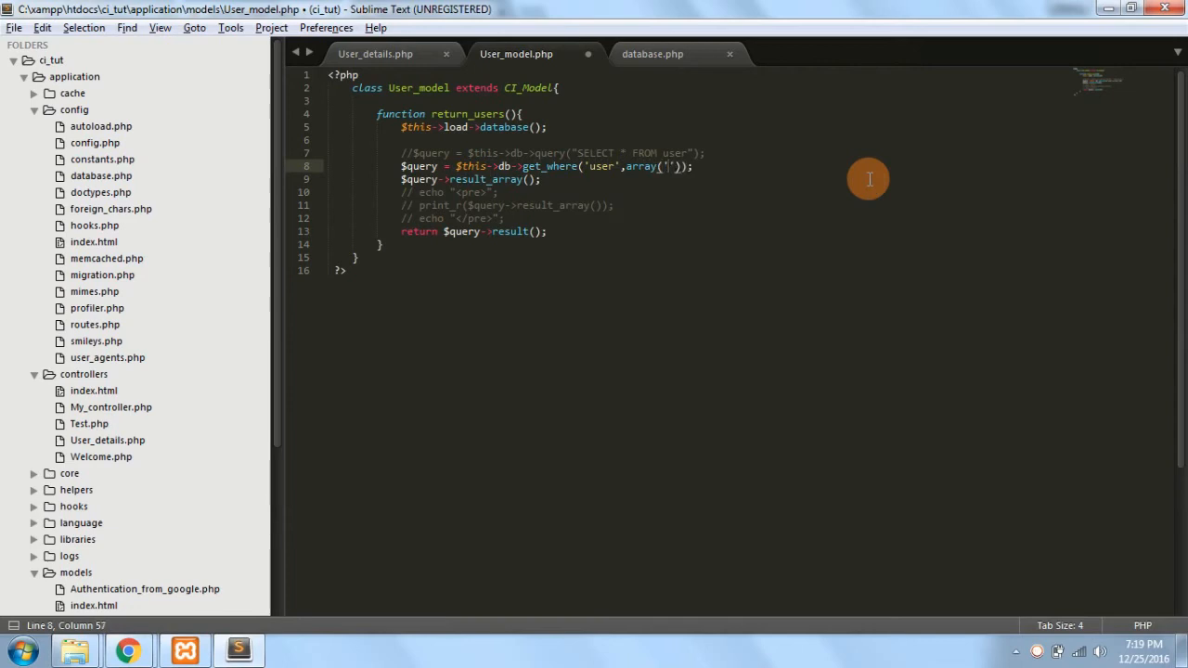
{"action": "type", "text": "id"}
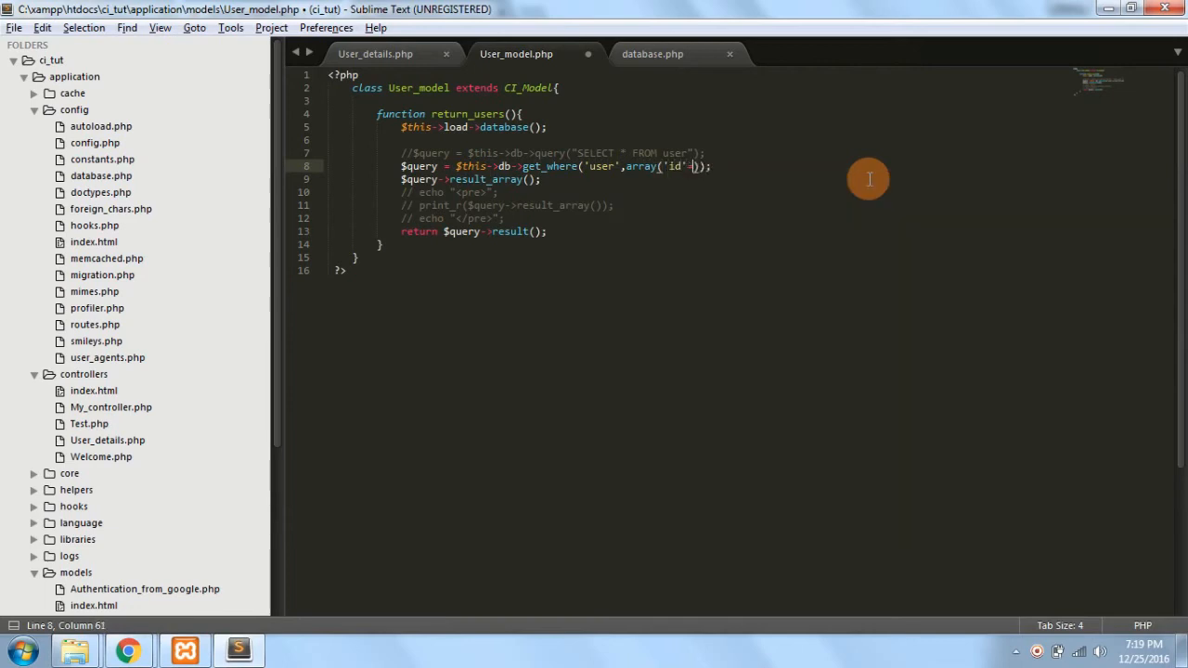
{"action": "type", "text": "=>'1'"}
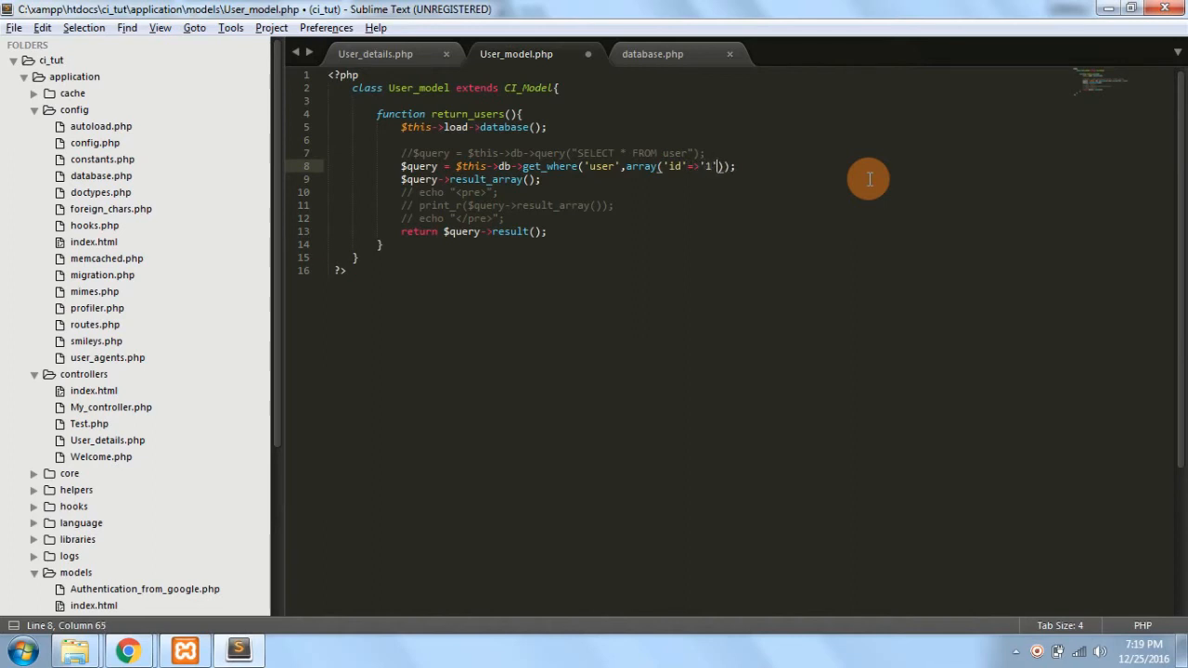
{"action": "key", "text": "ctrl+s"}
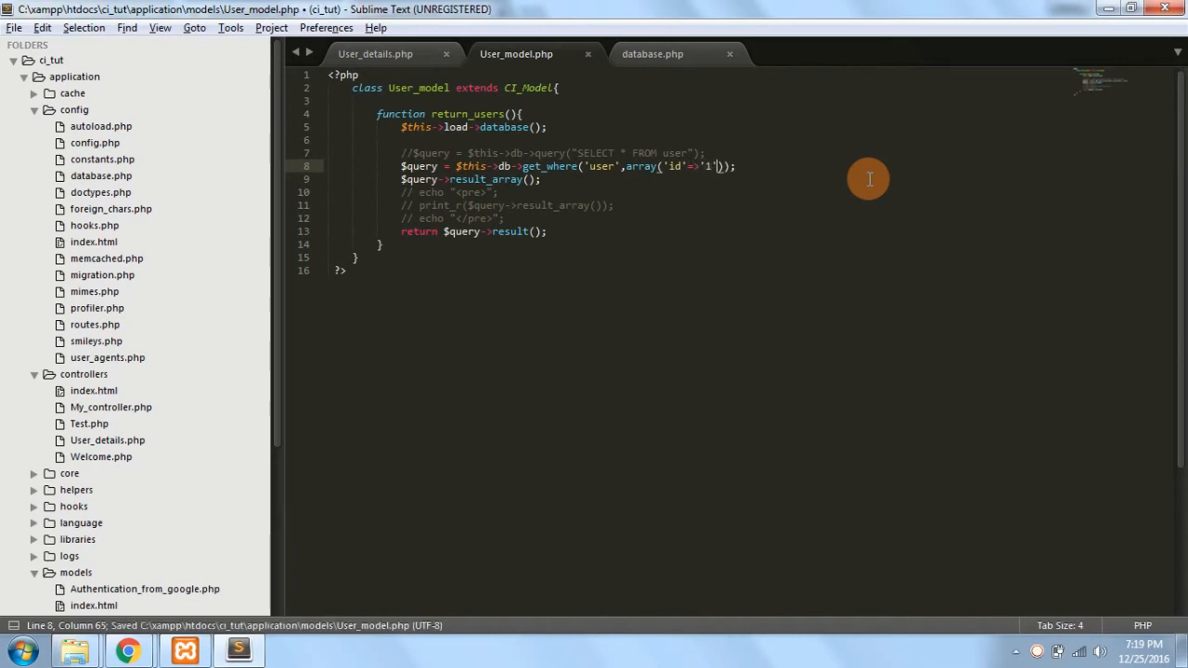
{"action": "type", "text": ", ''"}
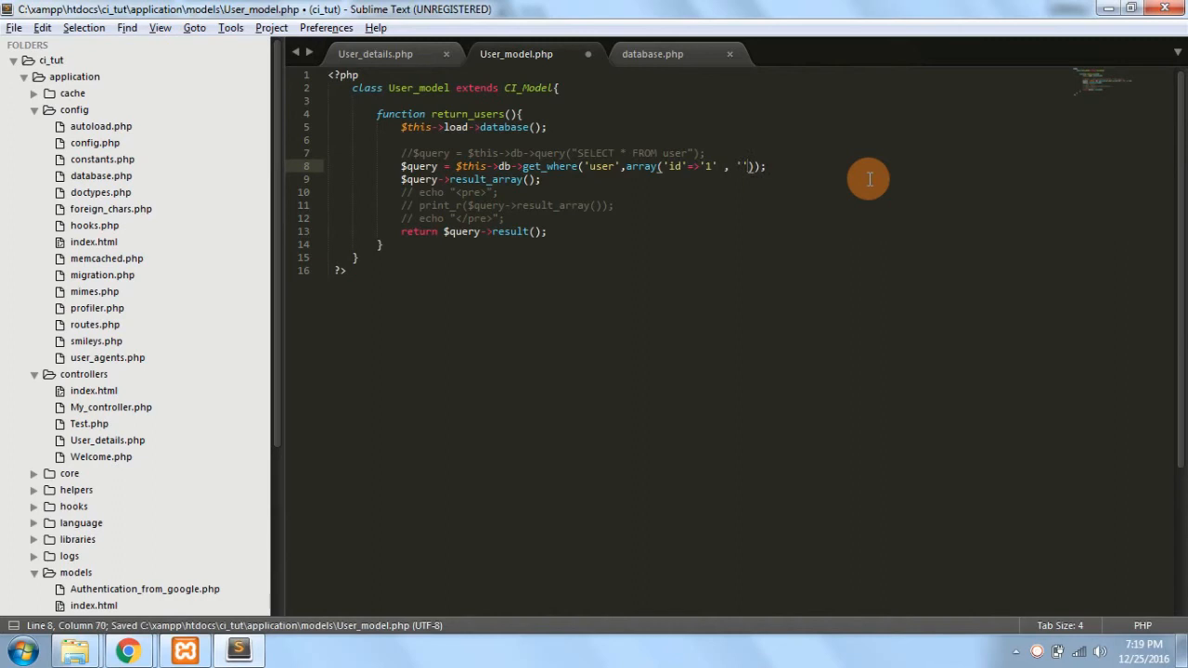
{"action": "type", "text": "="}
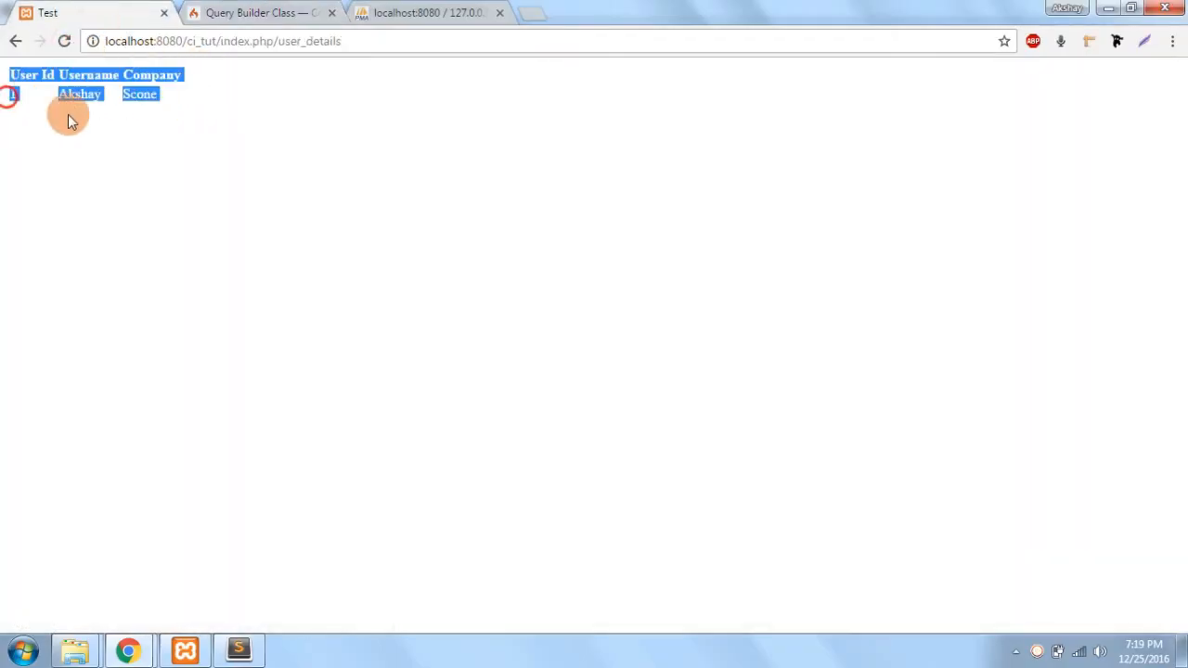
Refresh the user_details page in Chrome to confirm it lists only user id 1.
{"action": "left_click", "coordinate": [237, 650]}
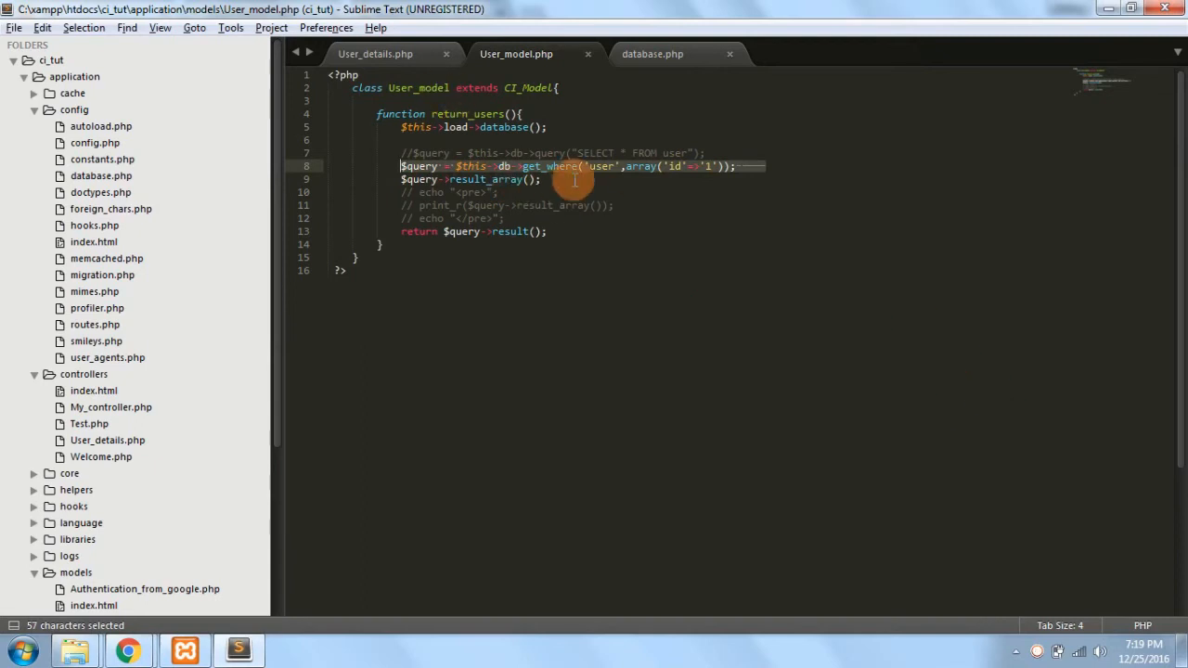
Add the comment '// SELECT * FROM user WHERE id=1' below the query and save User_model.
{"action": "left_click", "coordinate": [742, 166]}
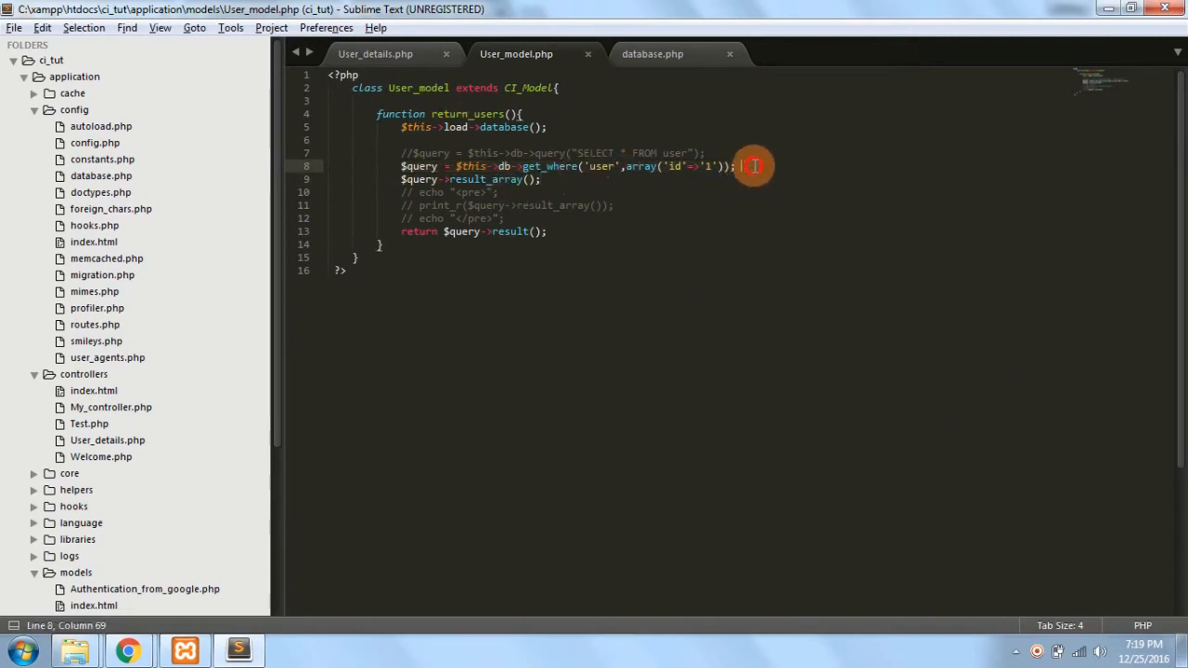
{"action": "key", "text": "enter"}
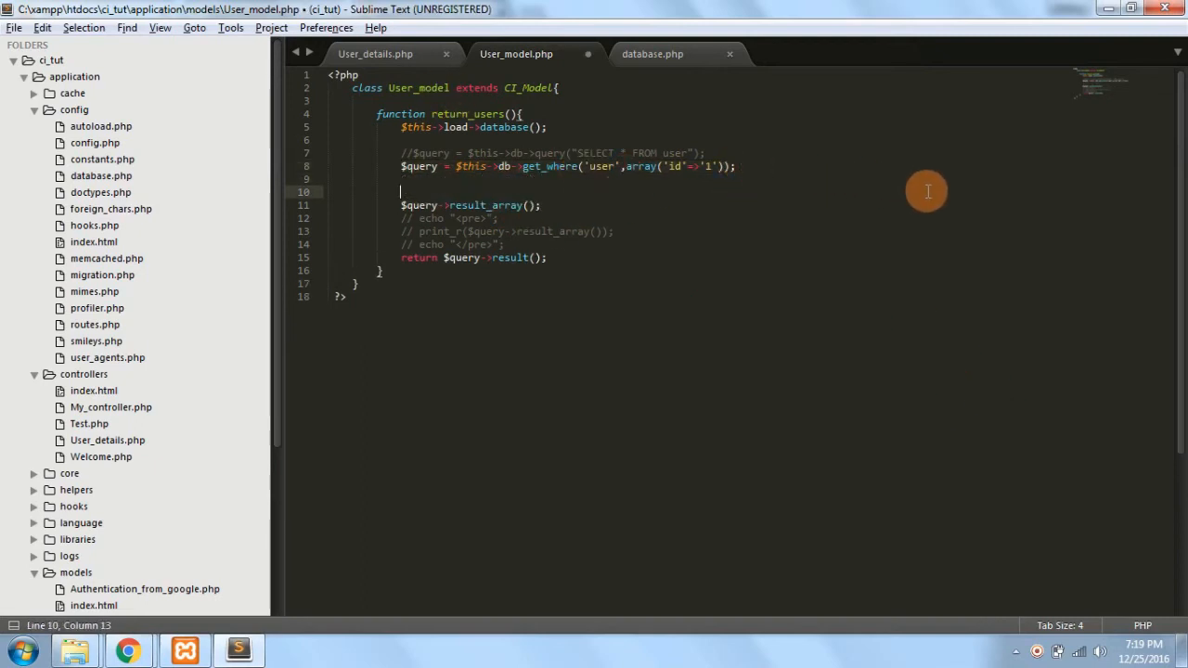
{"action": "type", "text": "\\\\"}
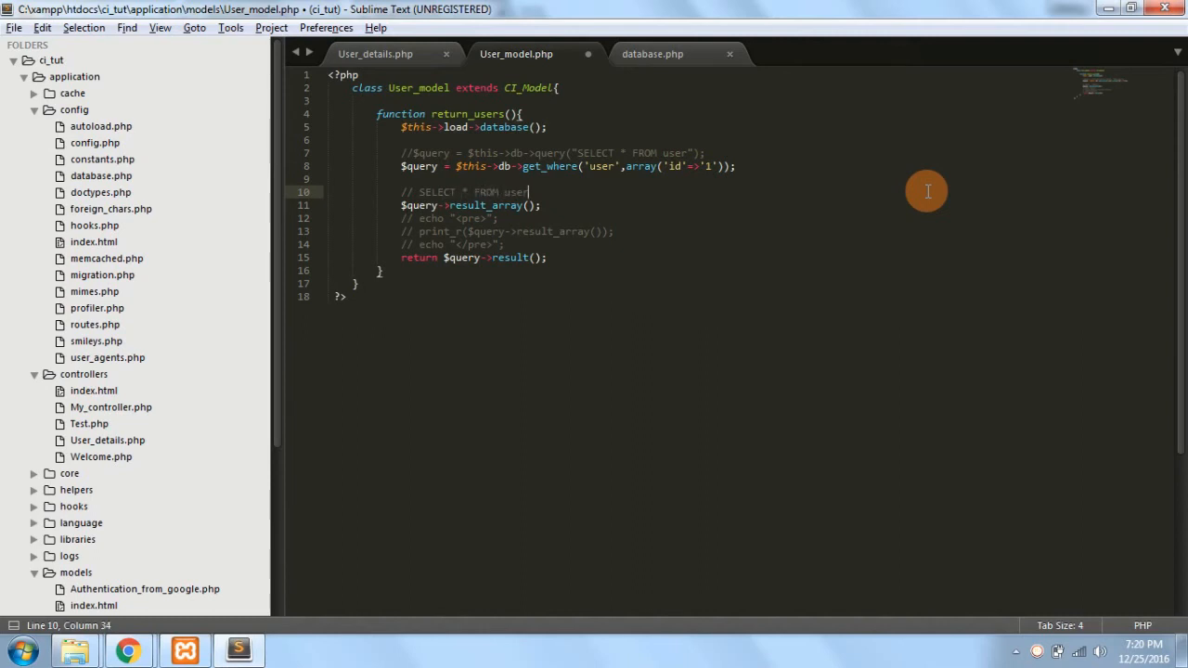
{"action": "type", "text": "WHERE id"}
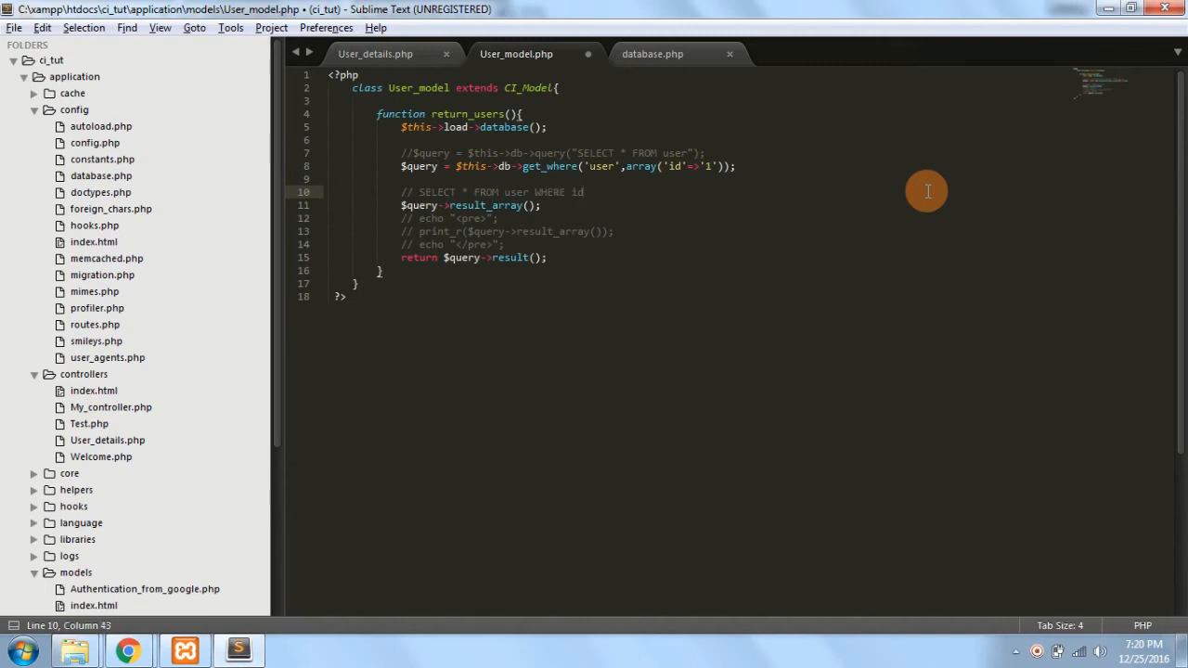
{"action": "type", "text": "=1"}
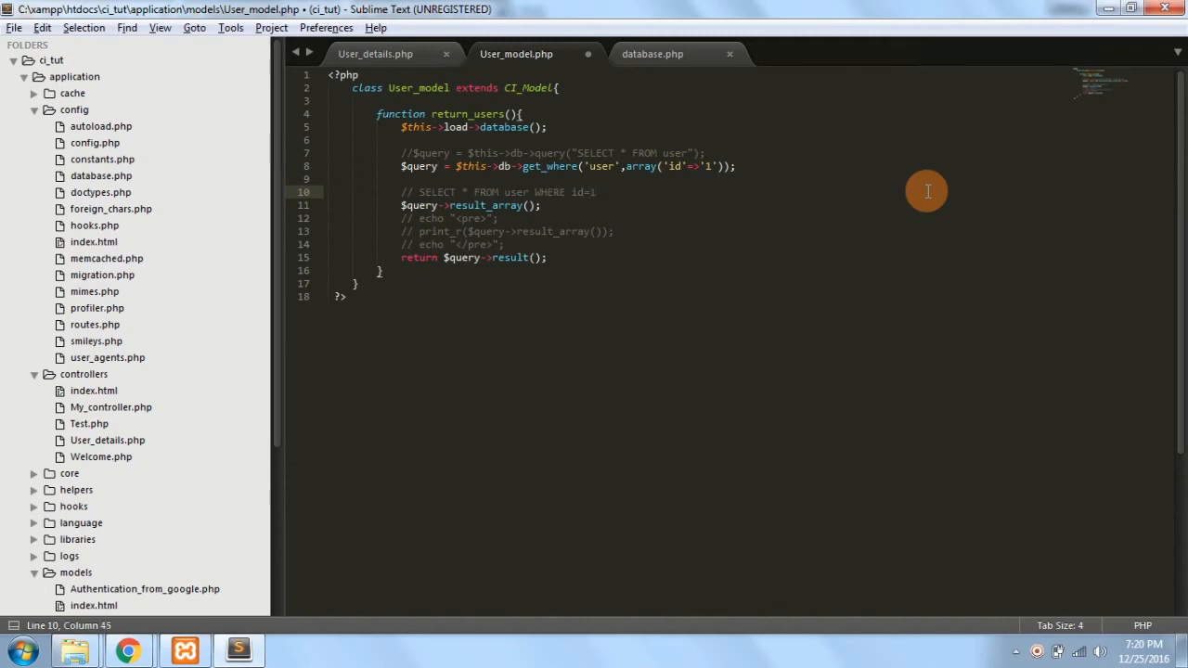
{"action": "key", "text": "ctrl+s"}
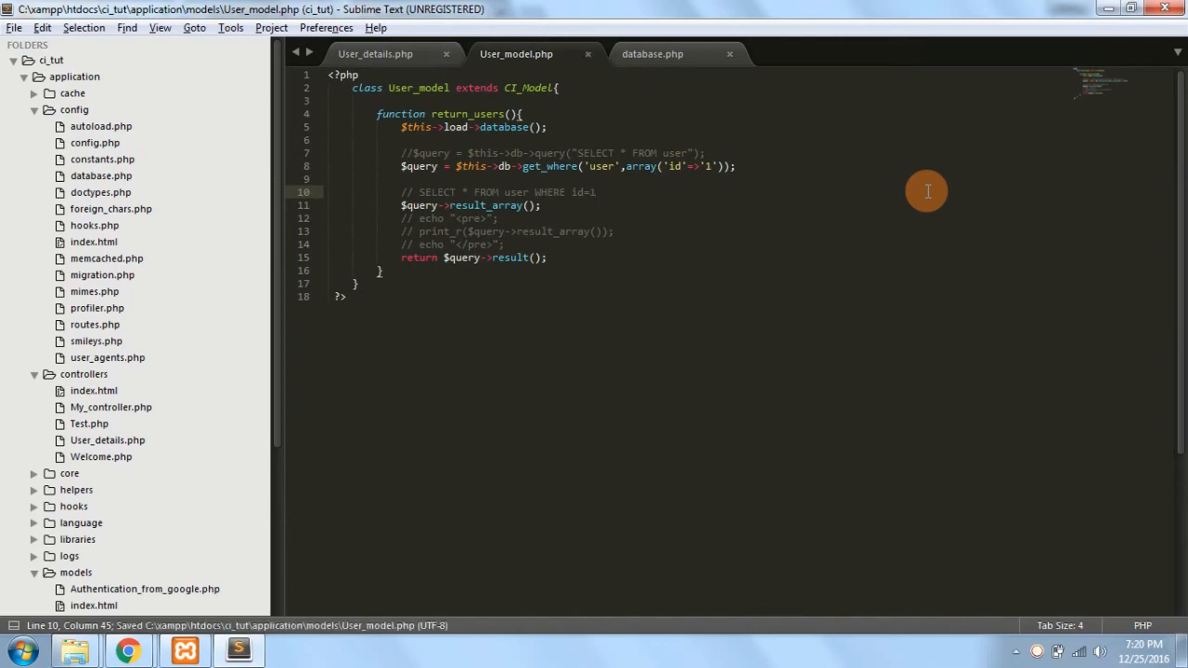
Change the queried id value to 2 and view the Query Builder documentation.
{"action": "double_click", "coordinate": [707, 166]}
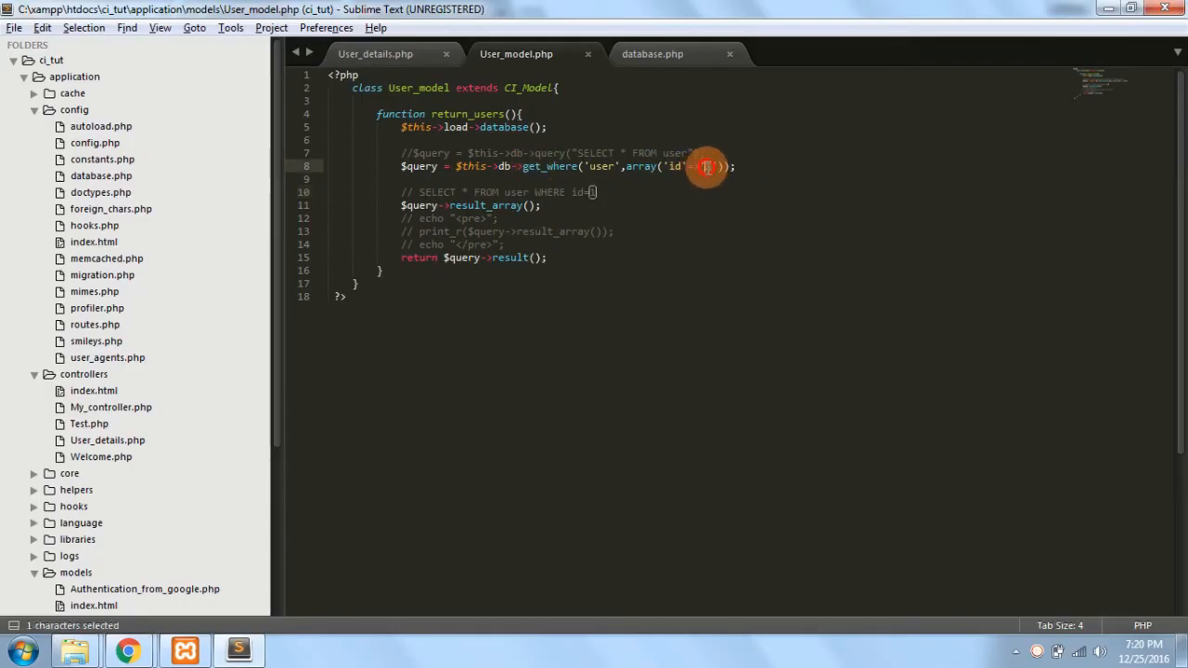
{"action": "type", "text": "1"}
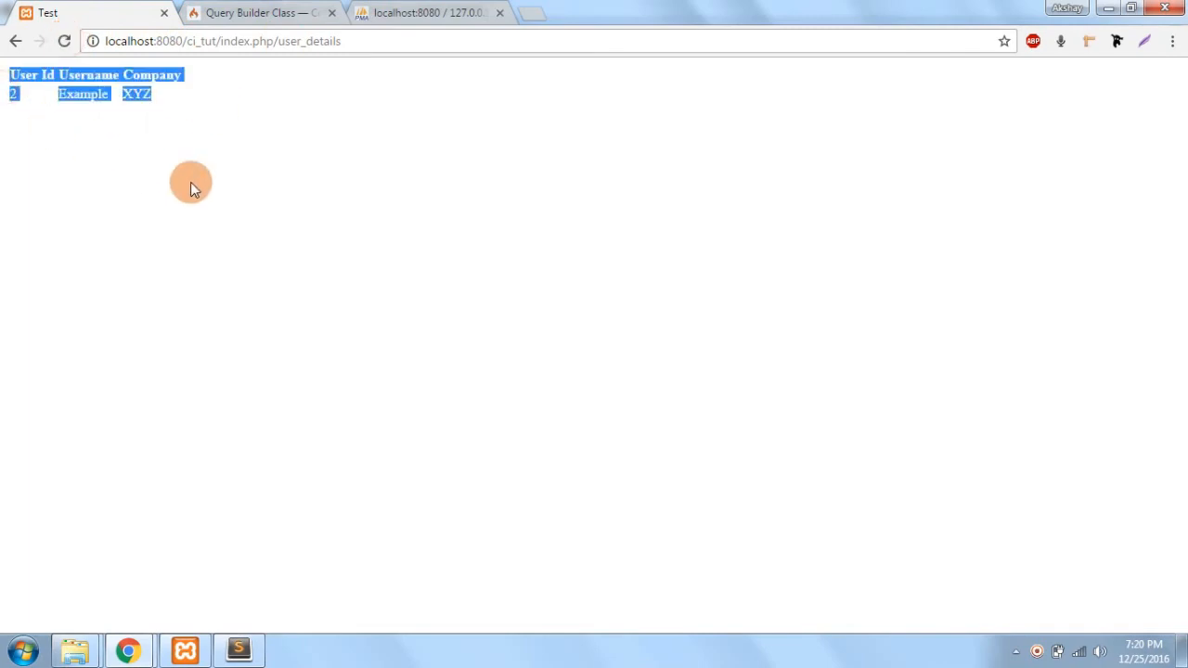
{"action": "left_click", "coordinate": [260, 13]}
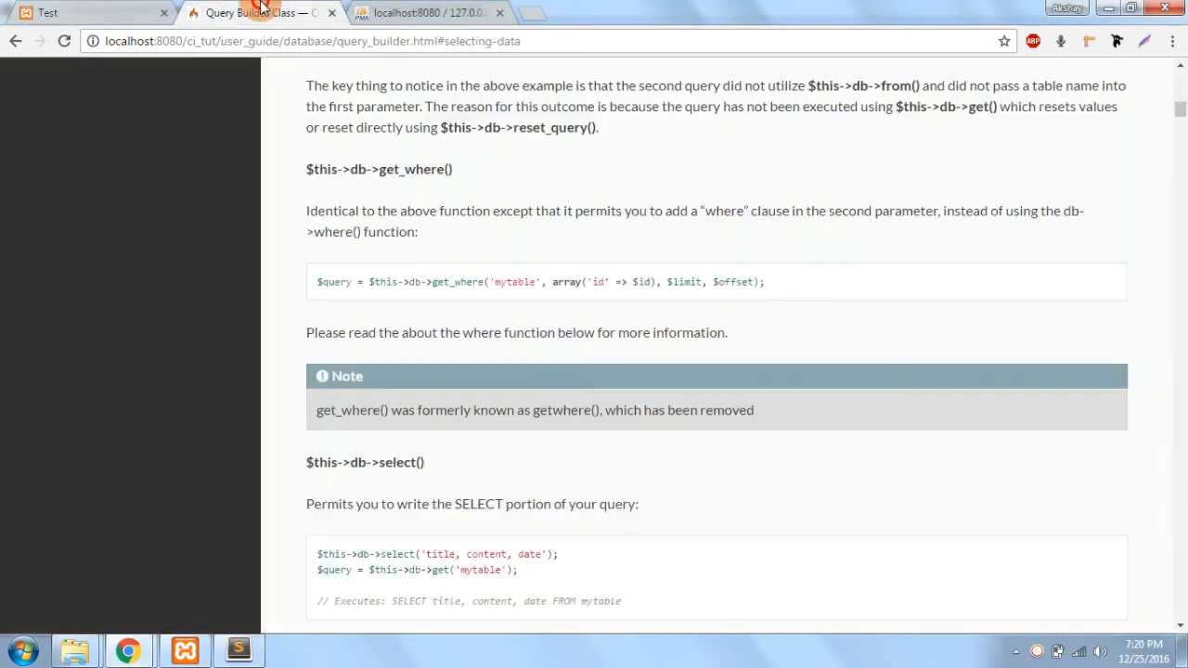
{"action": "scroll", "scroll_direction": "down", "scroll_amount": 3}
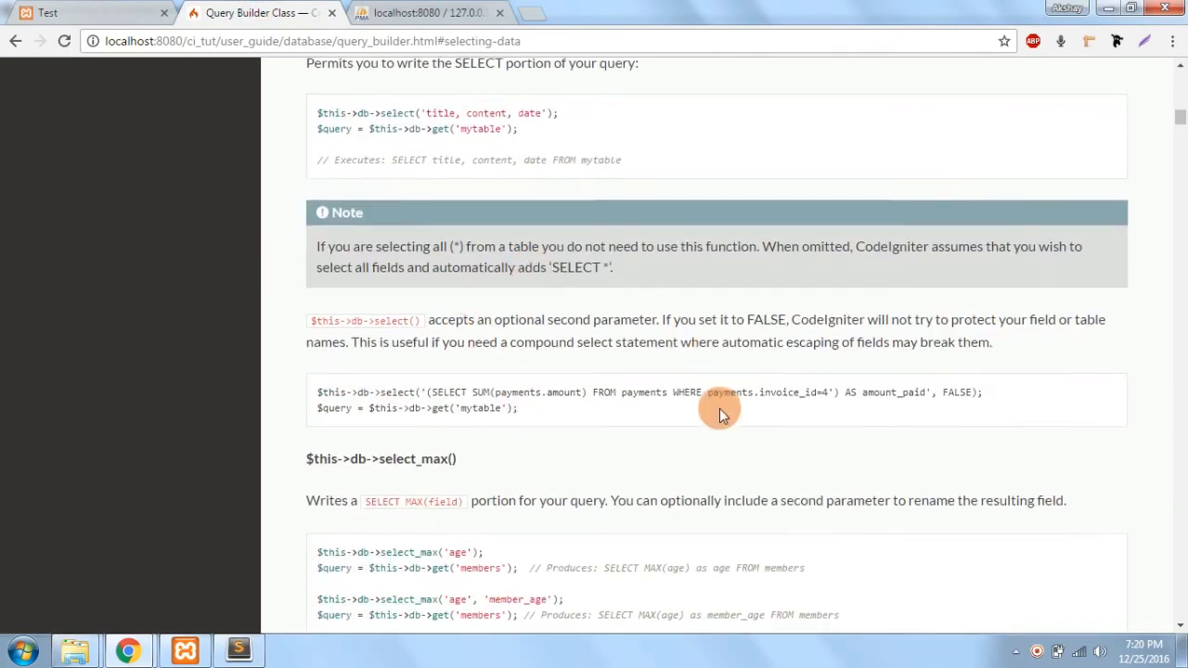
{"action": "scroll", "scroll_direction": "down", "scroll_amount": 3}
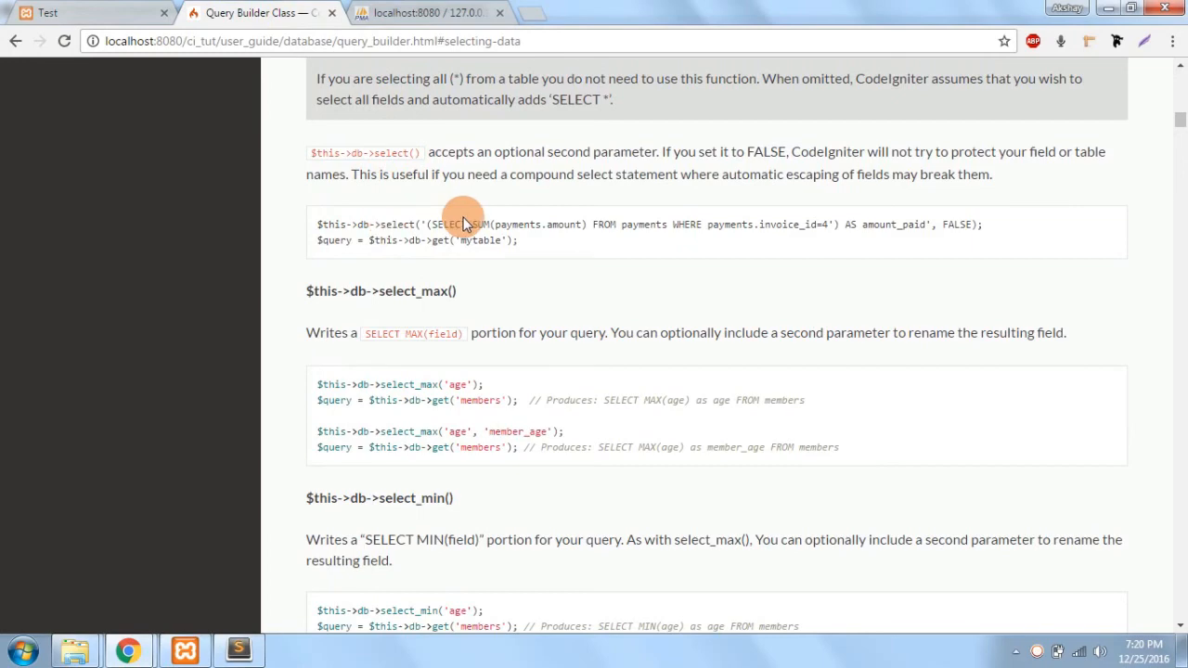
{"action": "left_click_drag", "start_coordinate": [464, 223], "coordinate": [430, 165]}
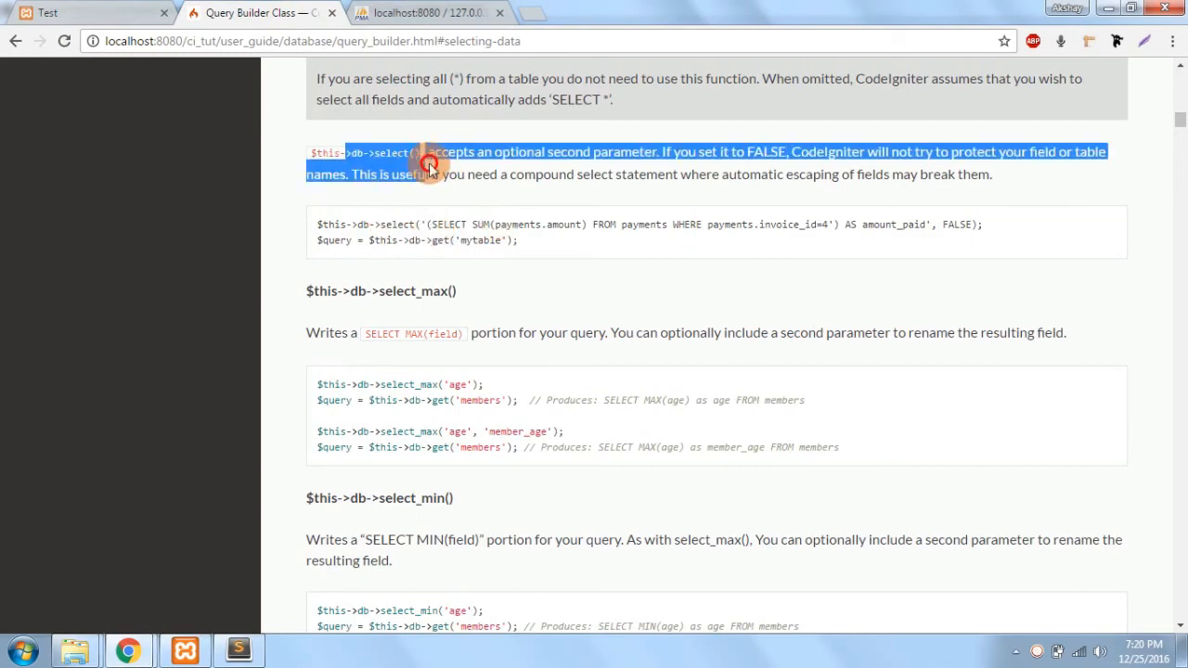
{"action": "scroll", "scroll_direction": "down", "scroll_amount": 3}
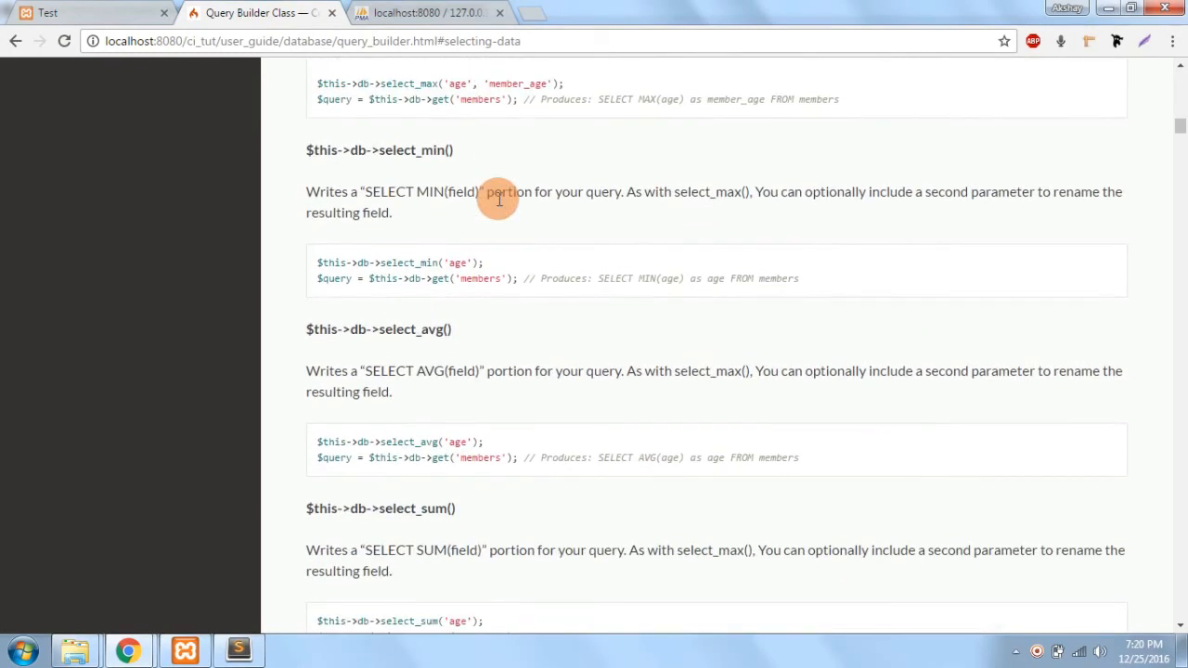
{"action": "double_click", "coordinate": [408, 84]}
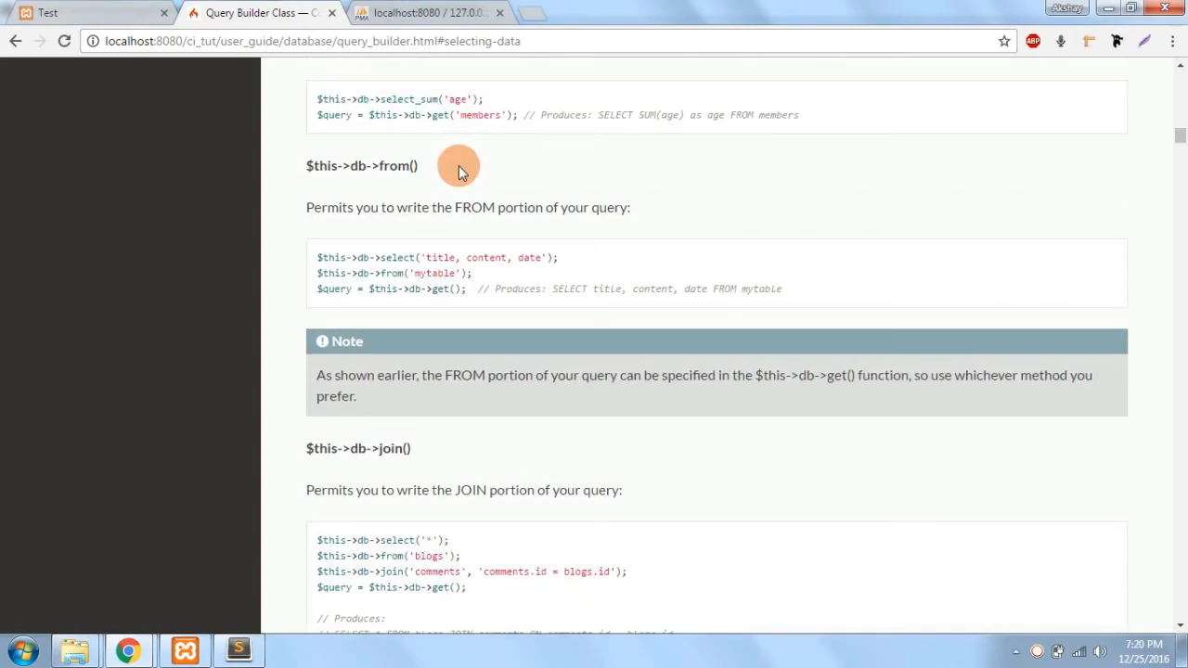
{"action": "scroll", "scroll_direction": "down", "scroll_amount": 3}
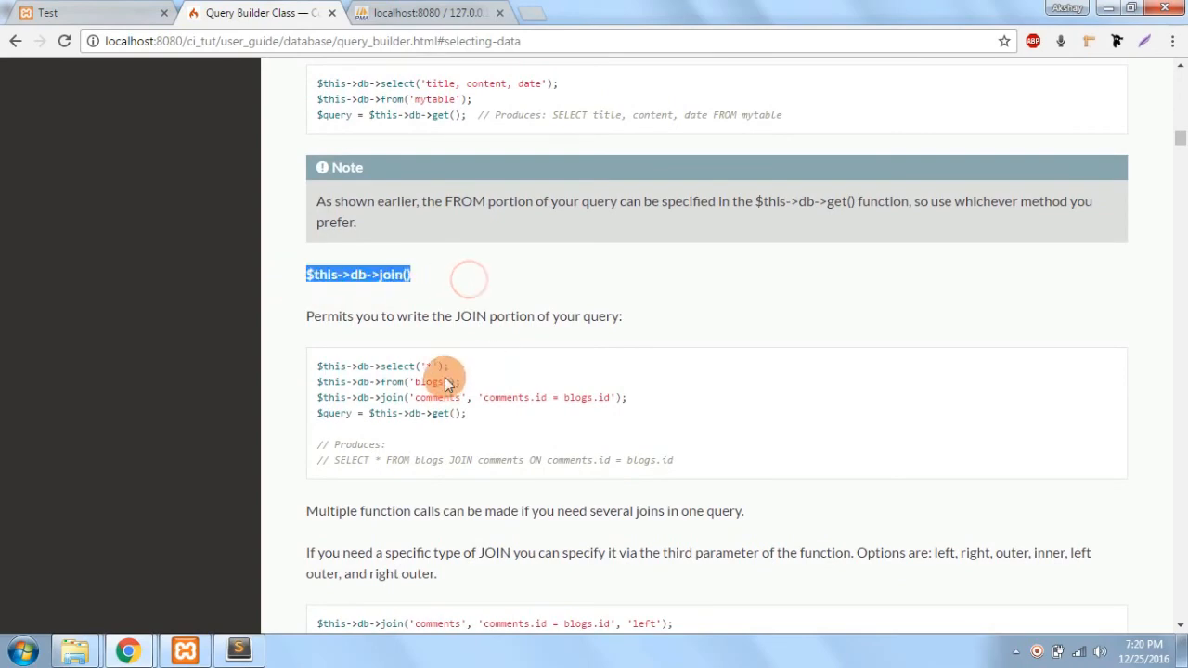
{"action": "scroll", "scroll_direction": "down", "scroll_amount": 3}
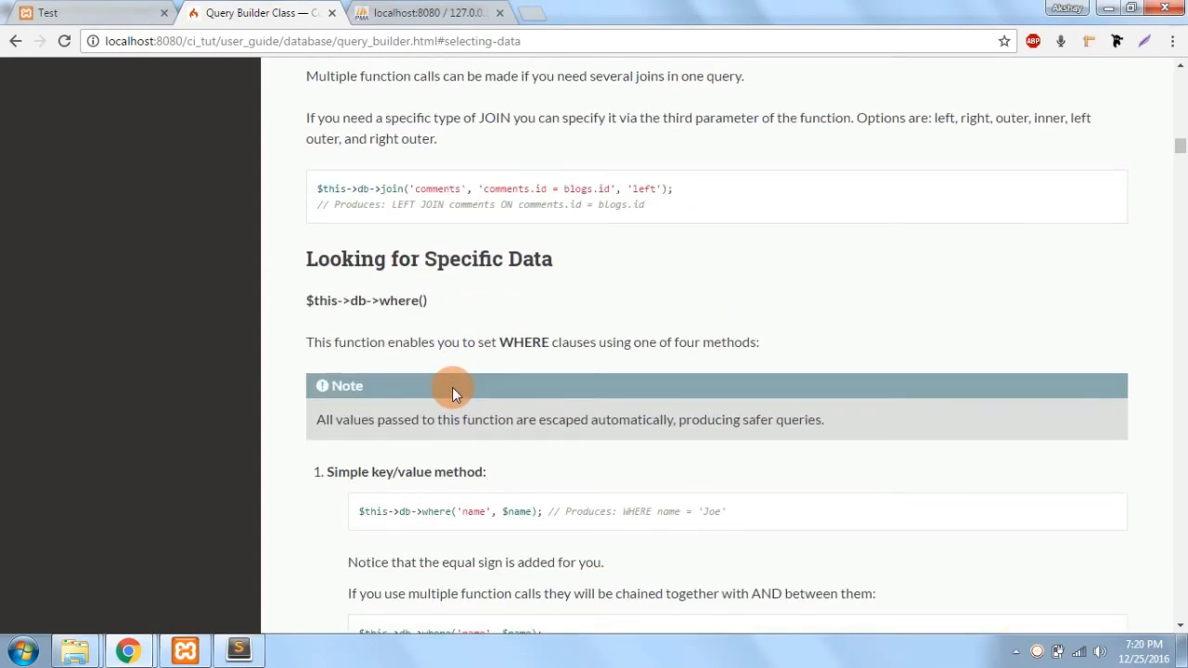
{"action": "scroll", "scroll_direction": "down", "scroll_amount": 3}
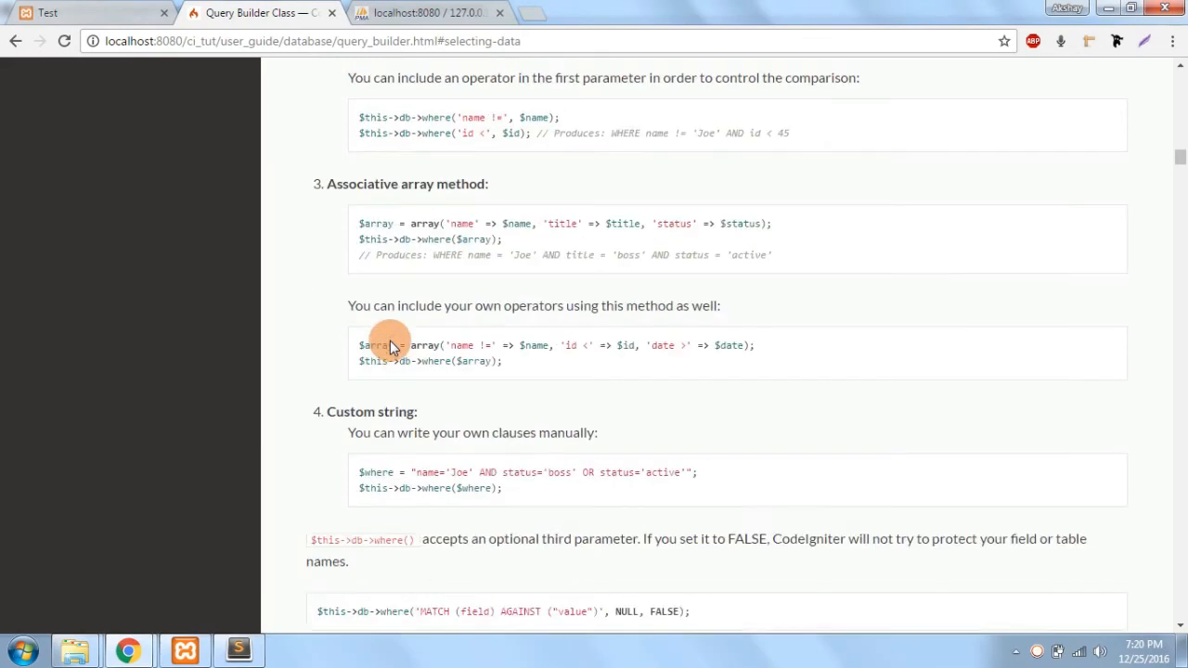
{"action": "scroll", "scroll_direction": "down", "scroll_amount": 3}
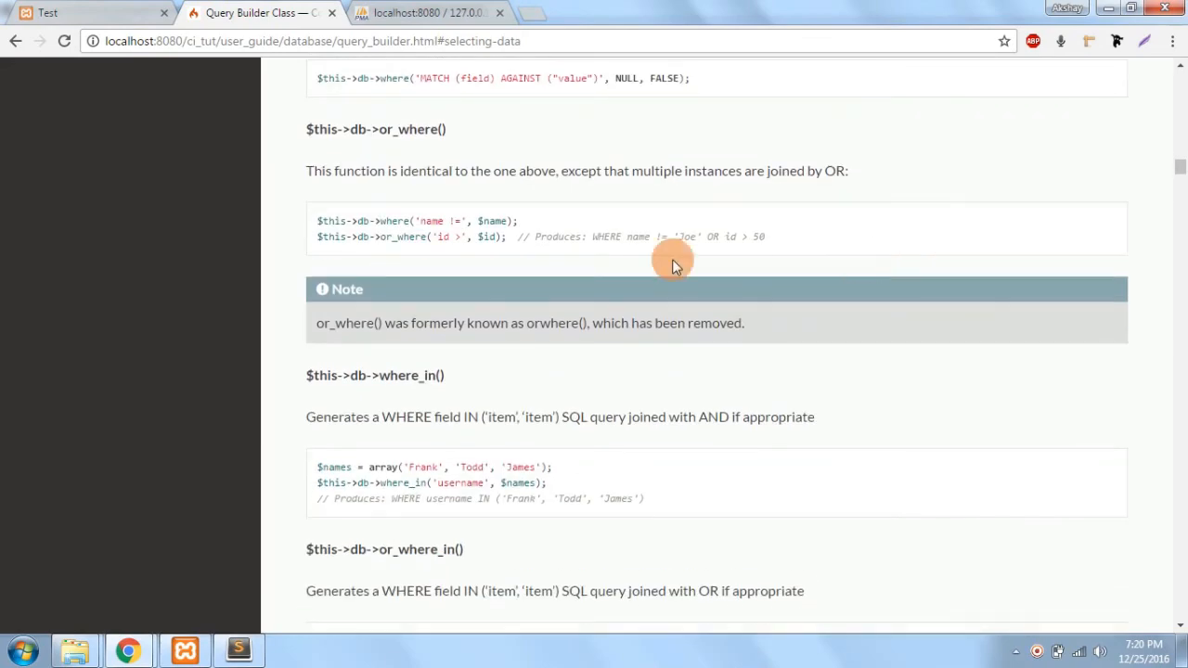
{"action": "scroll", "scroll_direction": "down", "scroll_amount": 3}
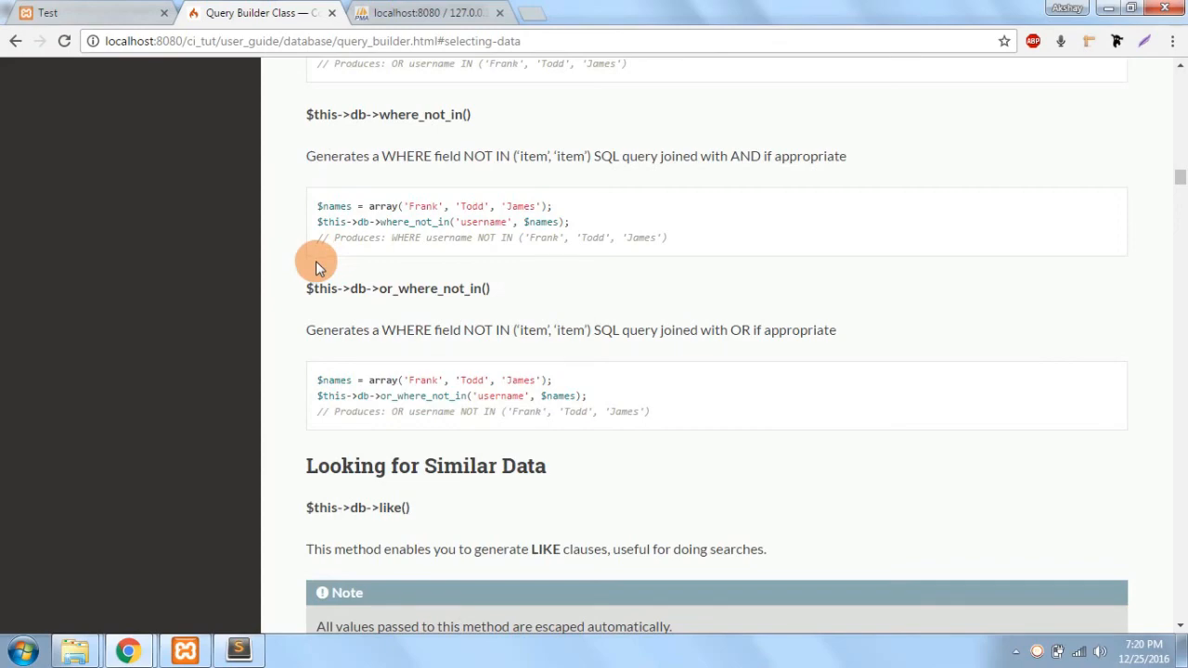
{"action": "scroll", "scroll_direction": "down", "scroll_amount": 3}
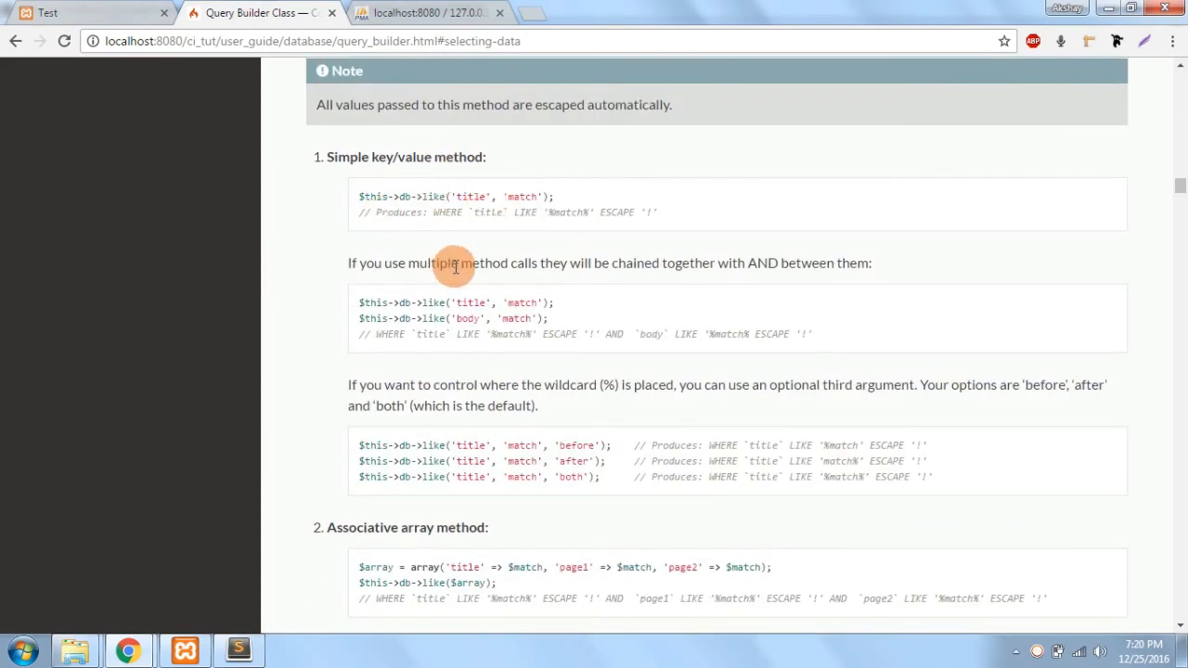
{"action": "mouse_move", "coordinate": [399, 440]}
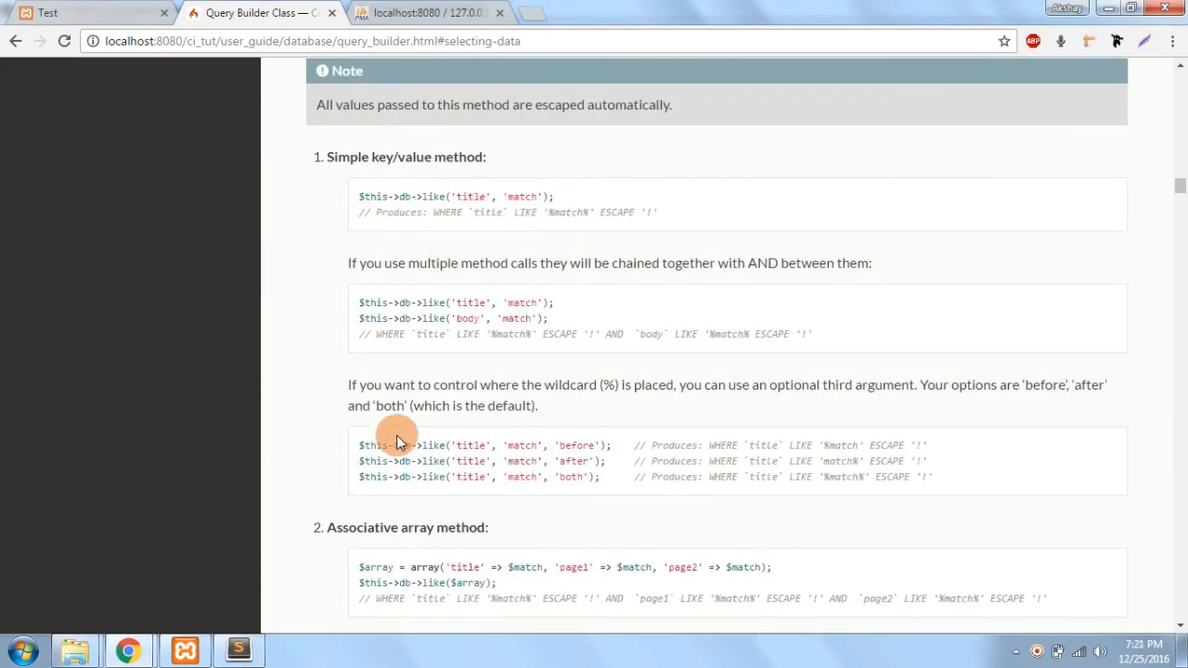
{"action": "scroll", "scroll_direction": "down", "scroll_amount": 3}
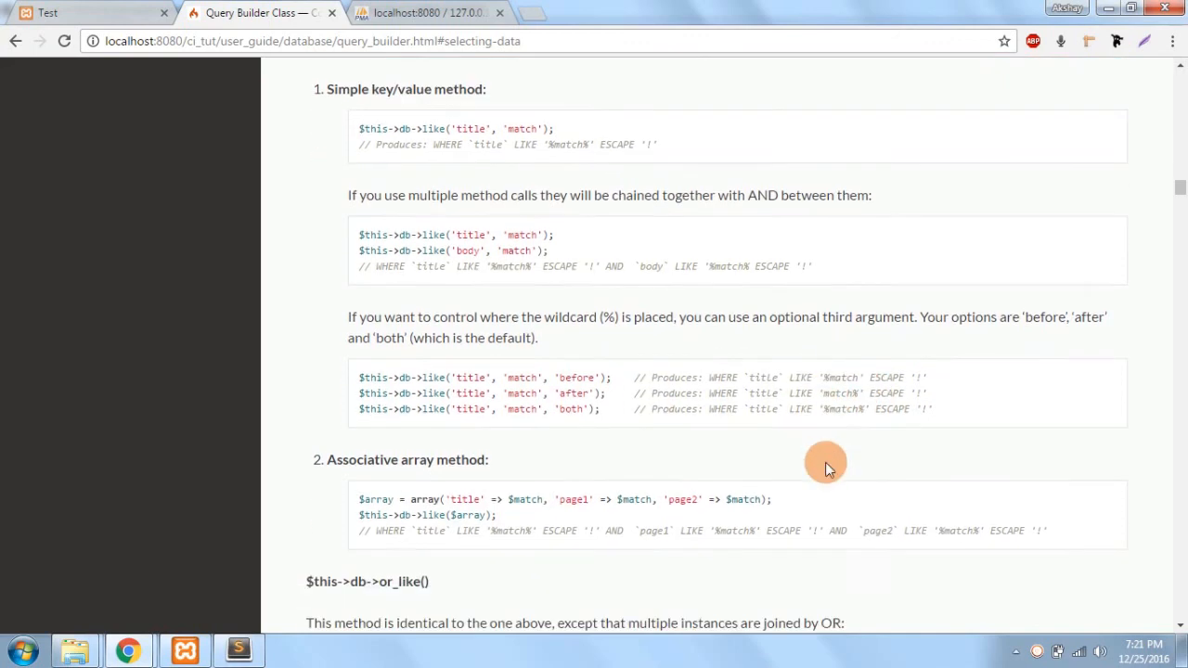
{"action": "scroll", "scroll_direction": "up", "scroll_amount": 3}
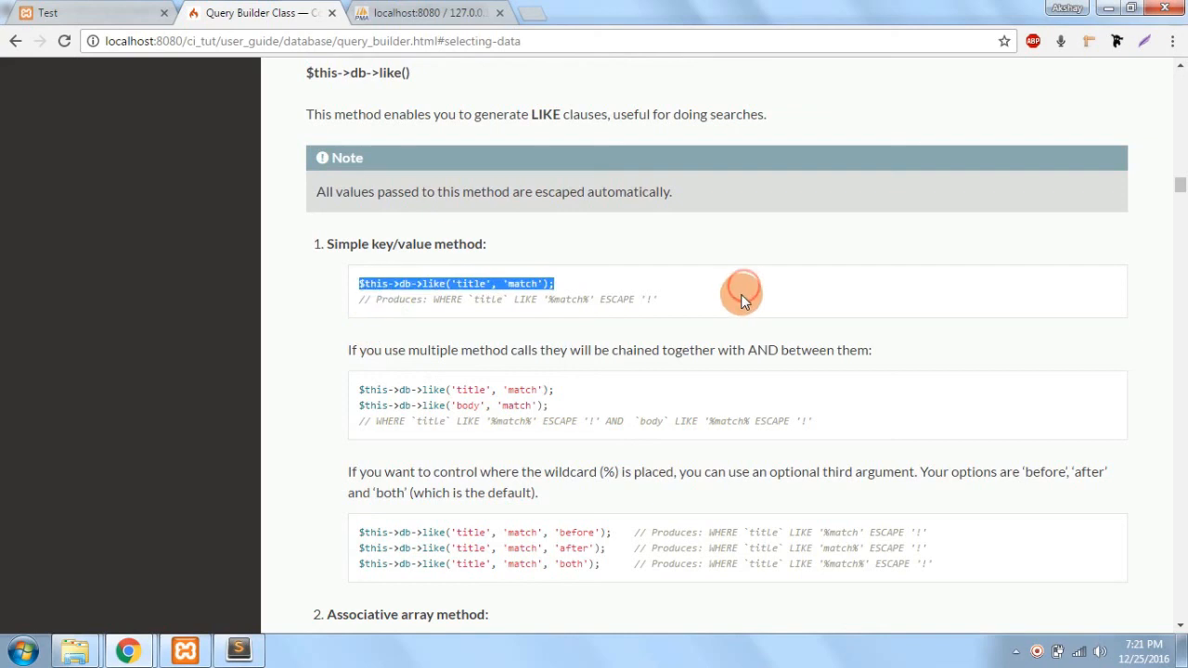
{"action": "left_click", "coordinate": [737, 292]}
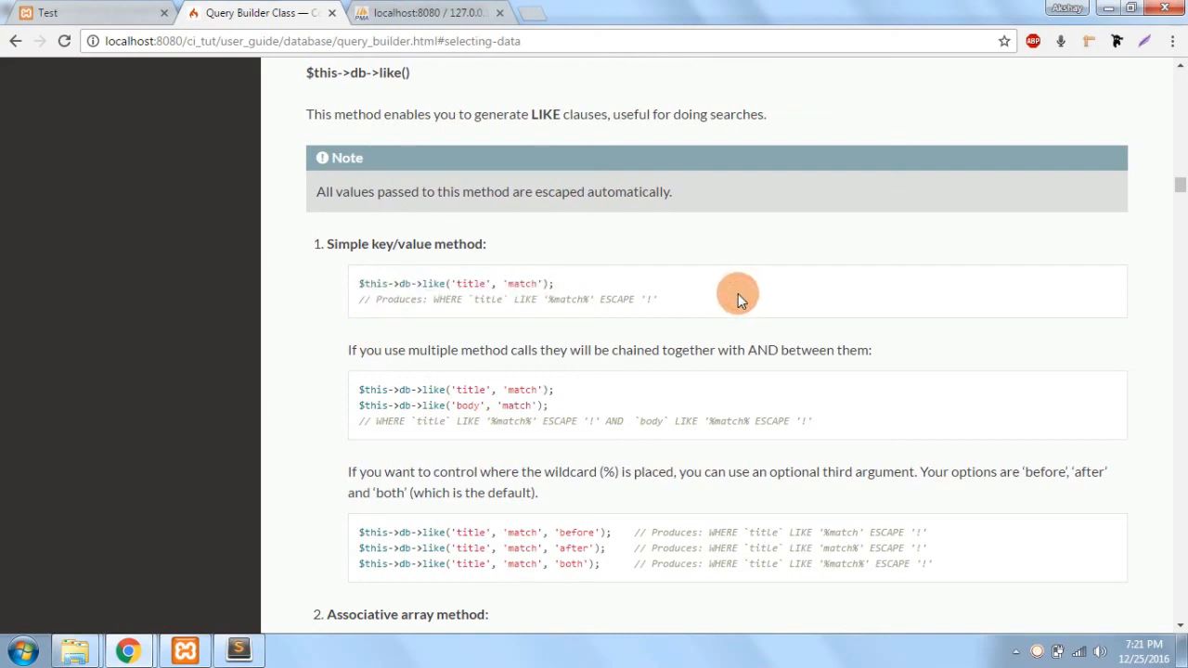
{"action": "mouse_move", "coordinate": [445, 348]}
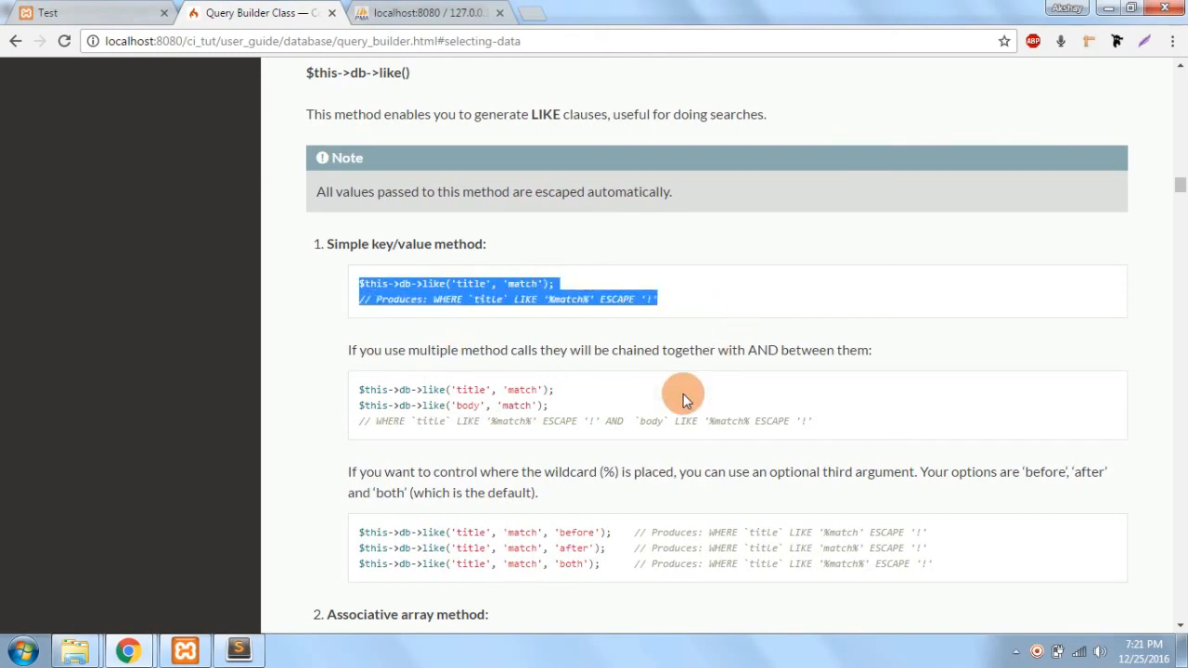
{"action": "scroll", "scroll_direction": "down", "scroll_amount": 3}
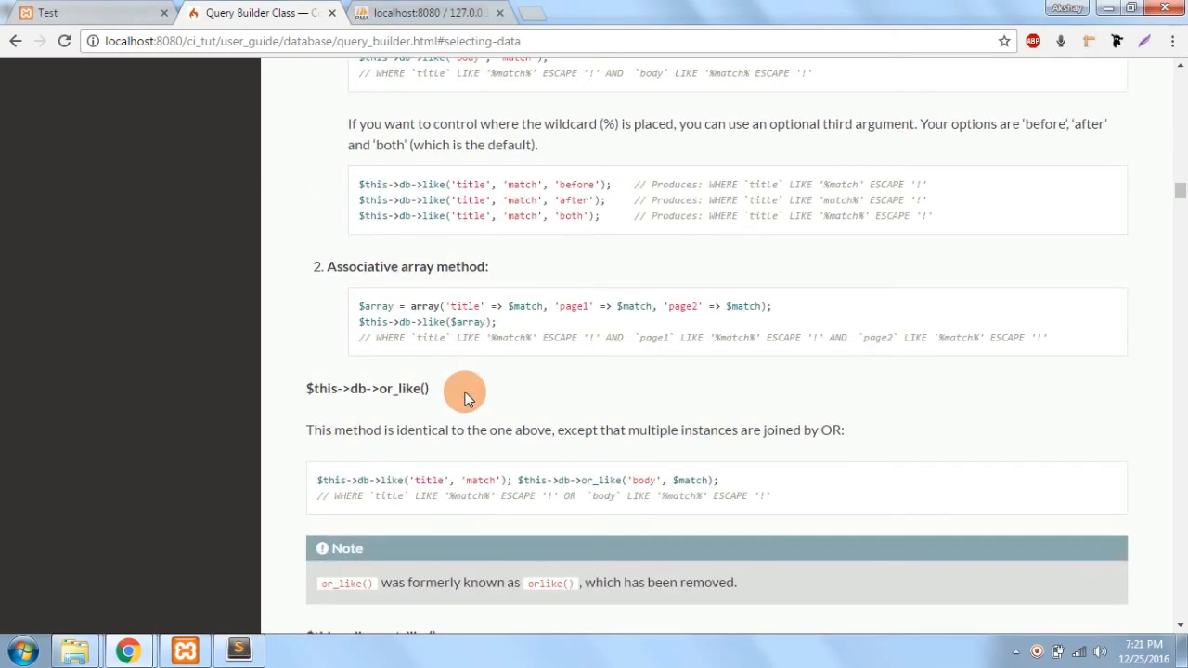
{"action": "scroll", "scroll_direction": "down", "scroll_amount": 3}
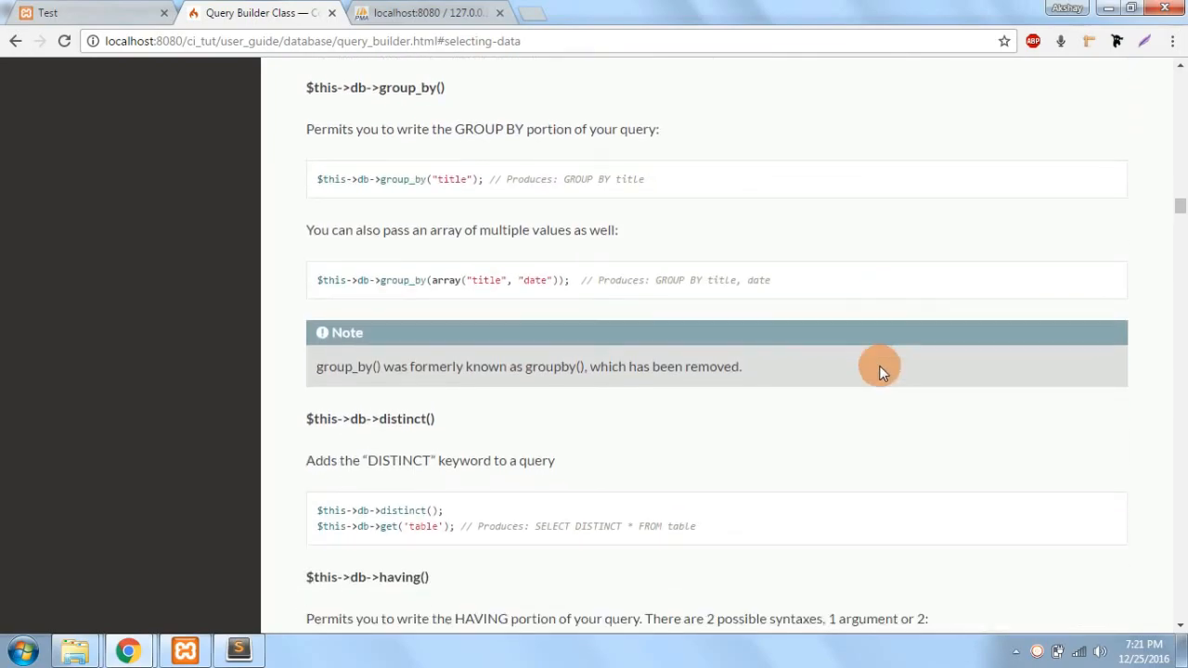
{"action": "scroll", "scroll_direction": "down", "scroll_amount": 3}
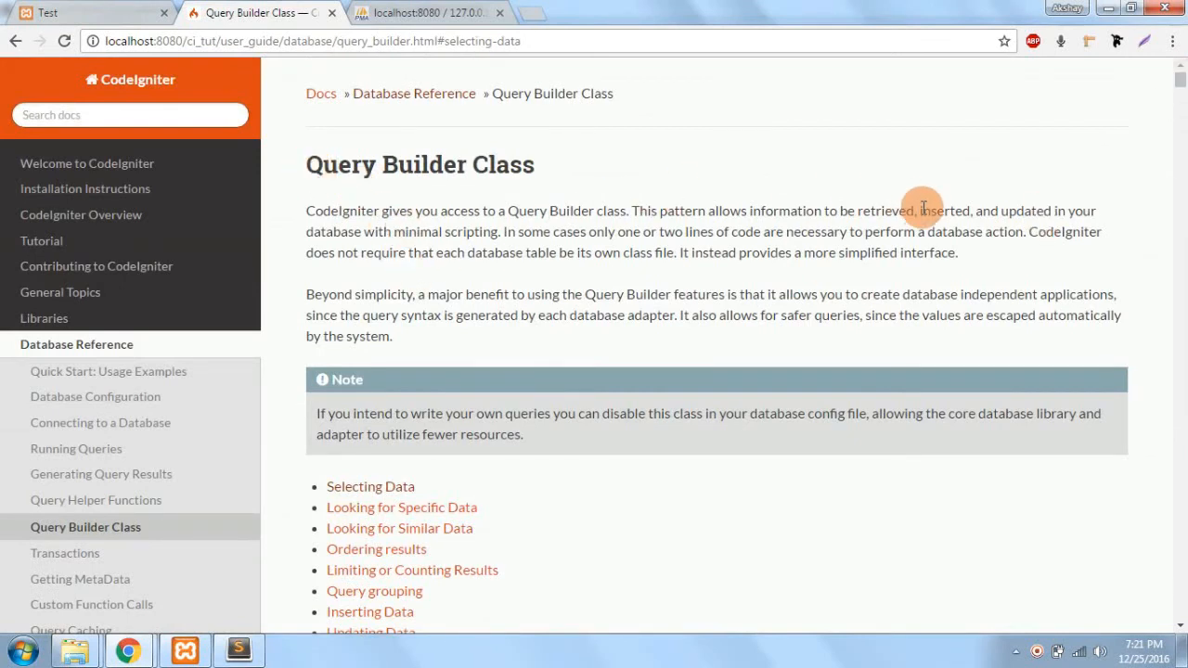
{"action": "scroll", "scroll_direction": "down", "scroll_amount": 3}
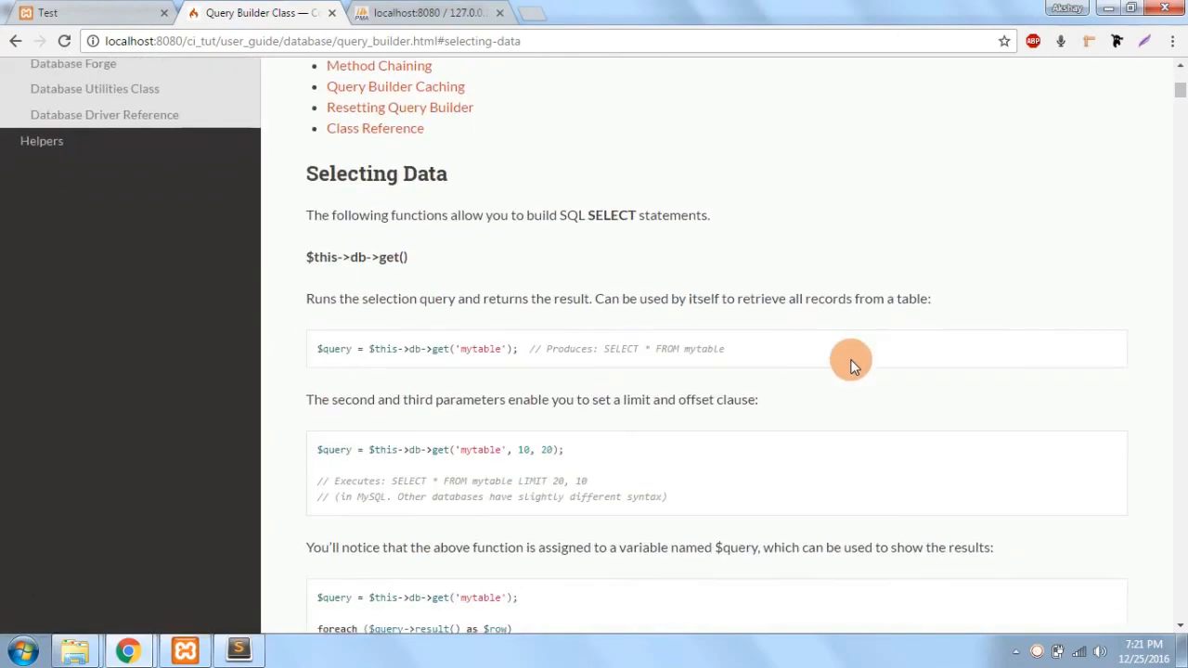
{"action": "scroll", "scroll_direction": "up", "scroll_amount": 3}
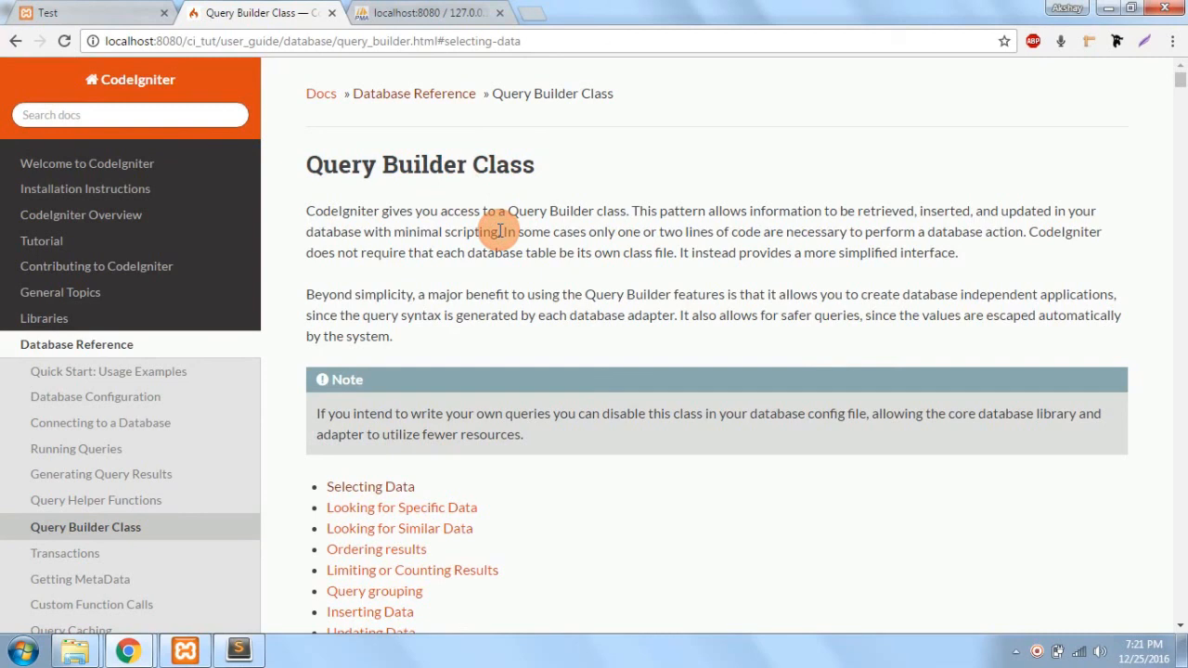
{"action": "mouse_move", "coordinate": [519, 497]}
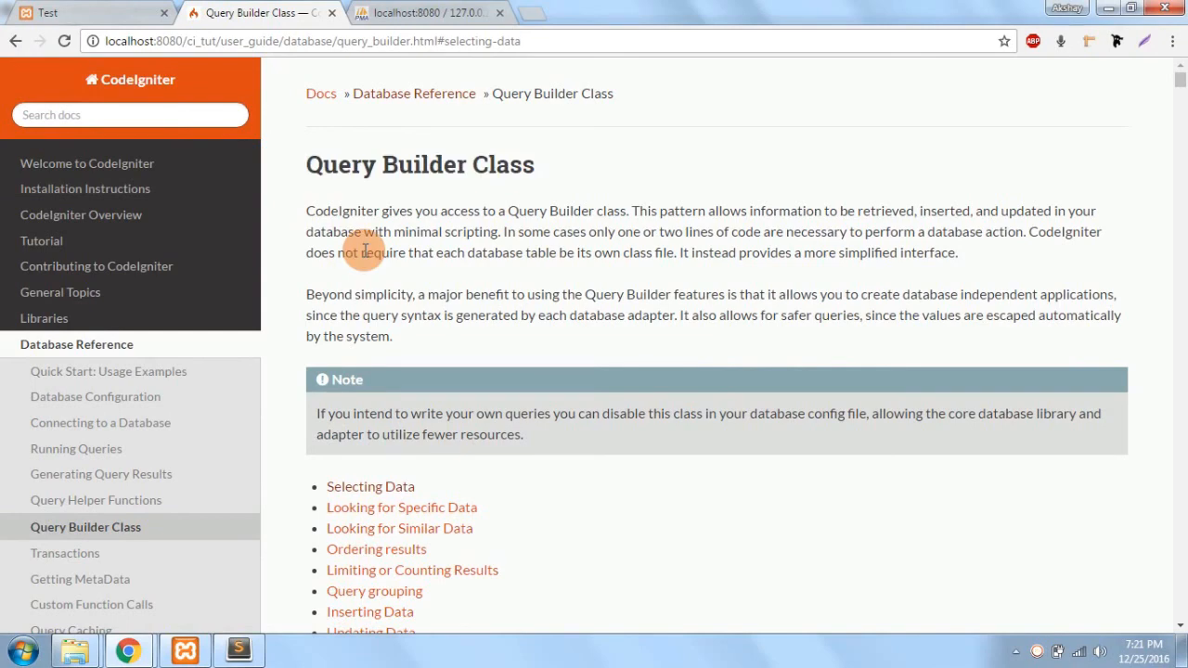
{"action": "mouse_move", "coordinate": [274, 111]}
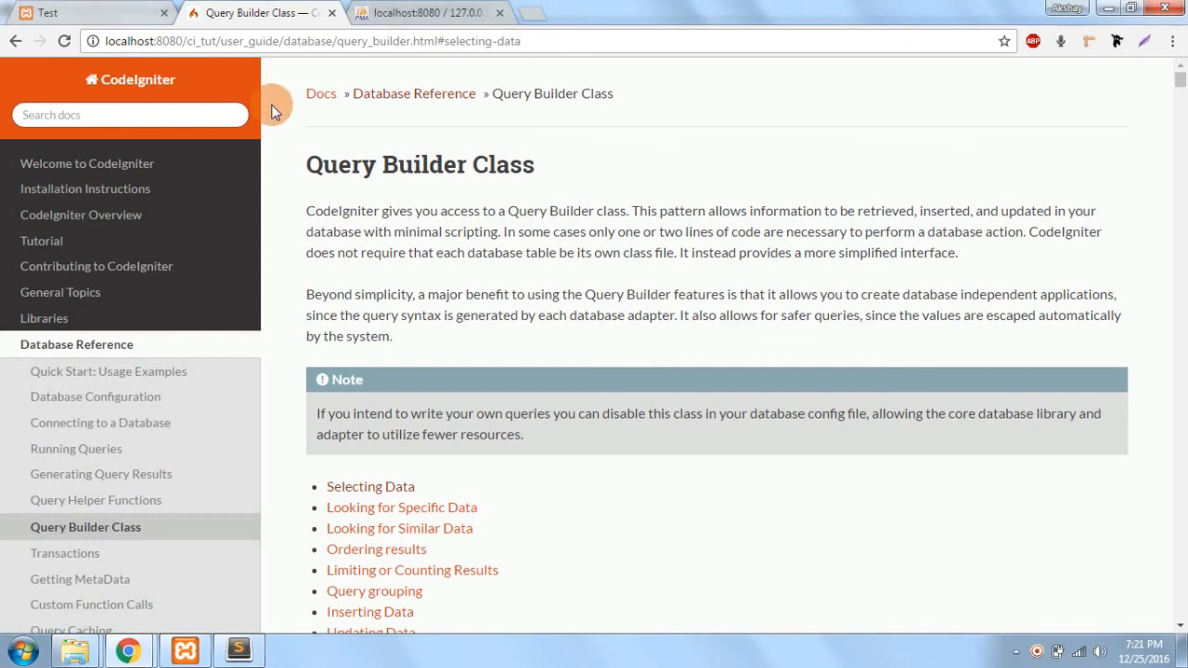
{"action": "mouse_move", "coordinate": [284, 128]}
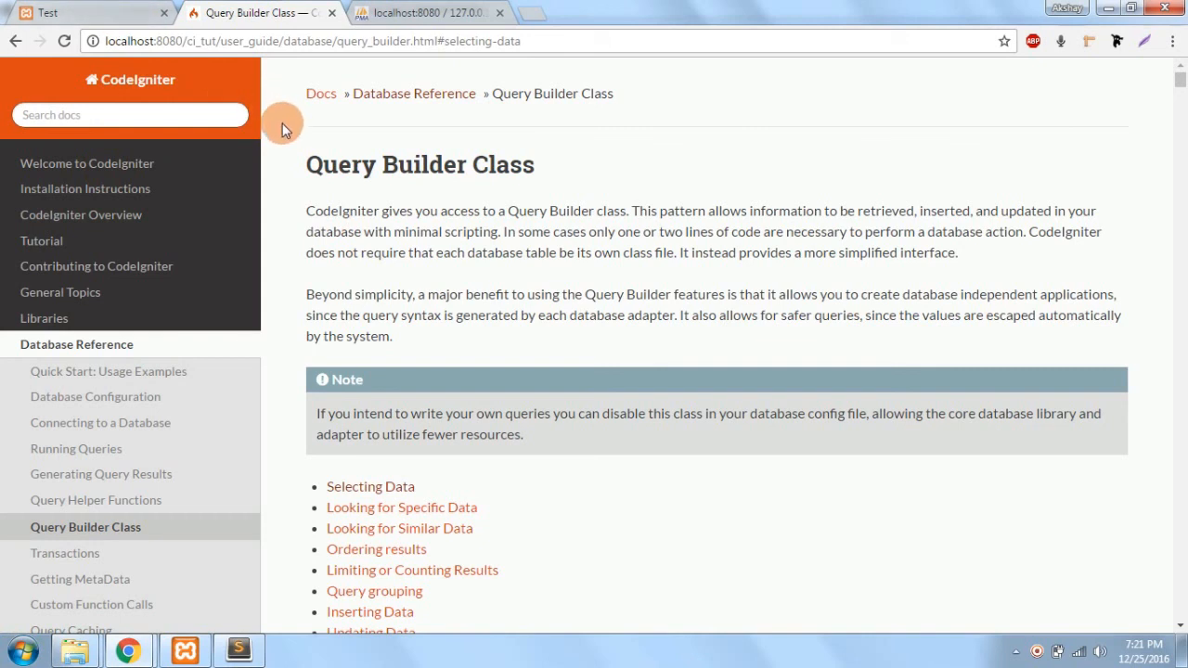
{"action": "mouse_move", "coordinate": [313, 195]}
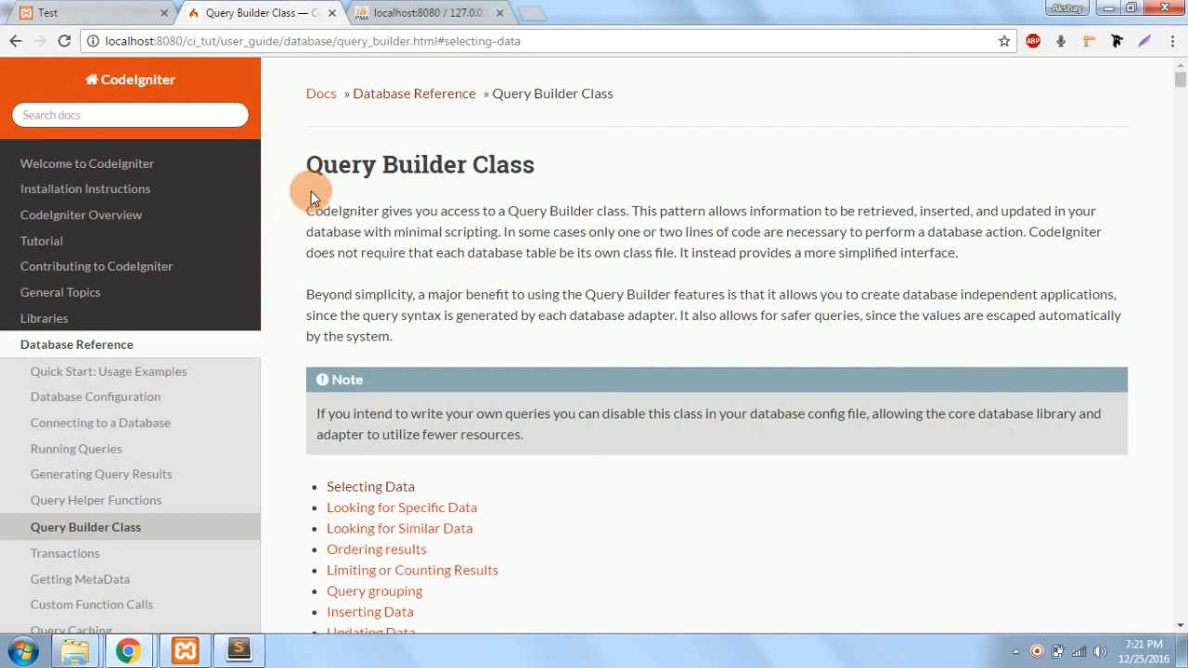
{"action": "scroll", "scroll_direction": "down", "scroll_amount": 3}
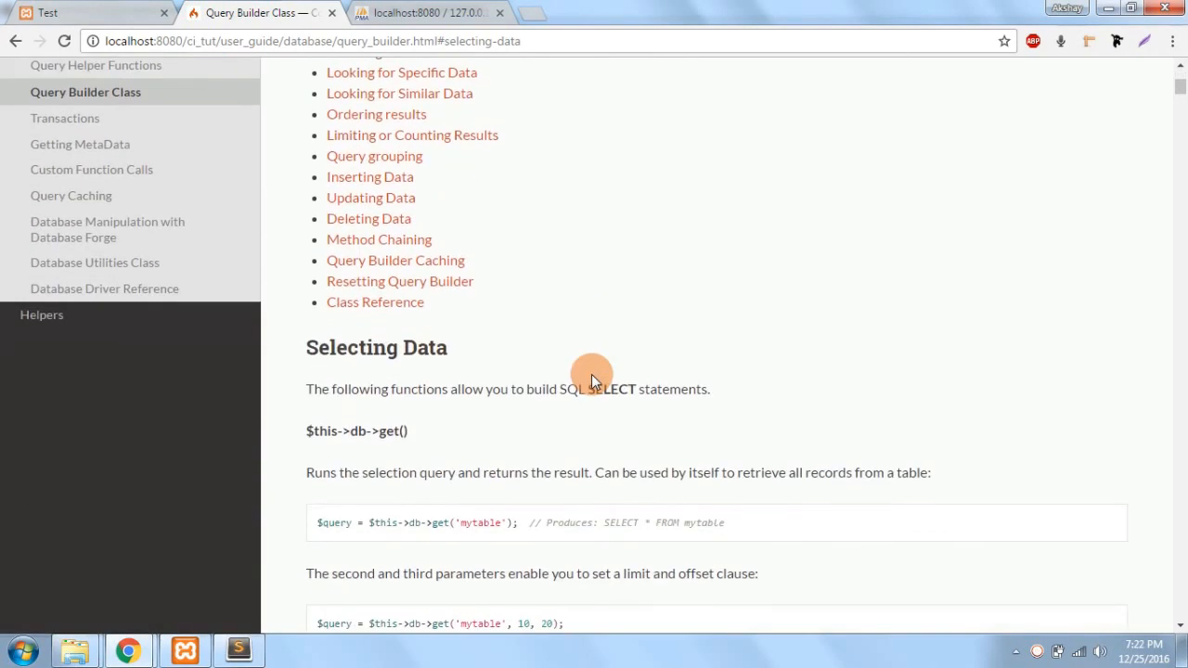
{"action": "mouse_move", "coordinate": [654, 383]}
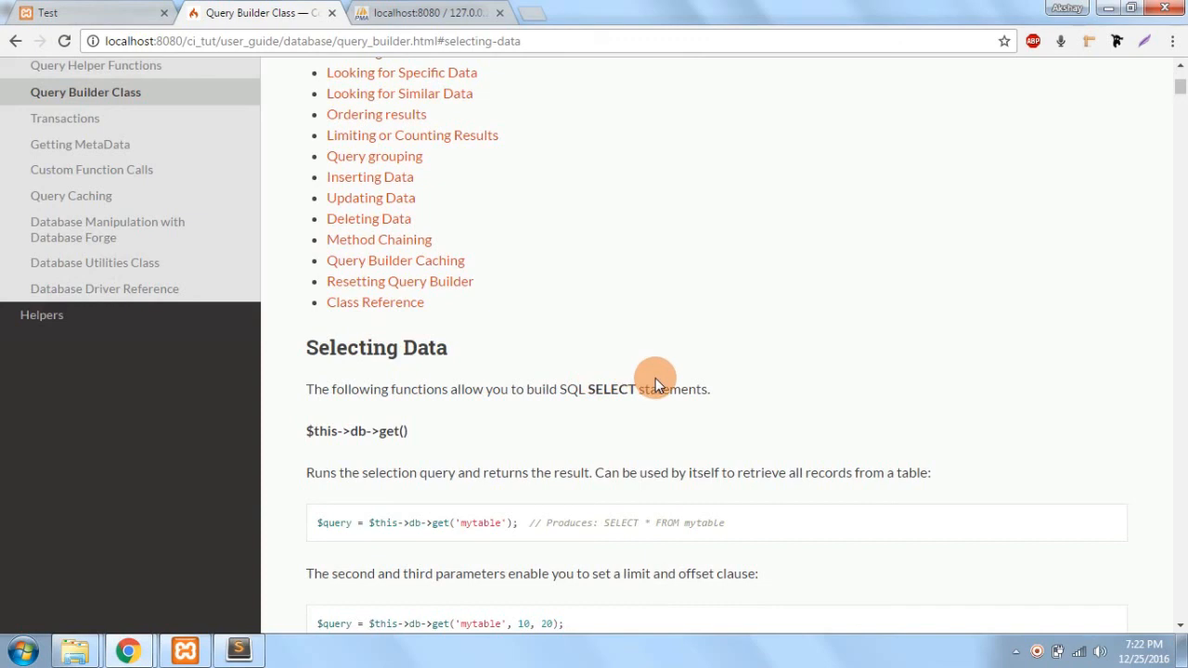